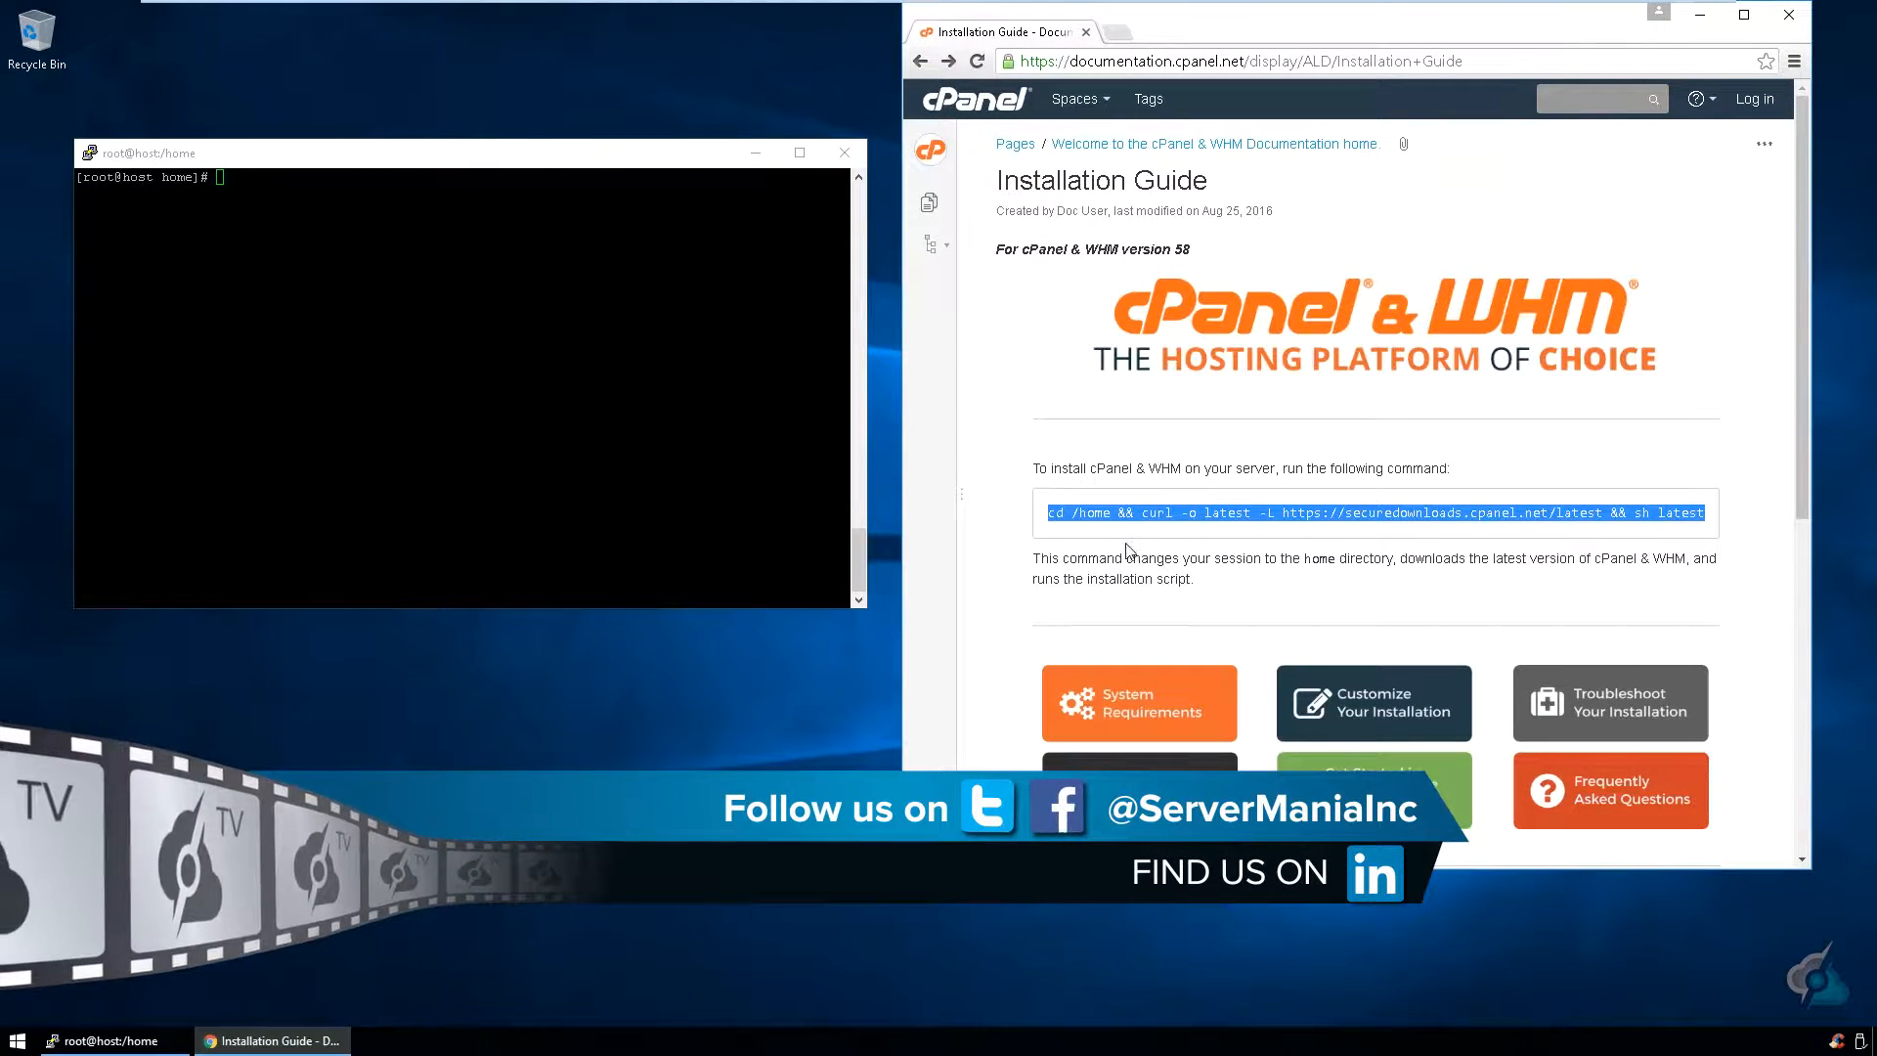
Copy the cPanel & WHM install command from the Installation Guide and paste it into the terminal.
right_click(1374, 512)
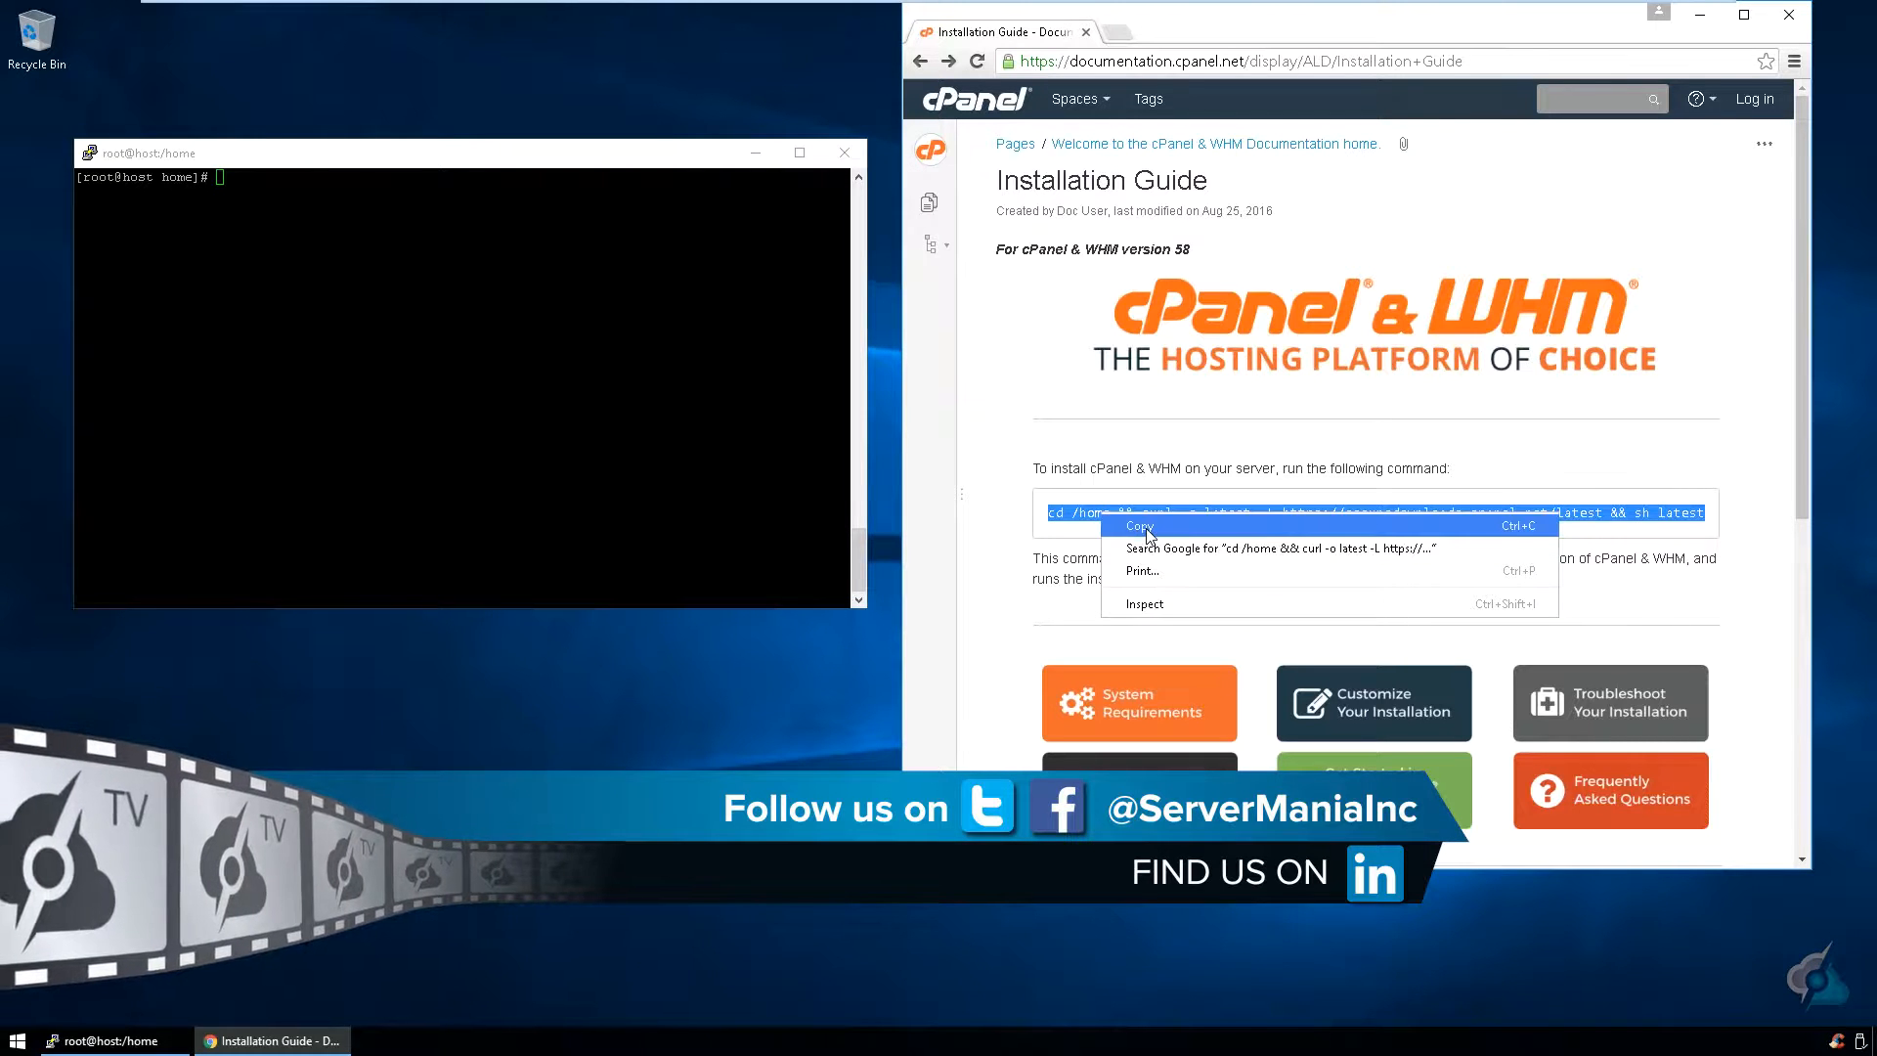
click(1138, 527)
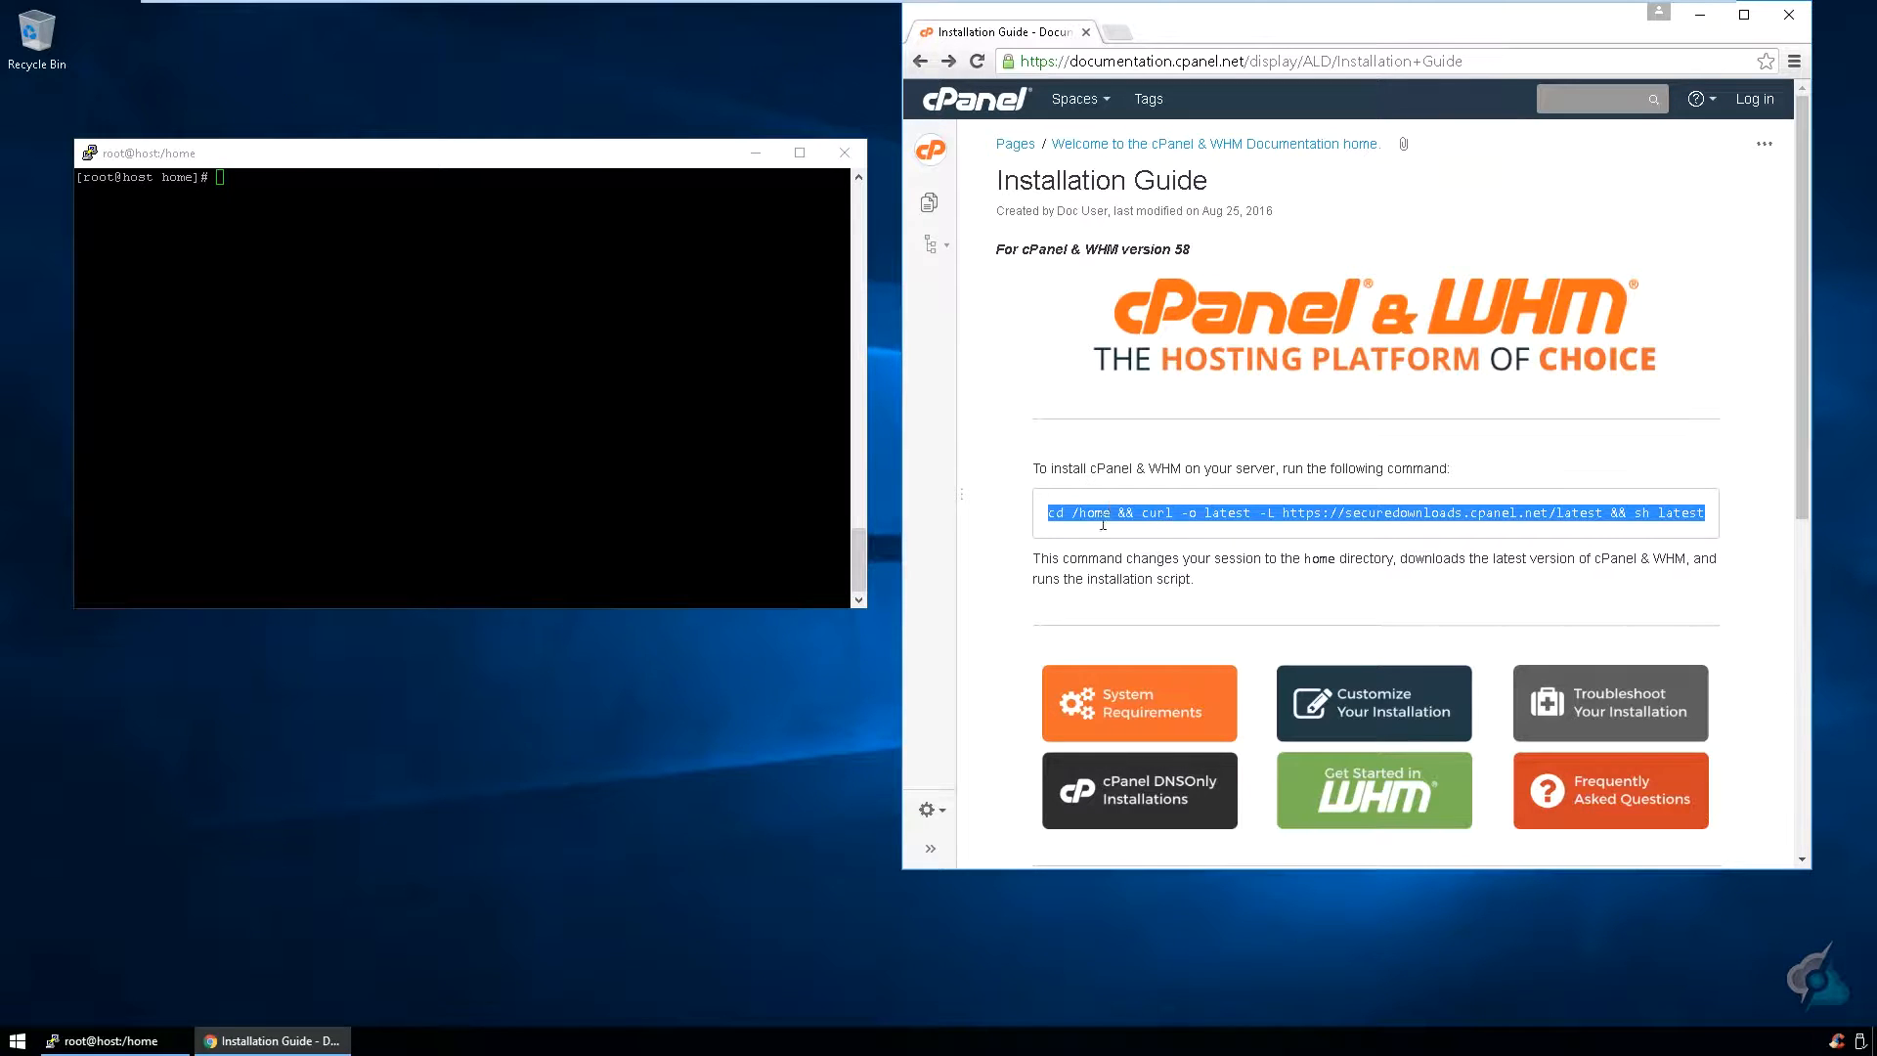
mouse_move(1124, 496)
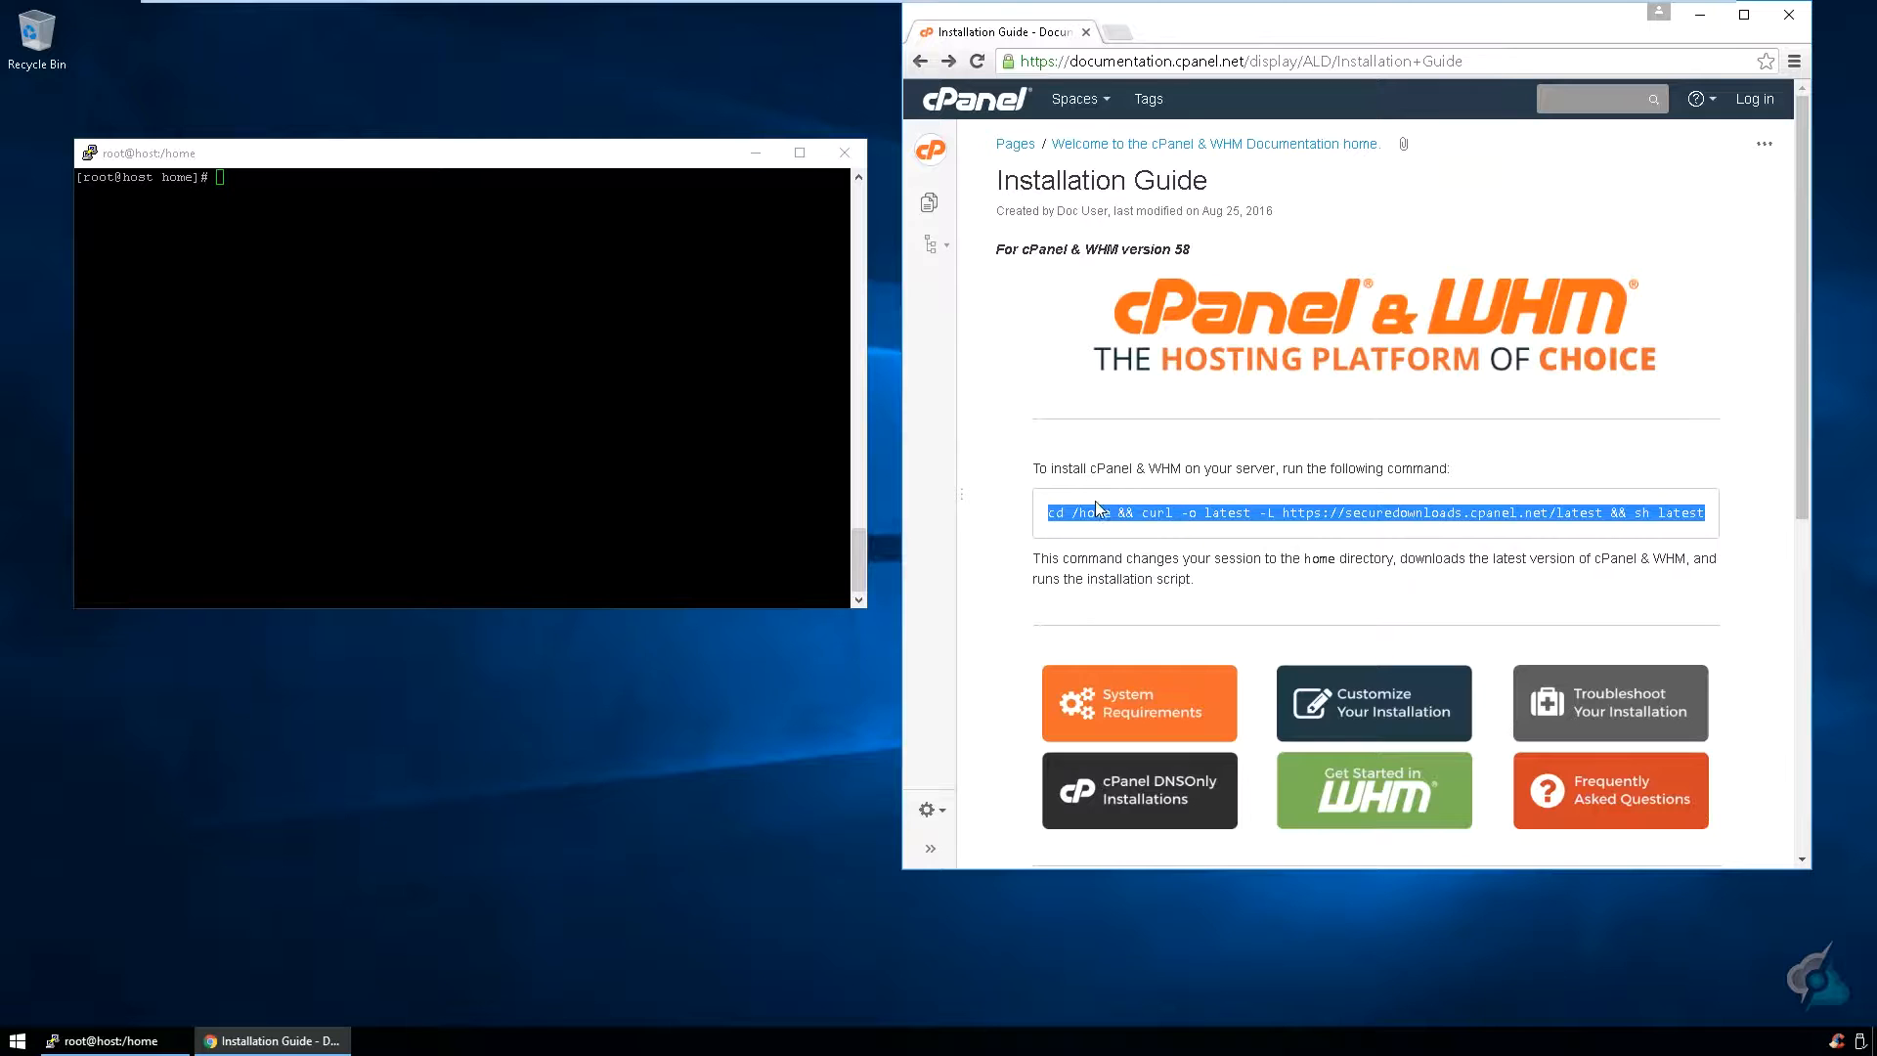
mouse_move(1237, 584)
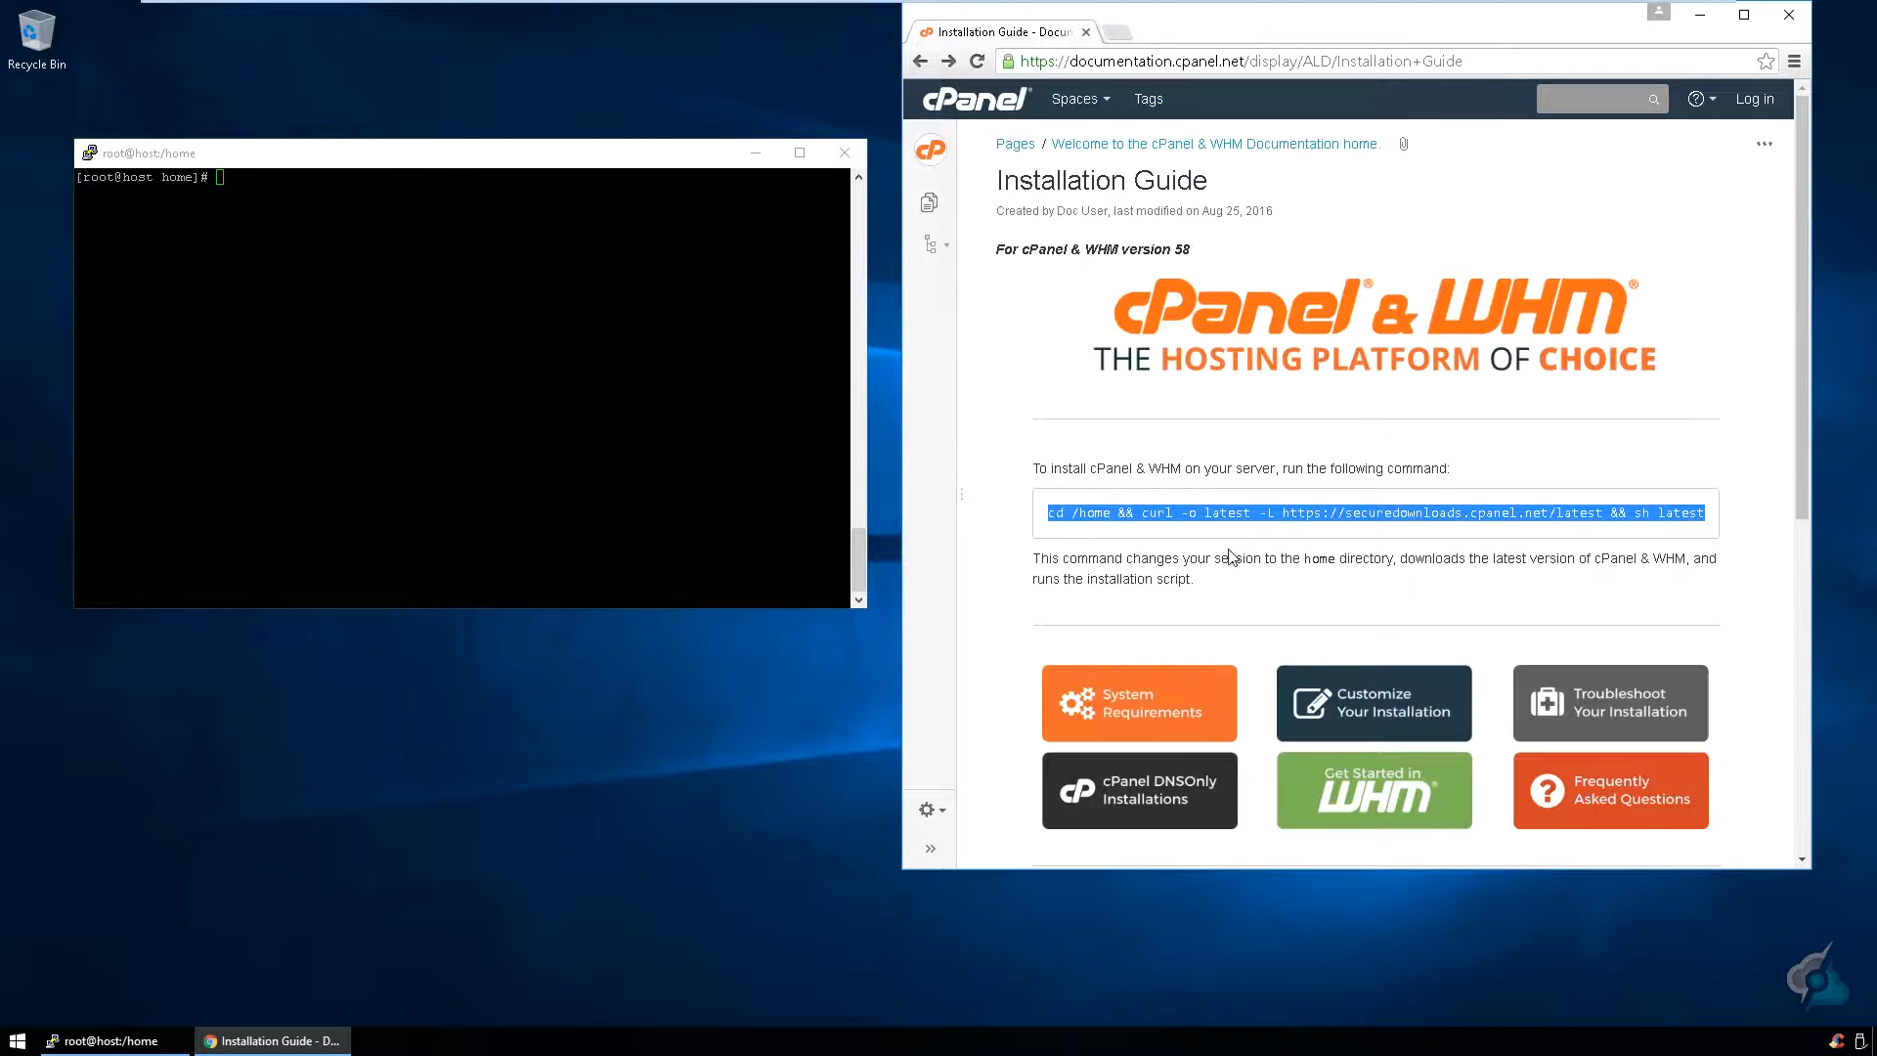
mouse_move(1193, 388)
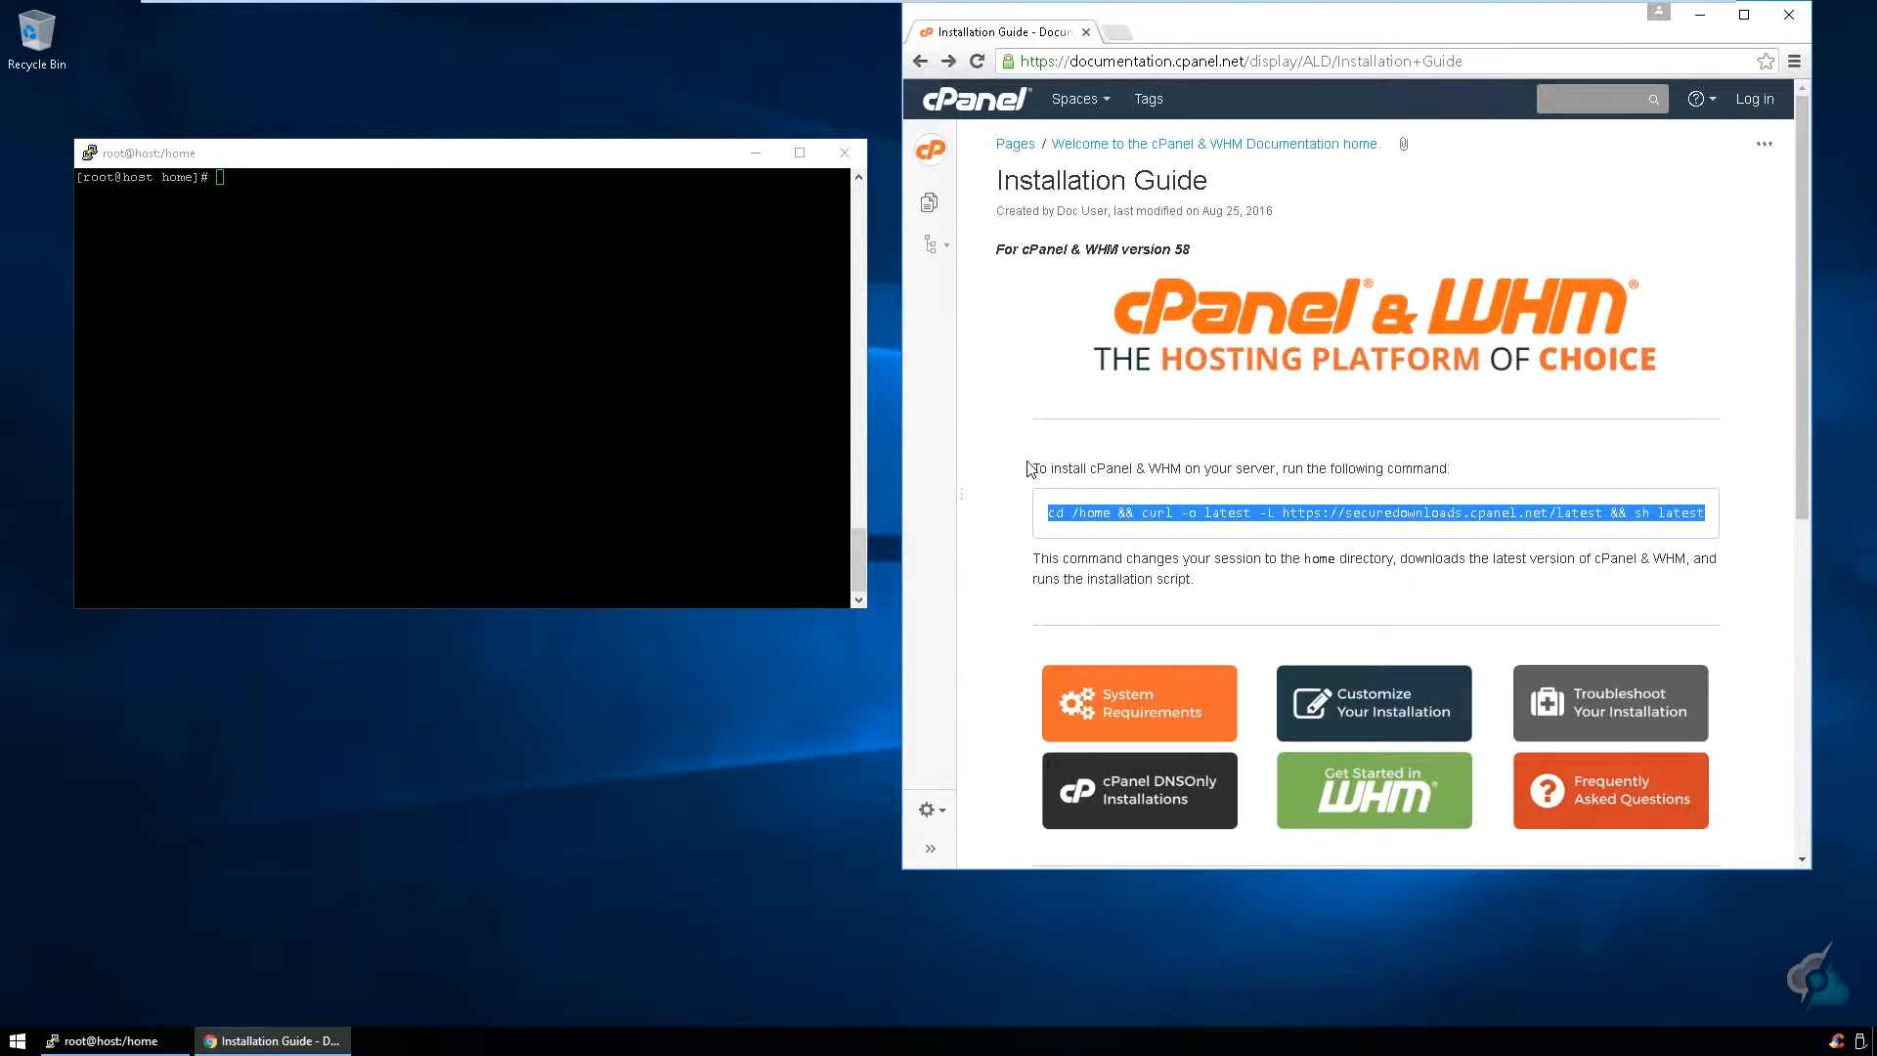
right_click(1161, 519)
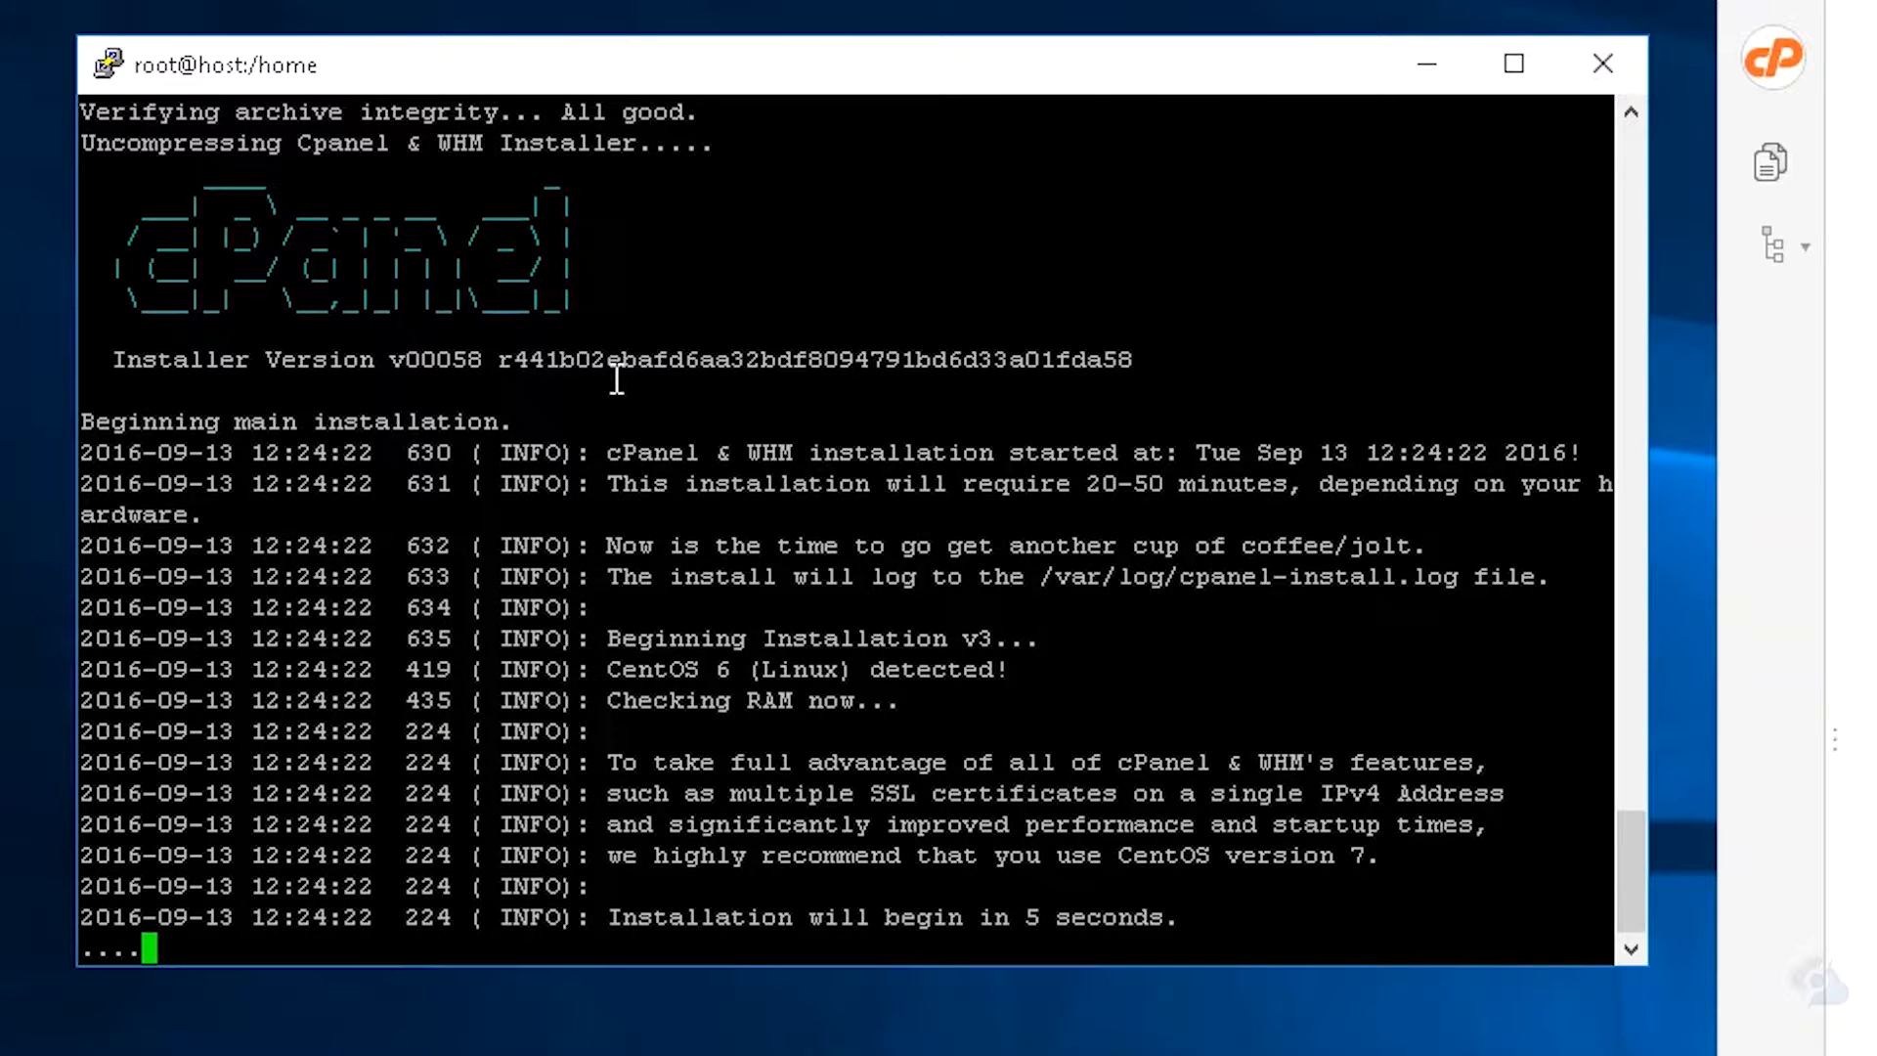
Scroll down the PuTTY terminal to follow the running cPanel & WHM installer.
scroll(down, 3)
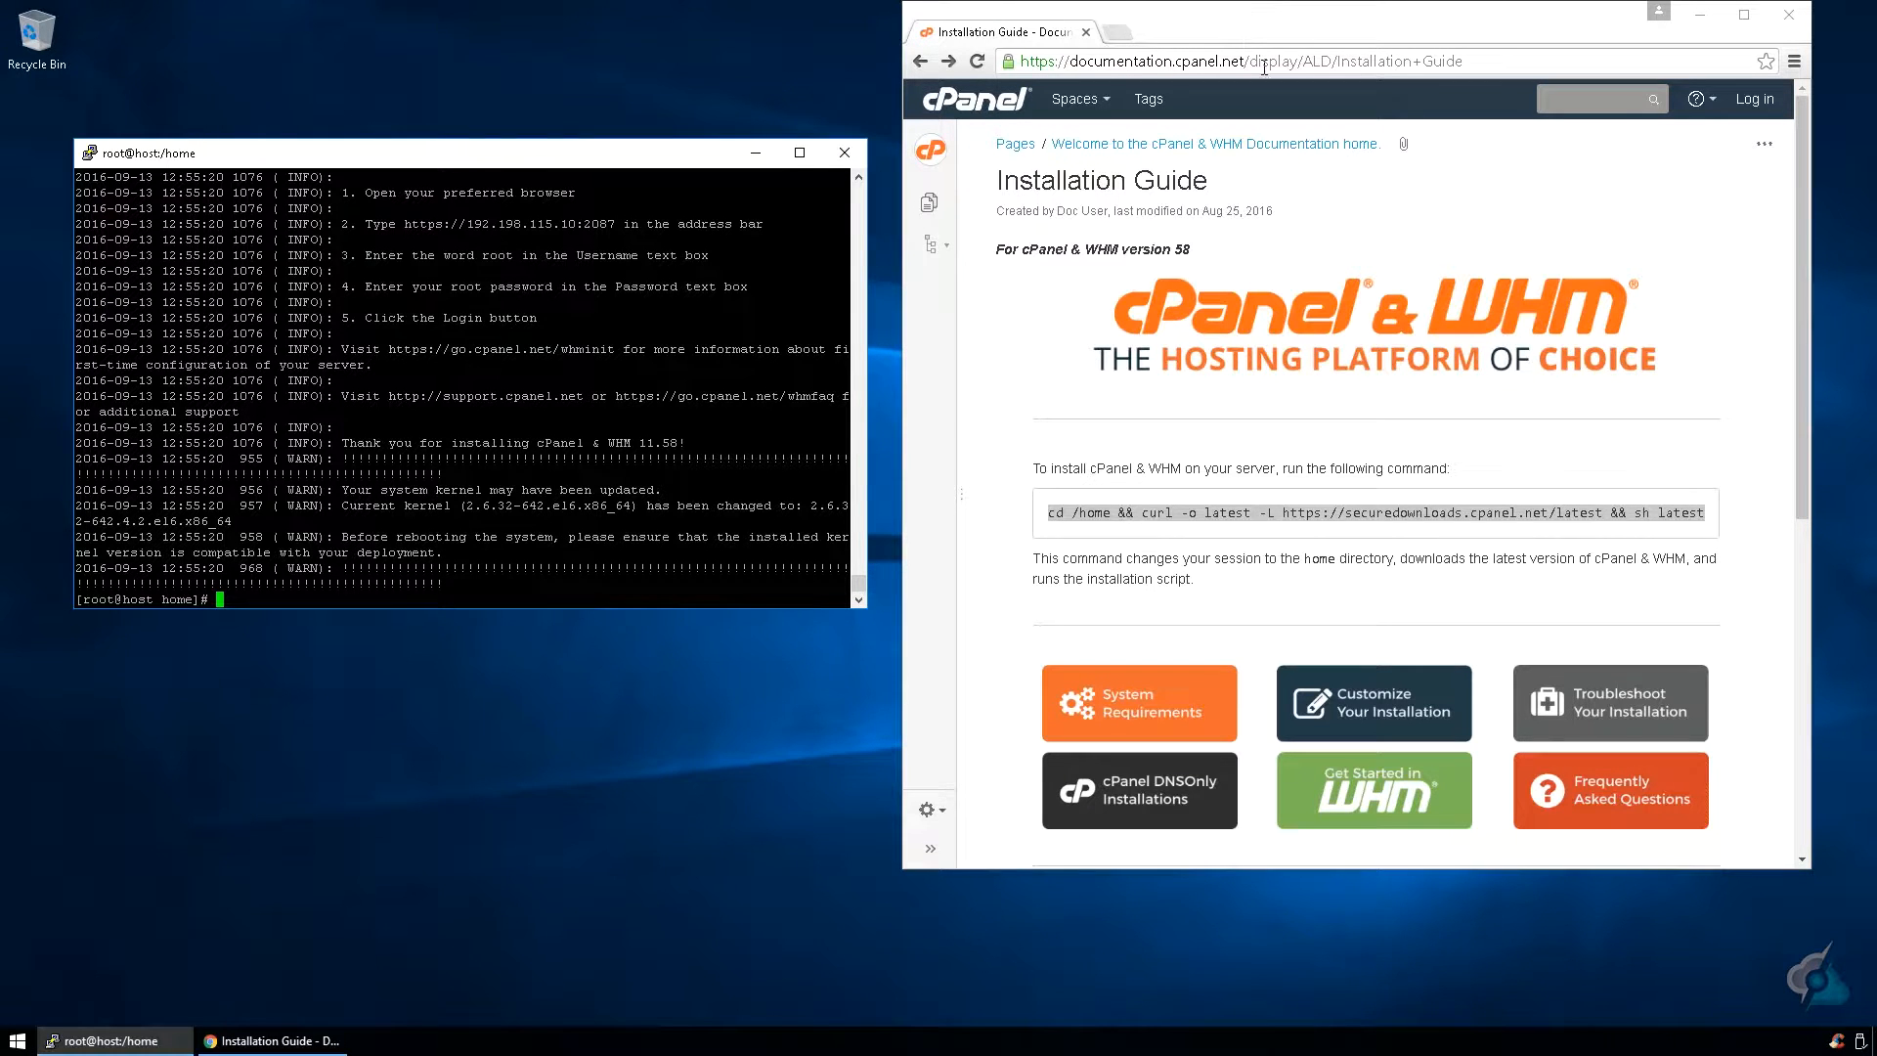
Go to the server's /whm address, log in as root, and accept the licence agreement.
text(192.198.115.10)
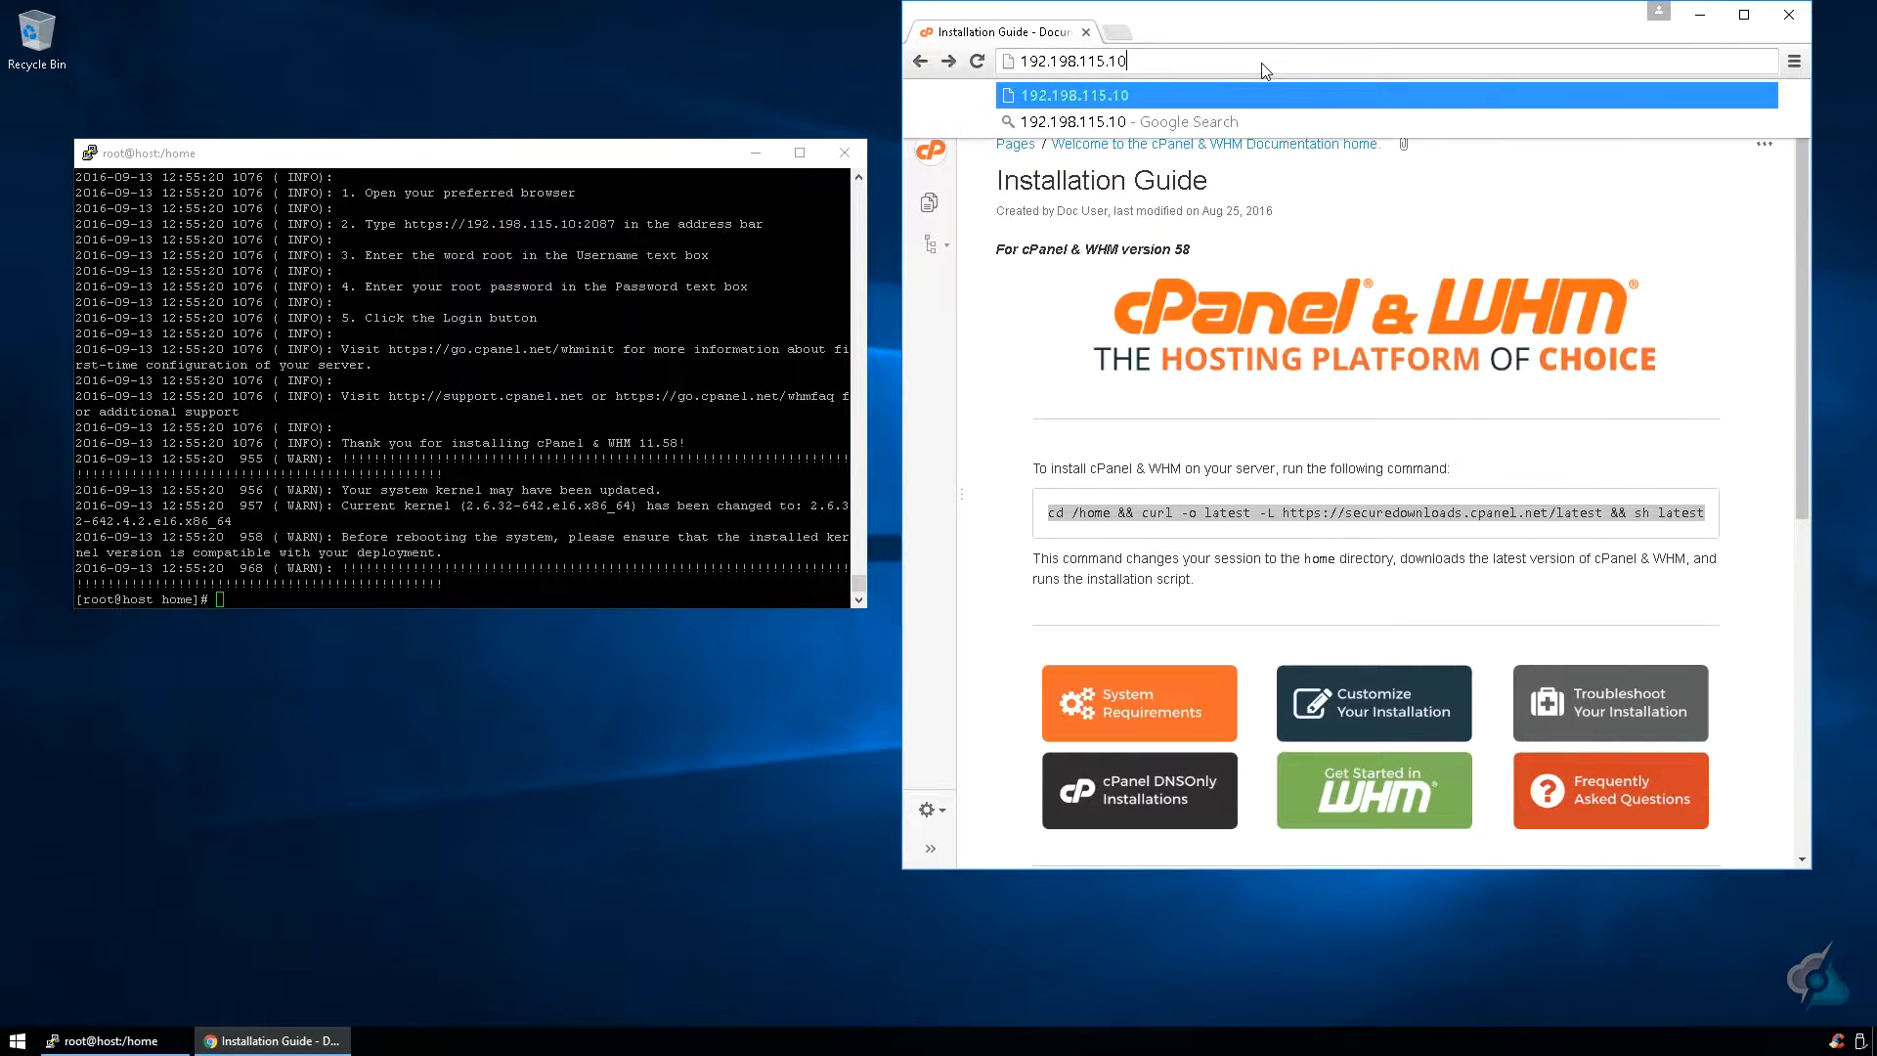
text(/wh)
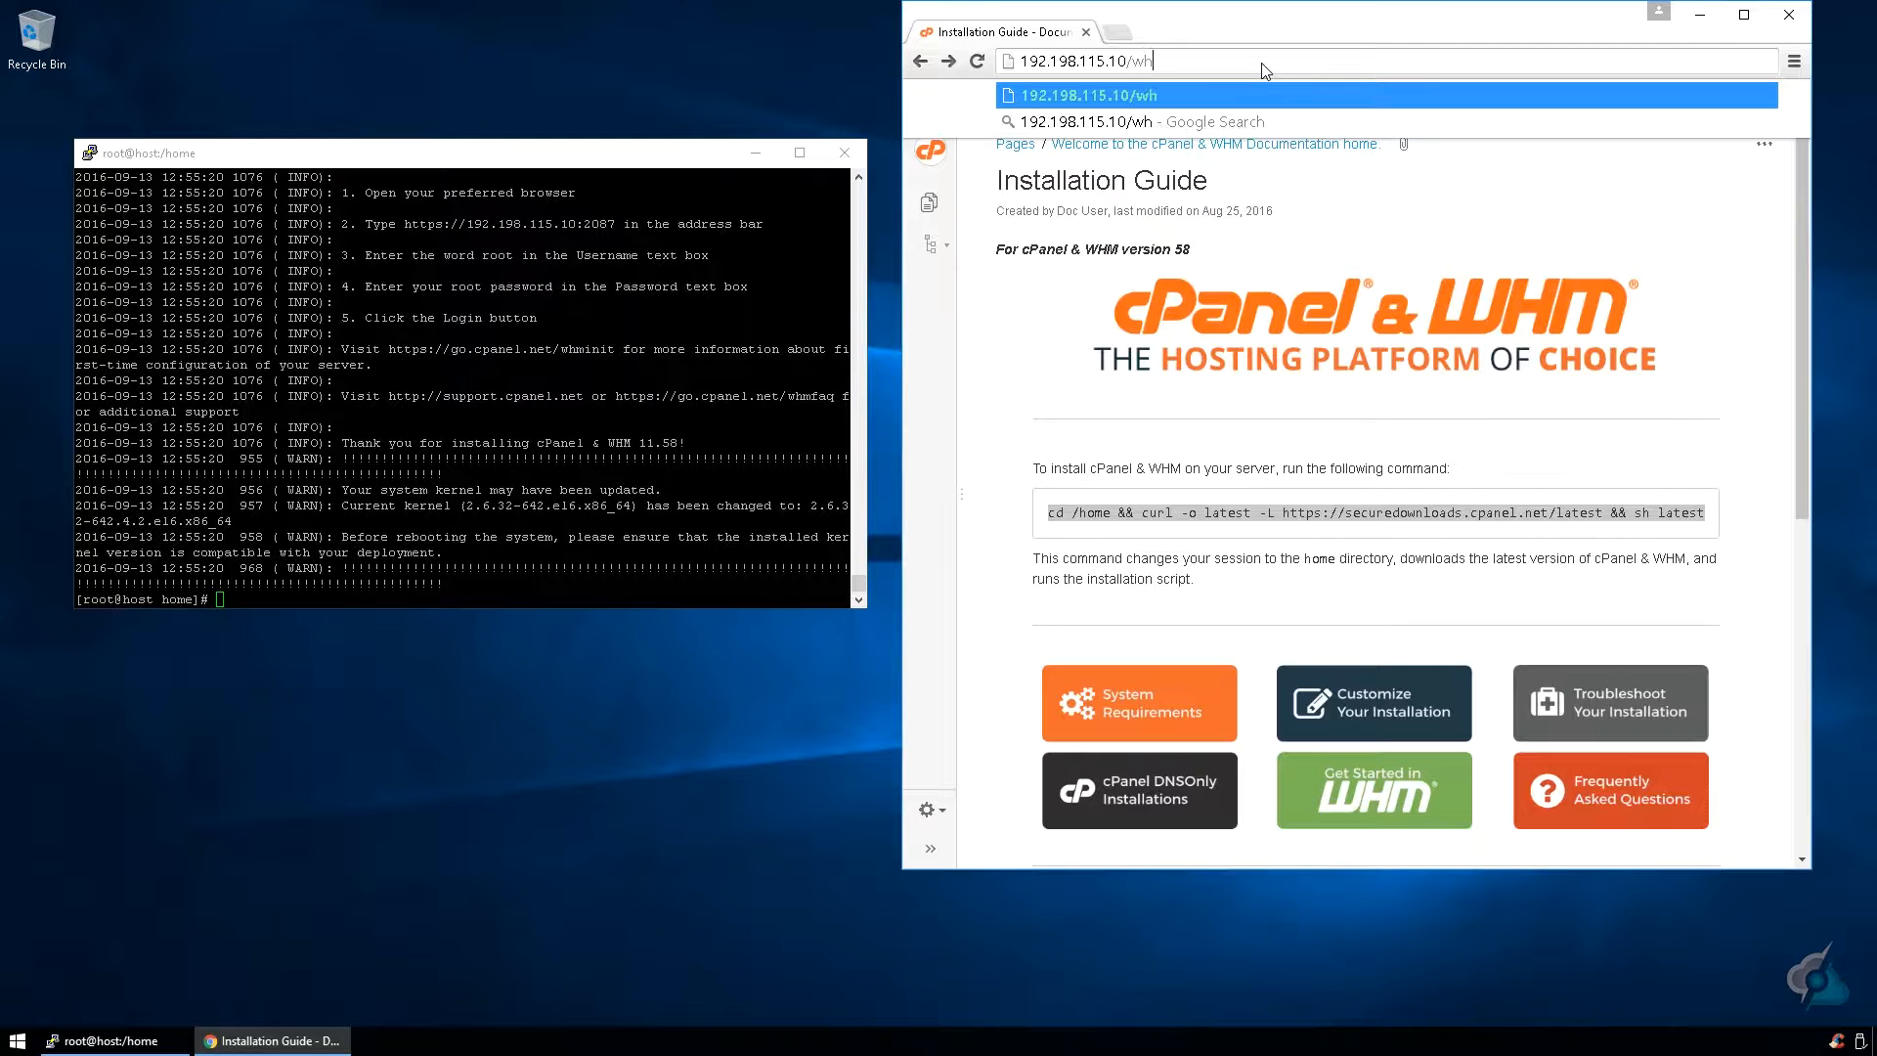
text(m)
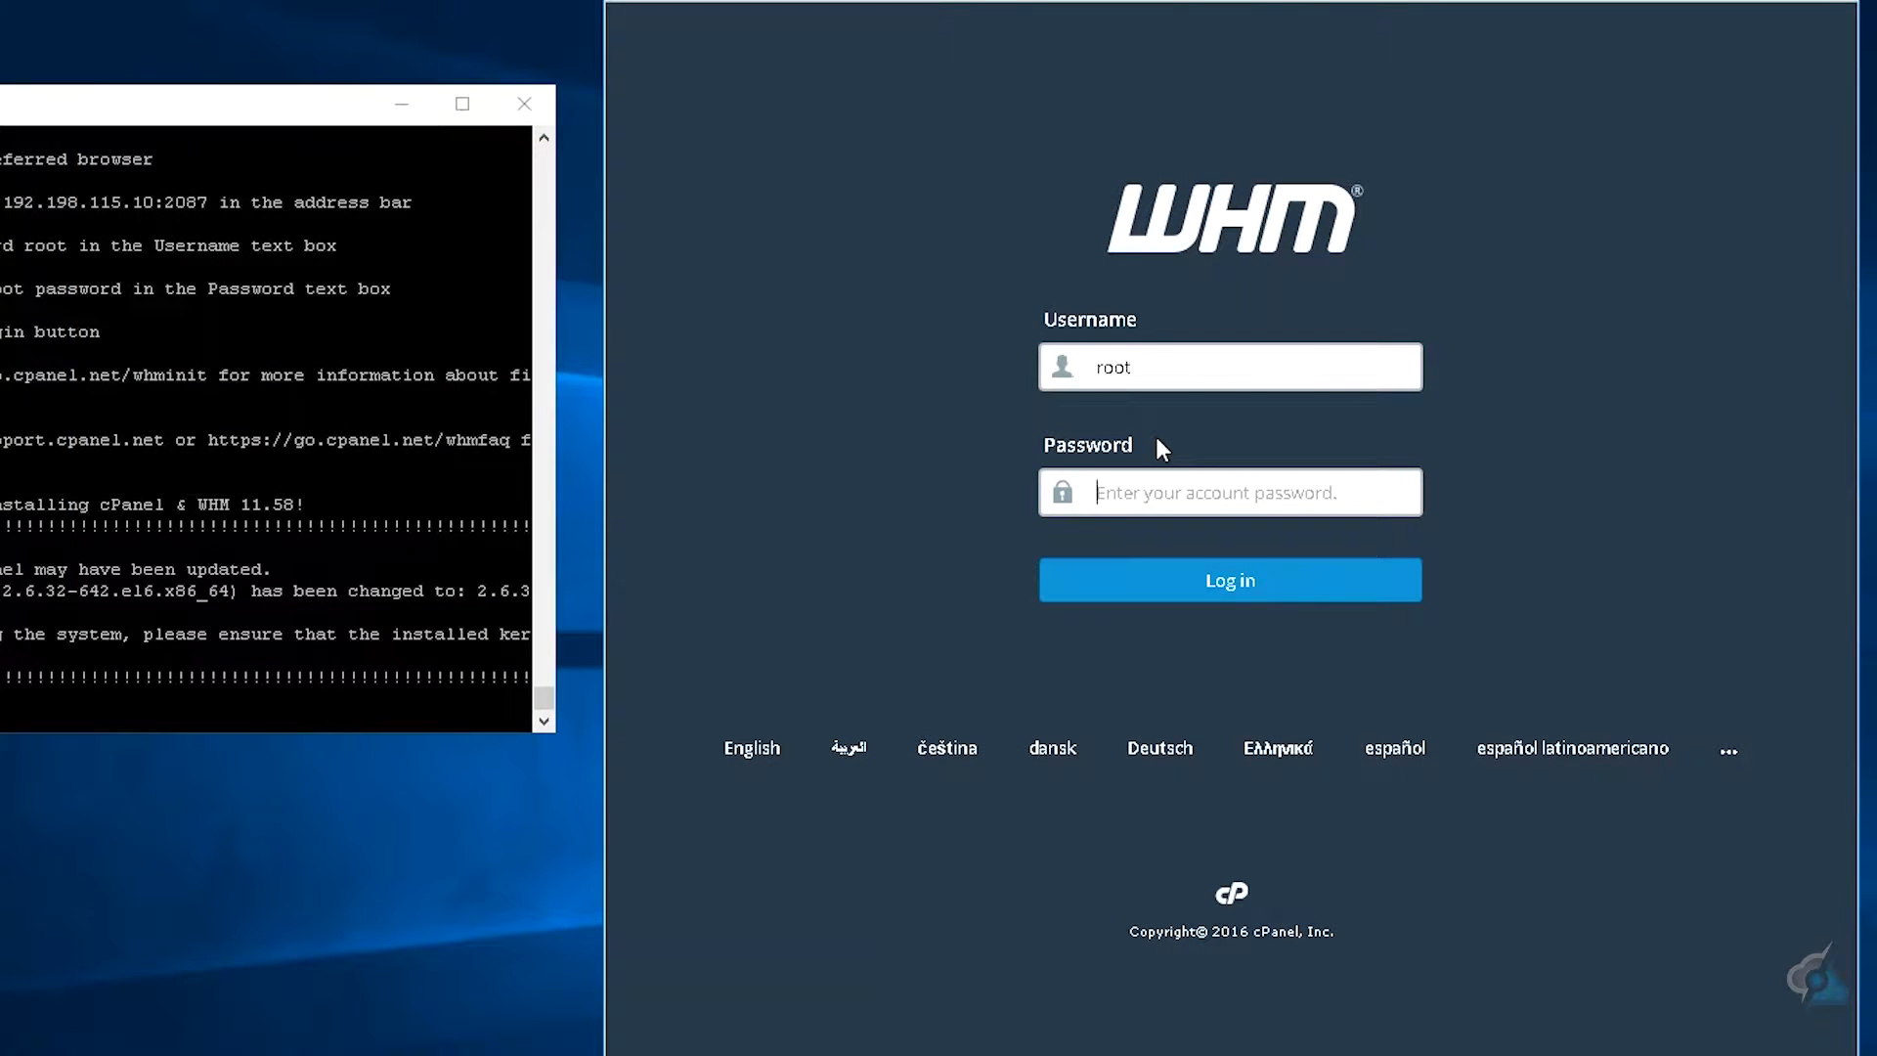
click(1228, 580)
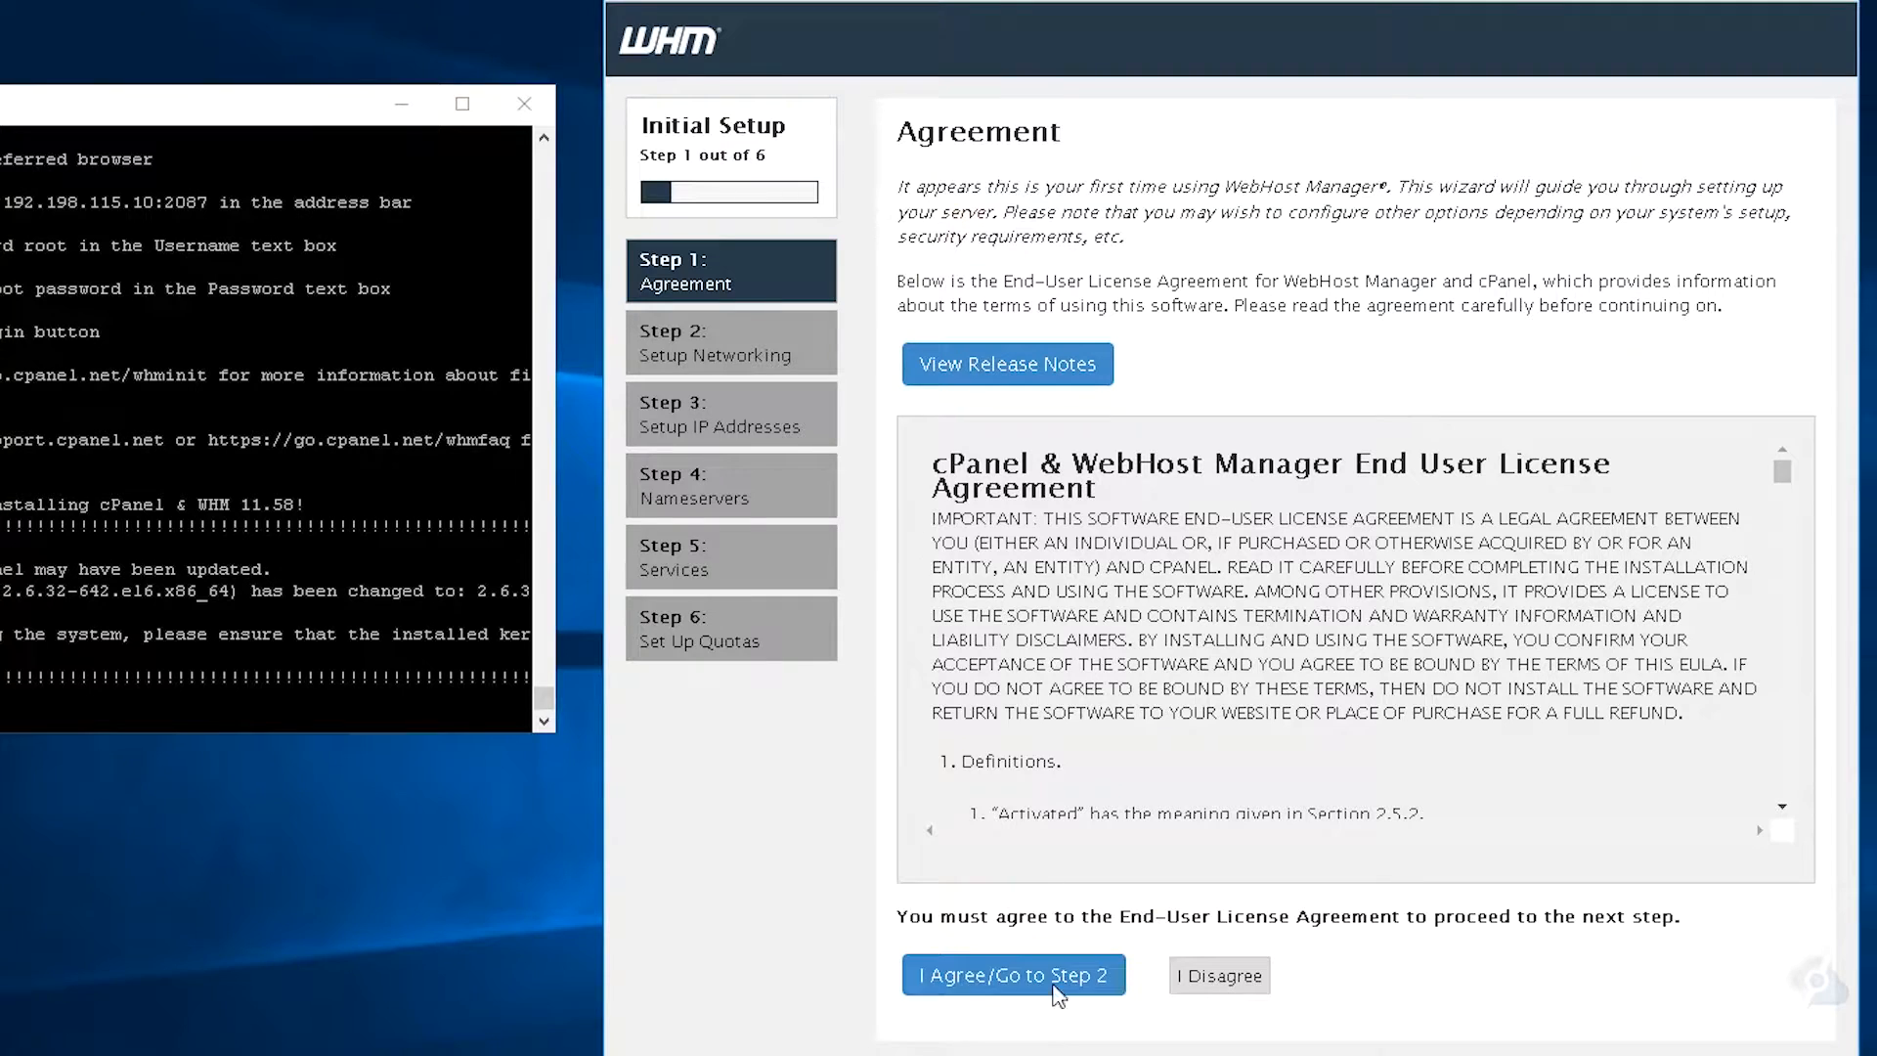
click(1012, 974)
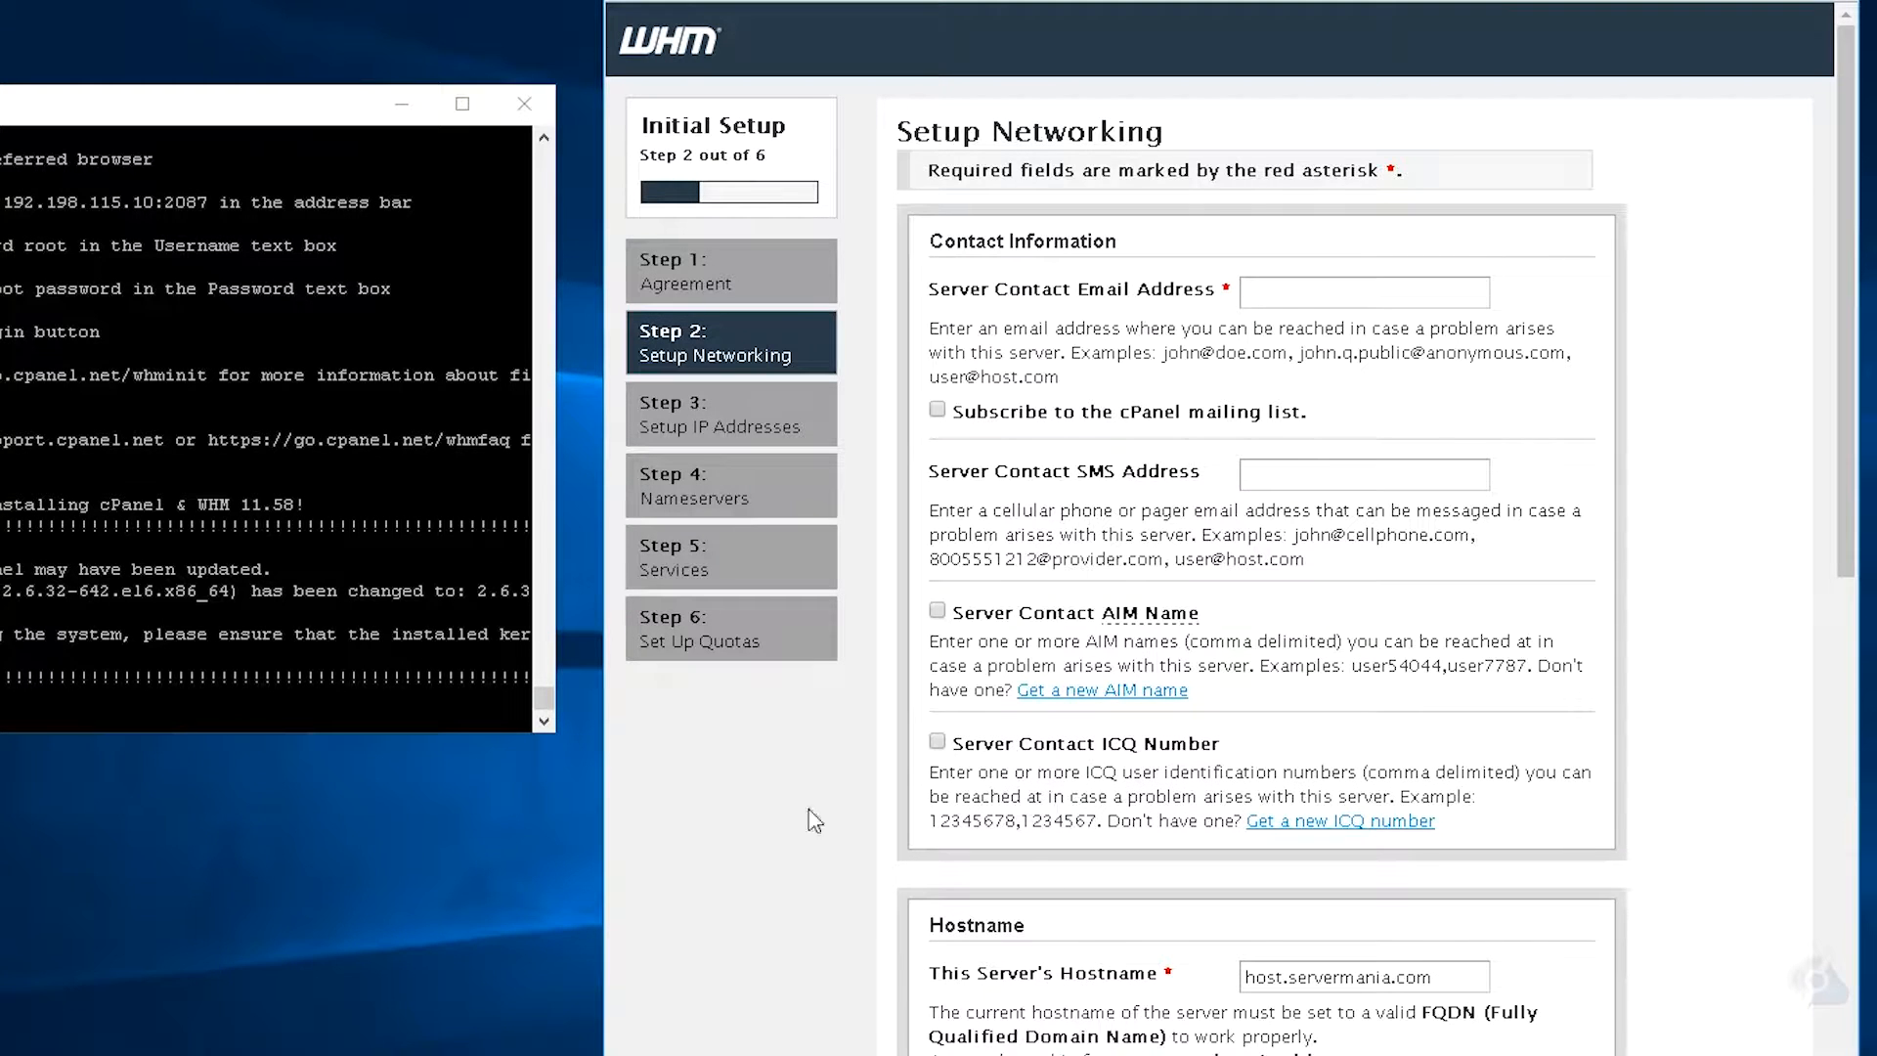
mouse_move(1392, 305)
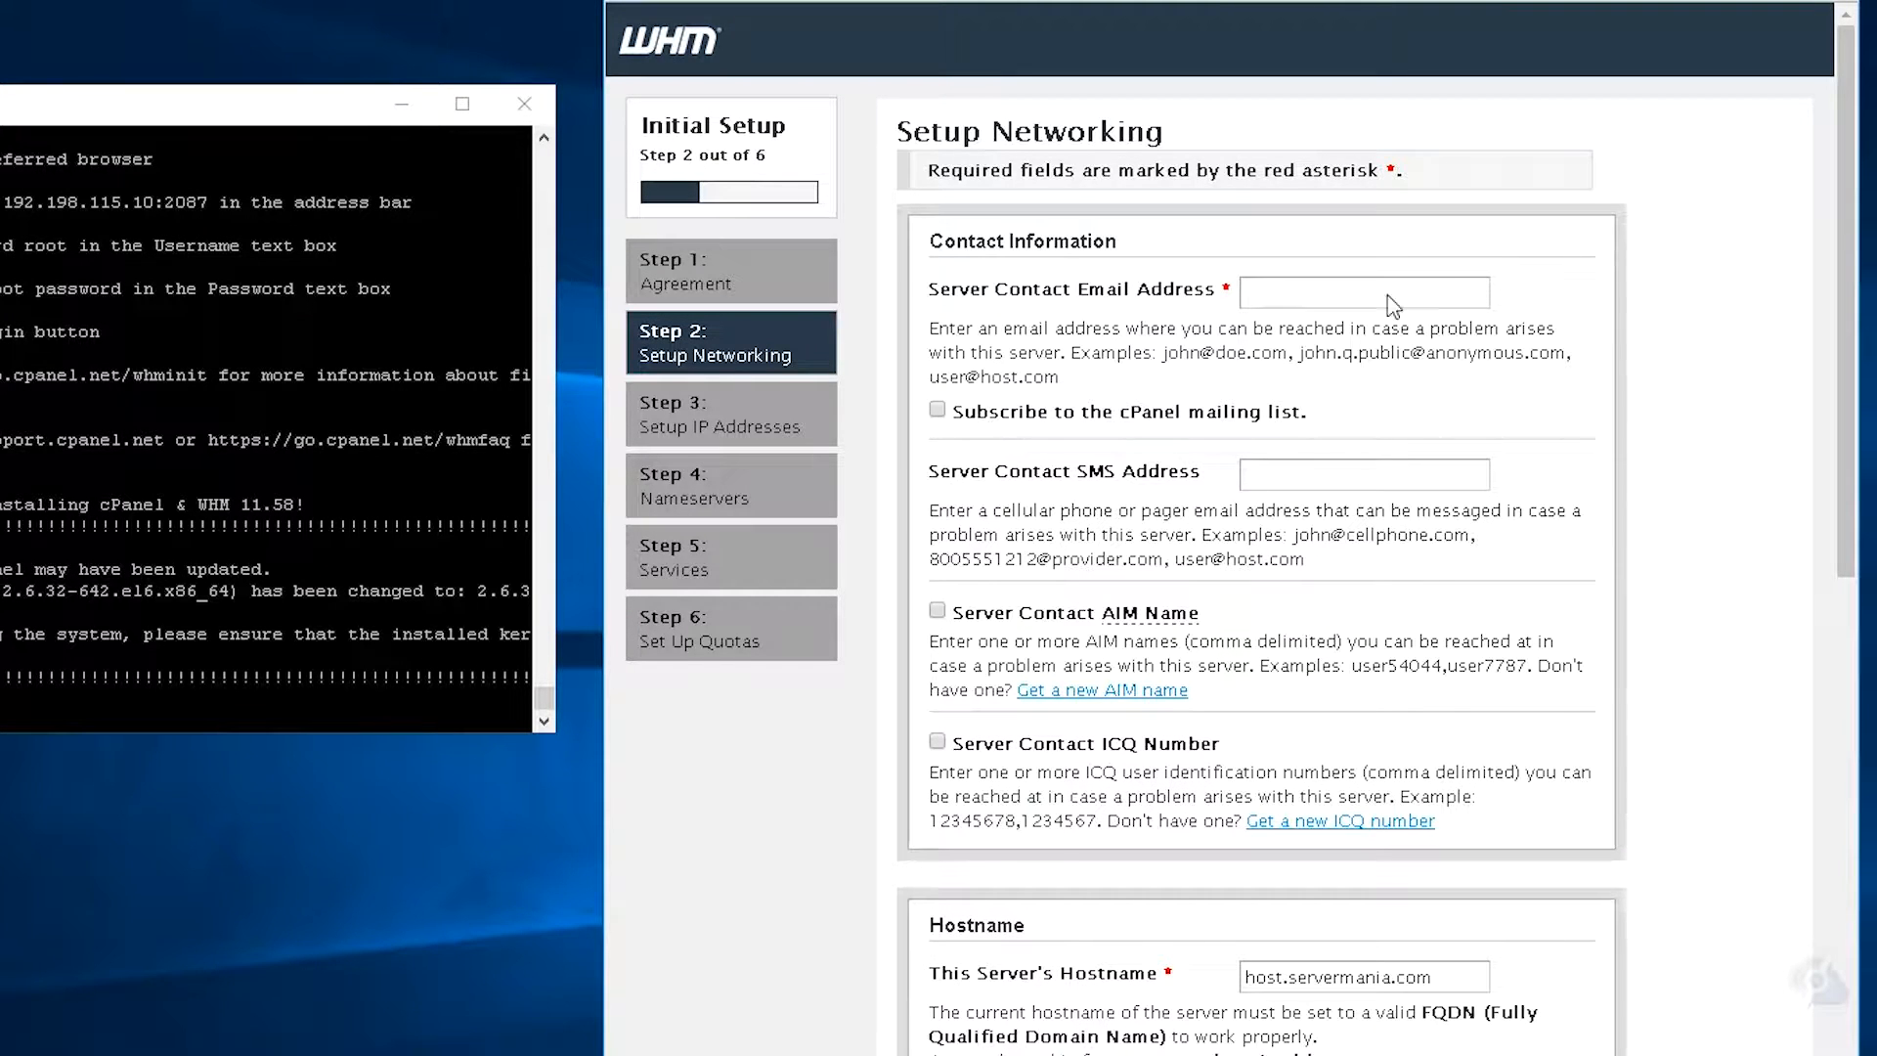
Enter the contact email, hostname web.servermania.io and secondary resolver 8.8.4.4, then save.
scroll(down, 3)
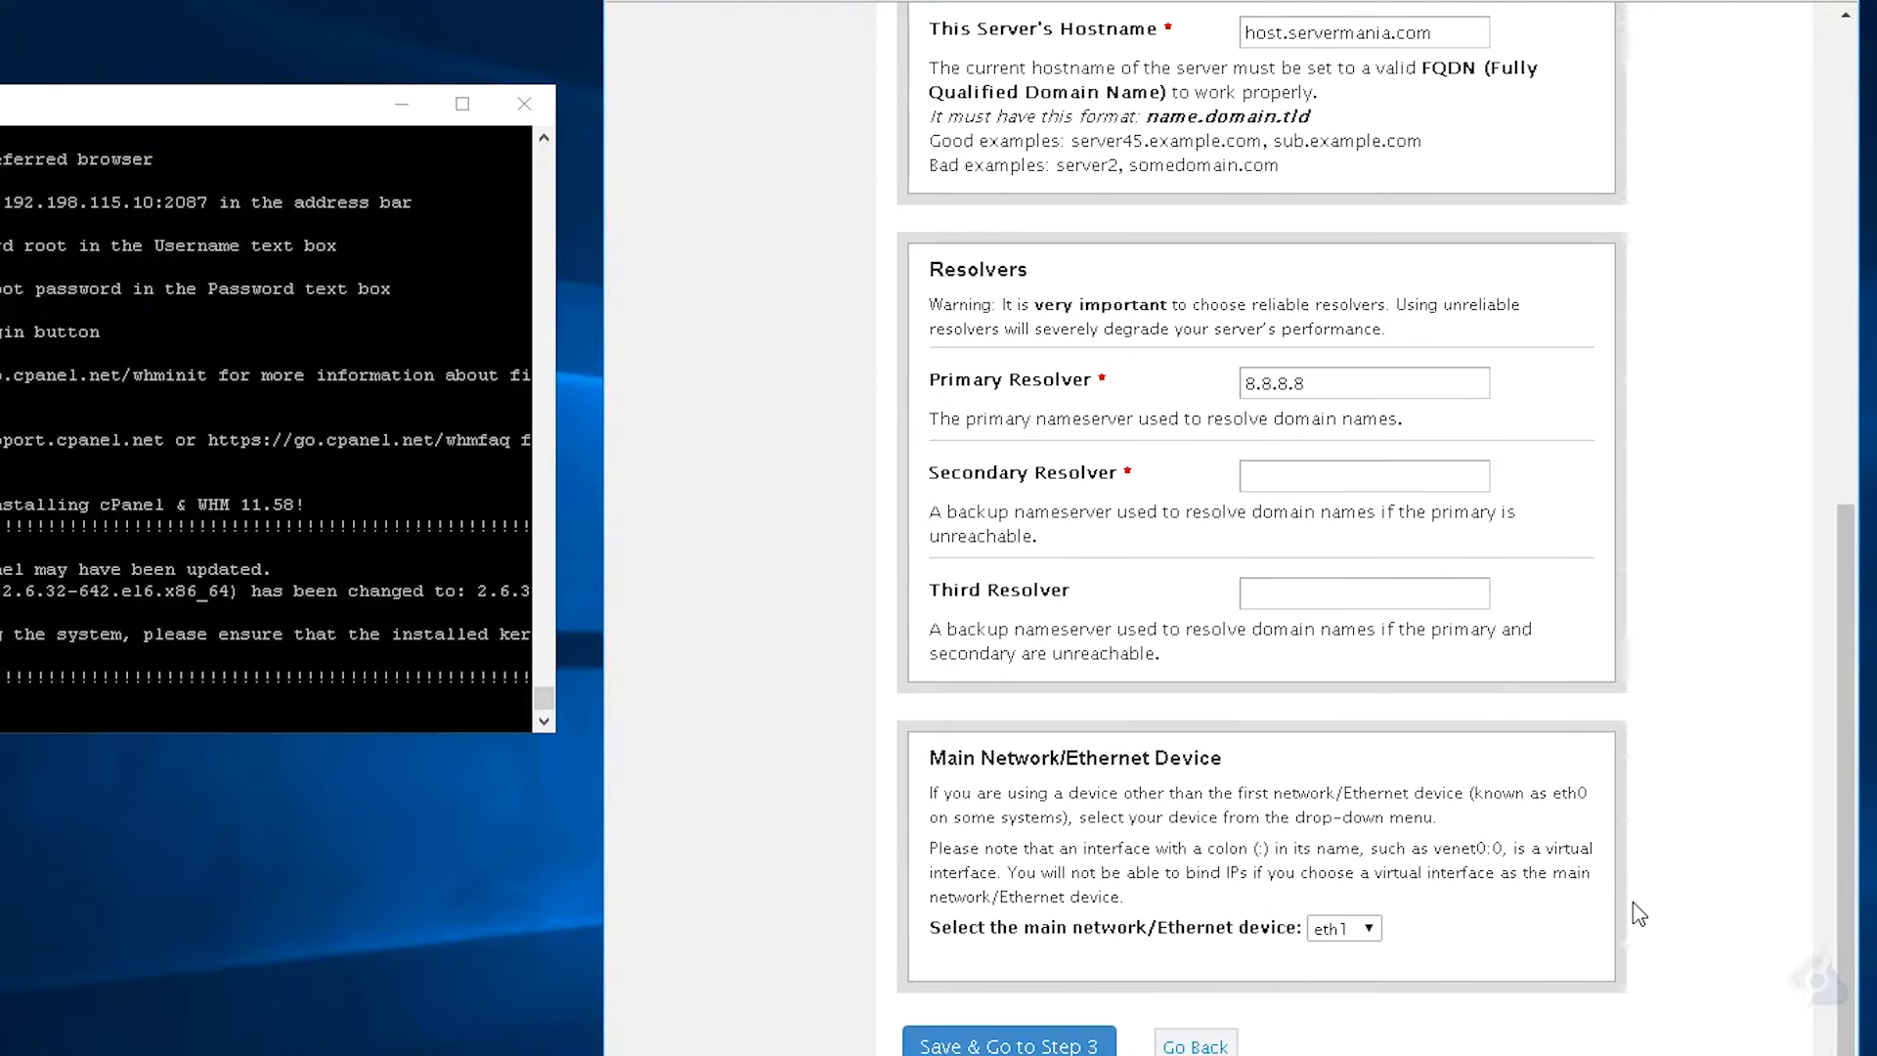
scroll(up, 3)
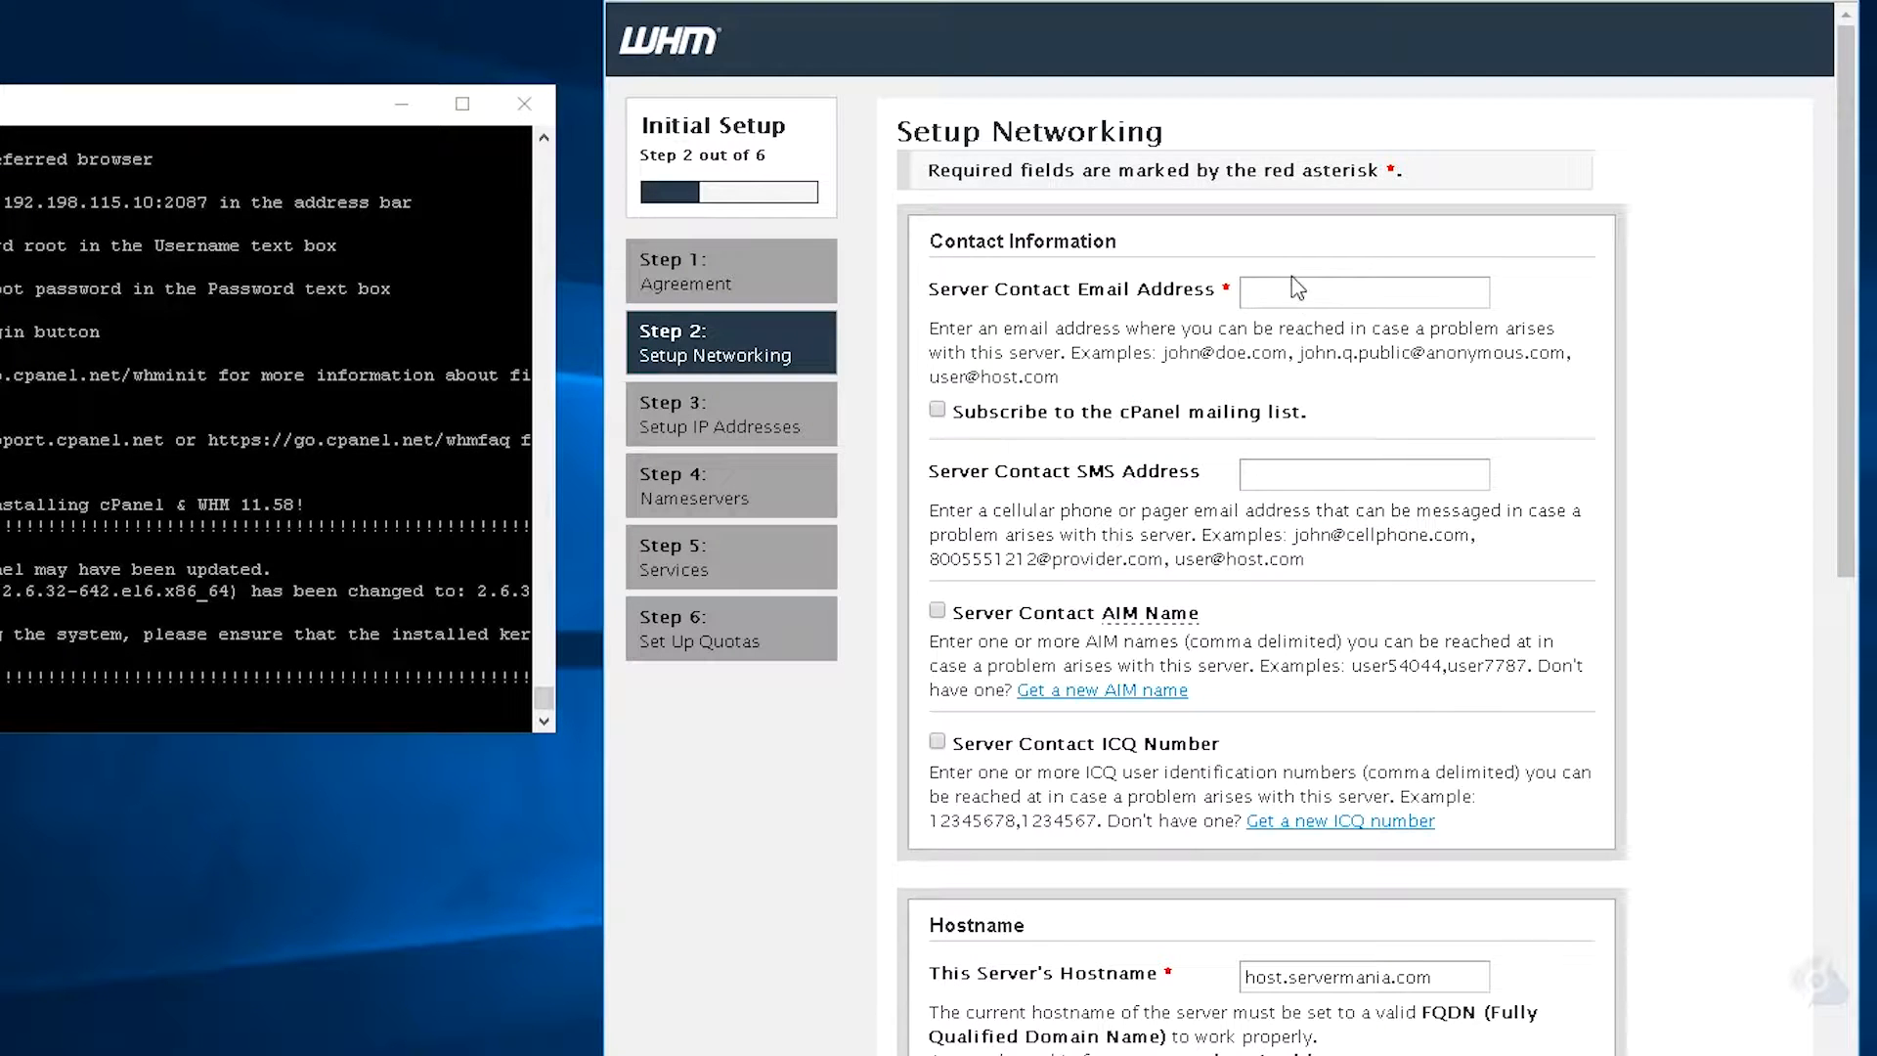
click(1362, 291)
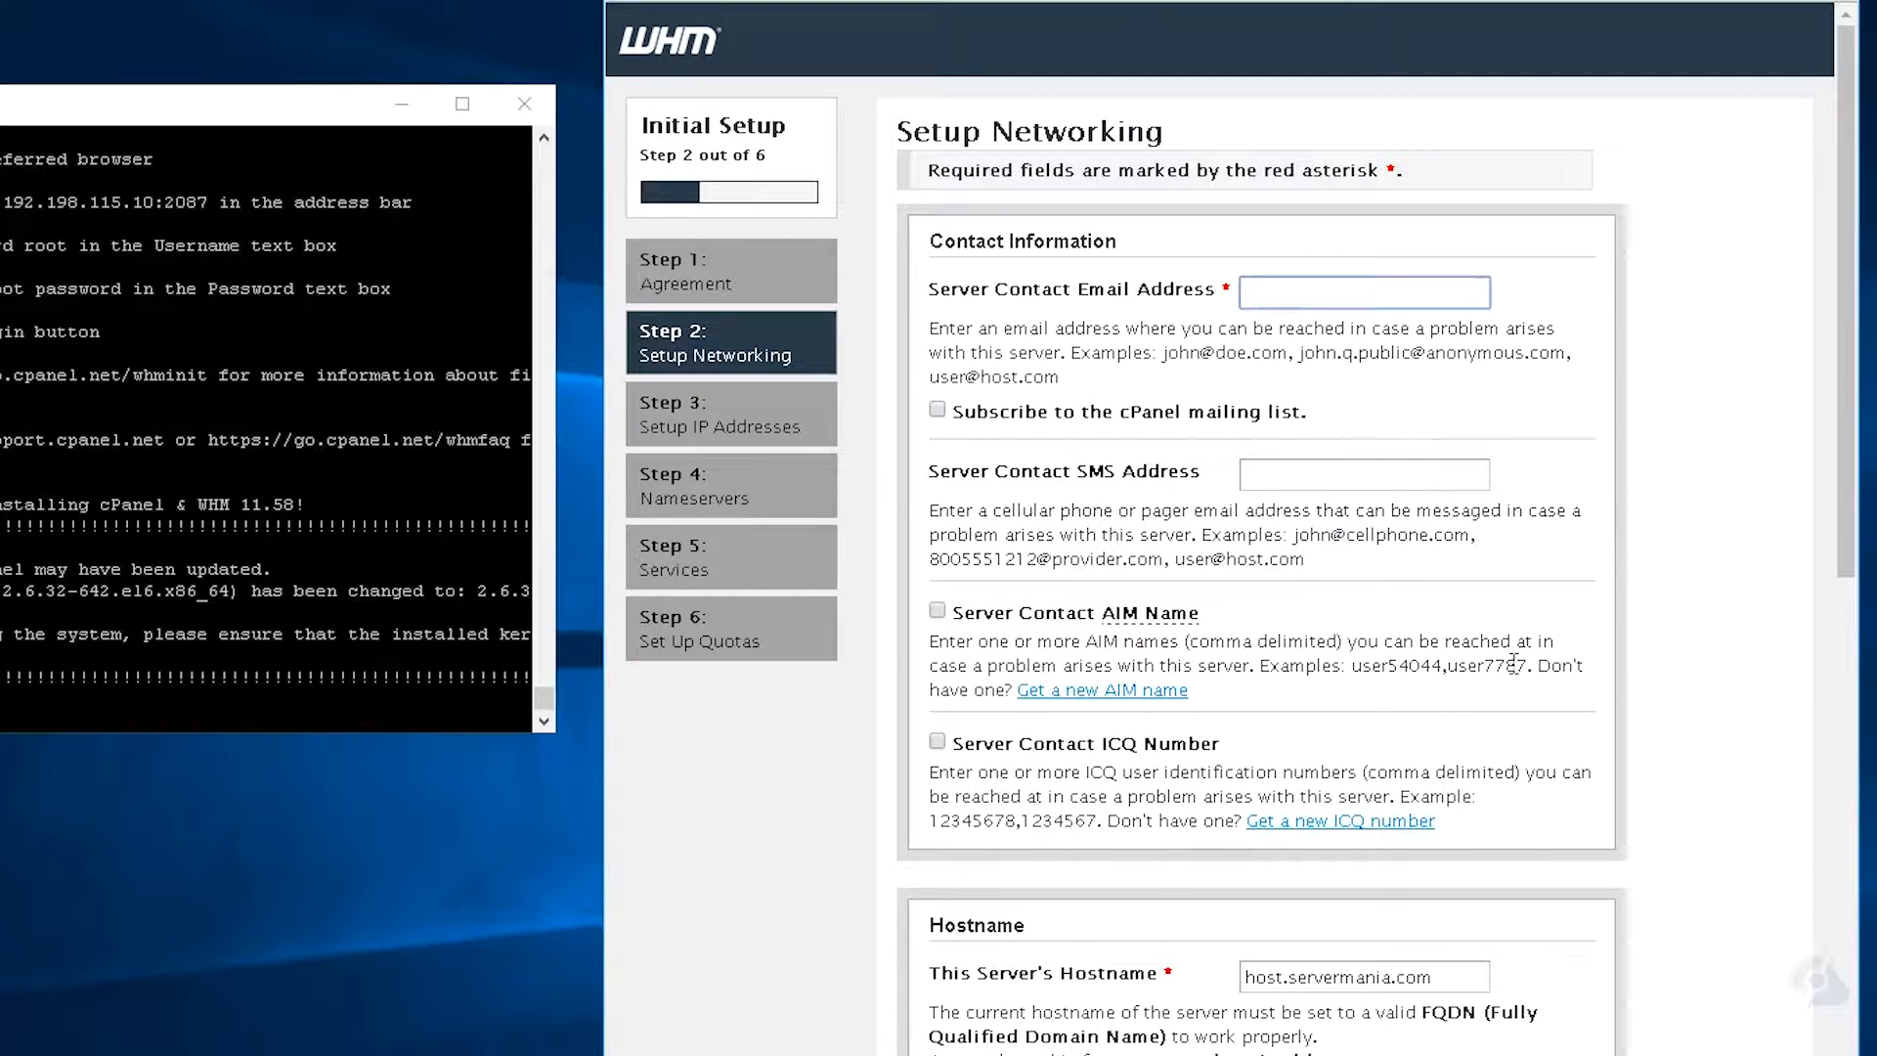
click(1364, 291)
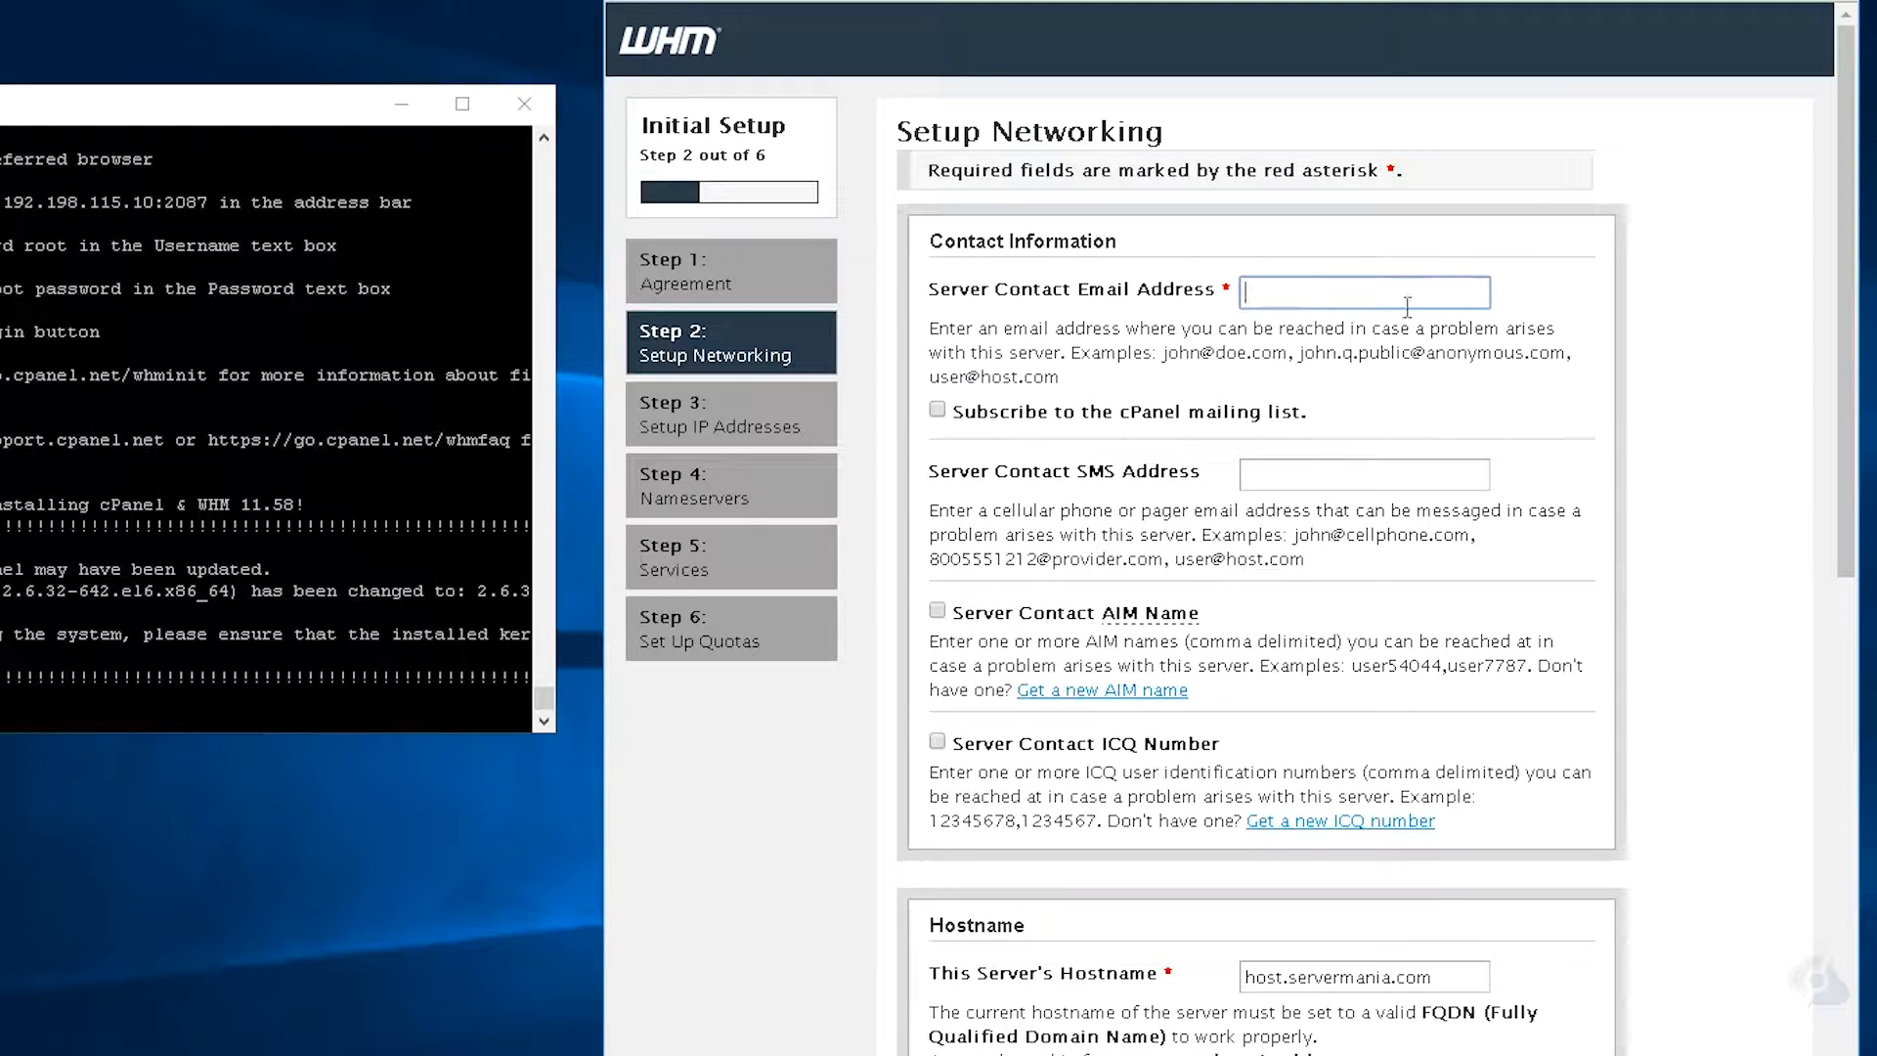
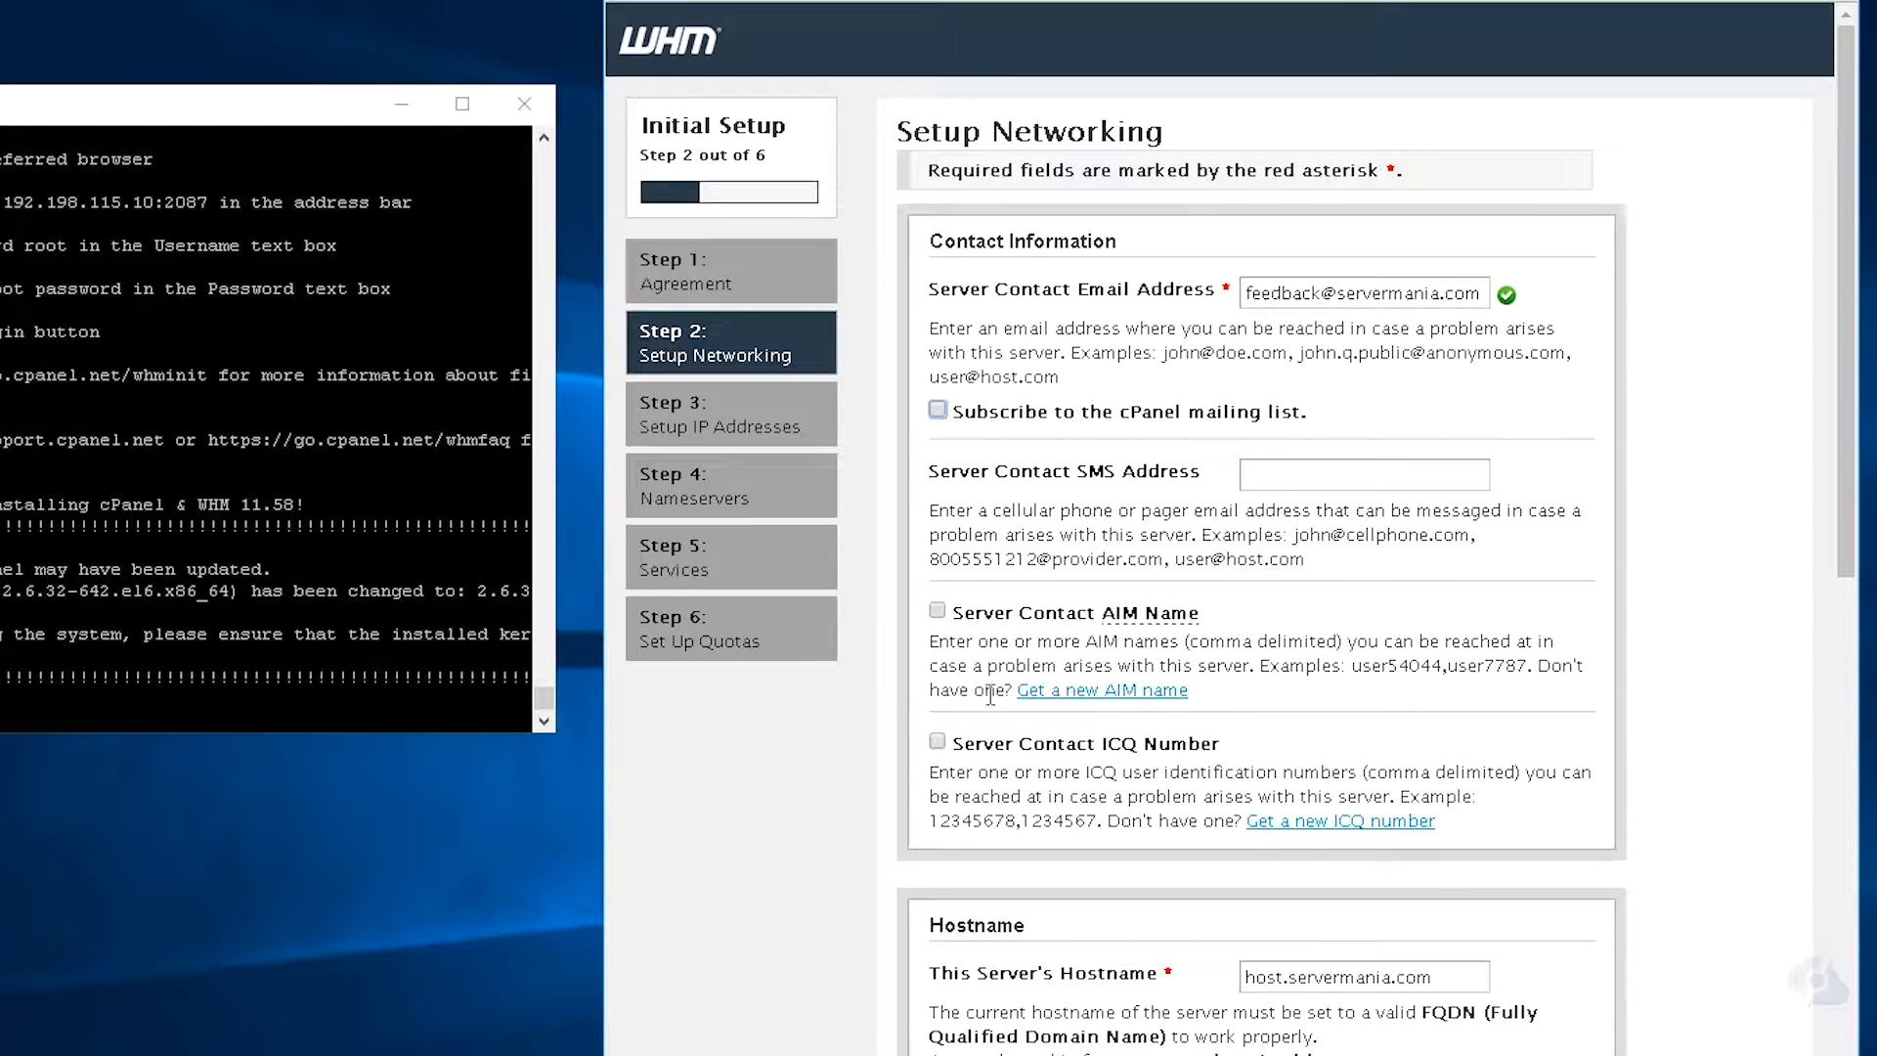
scroll(down, 3)
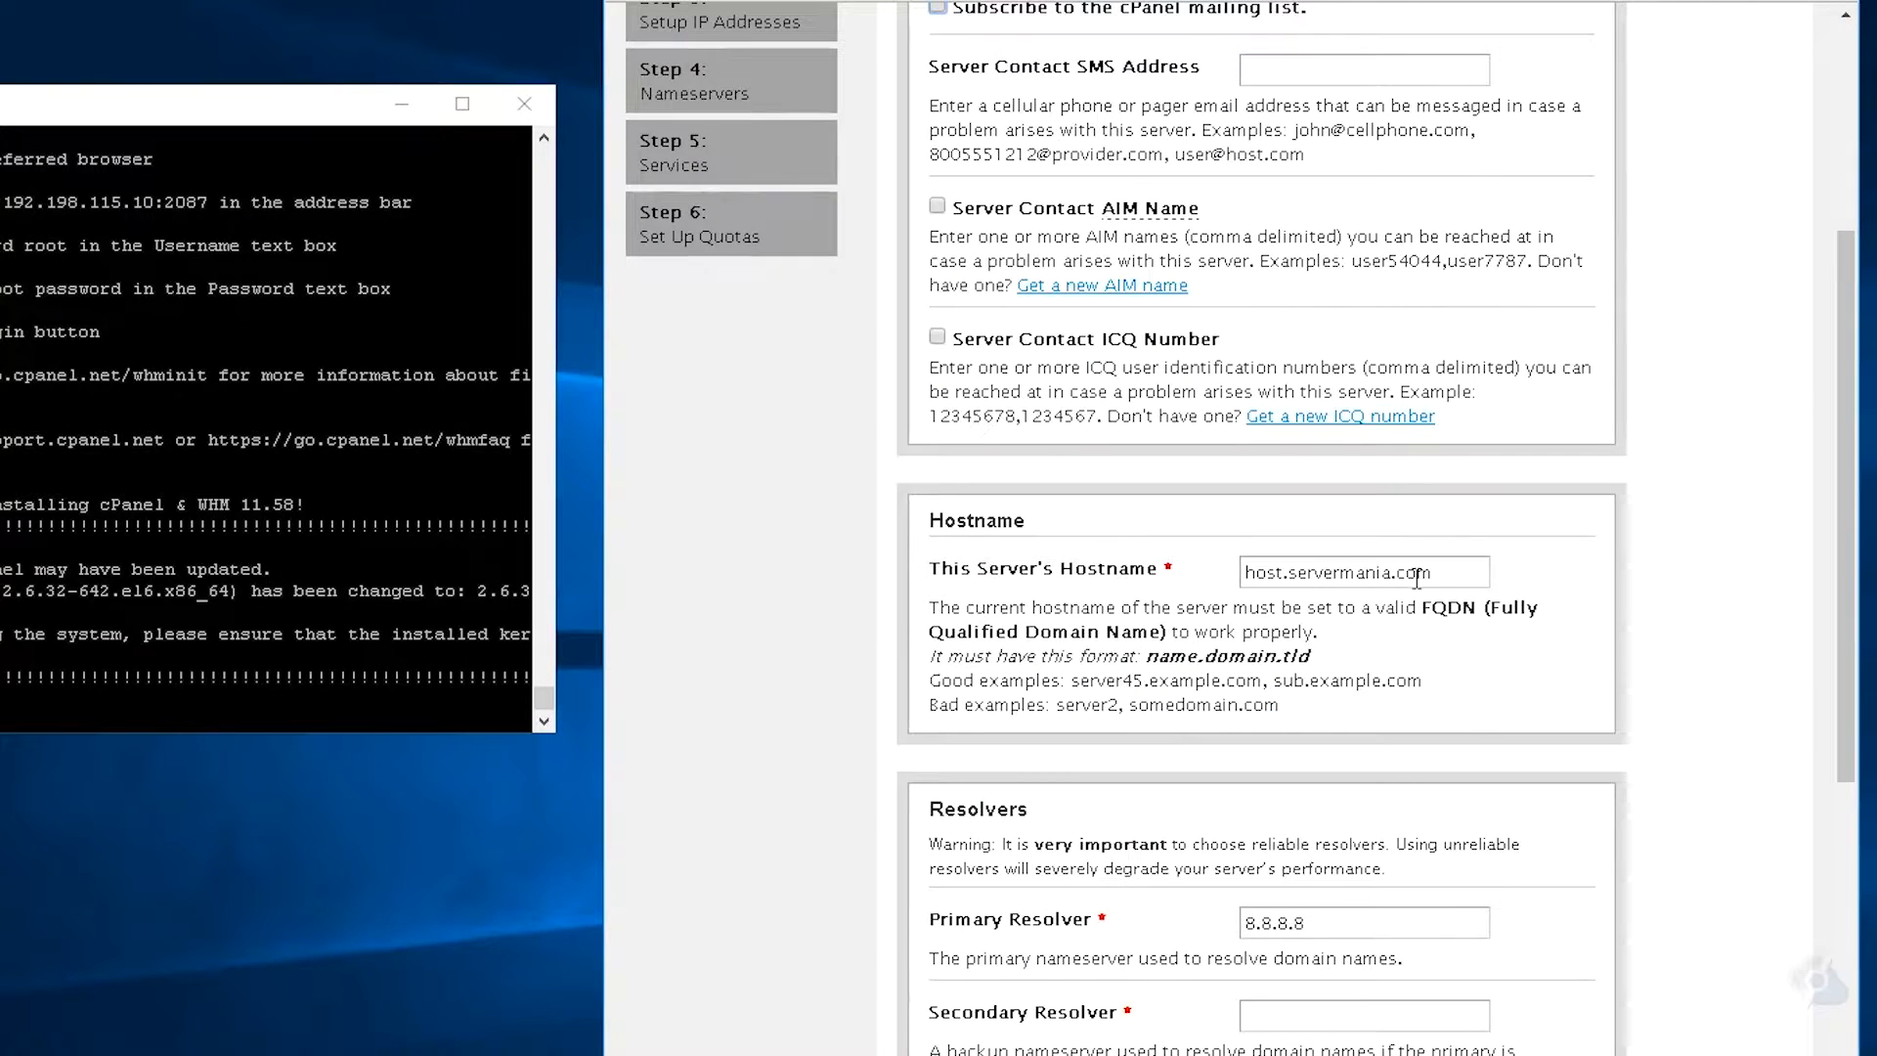
text(web)
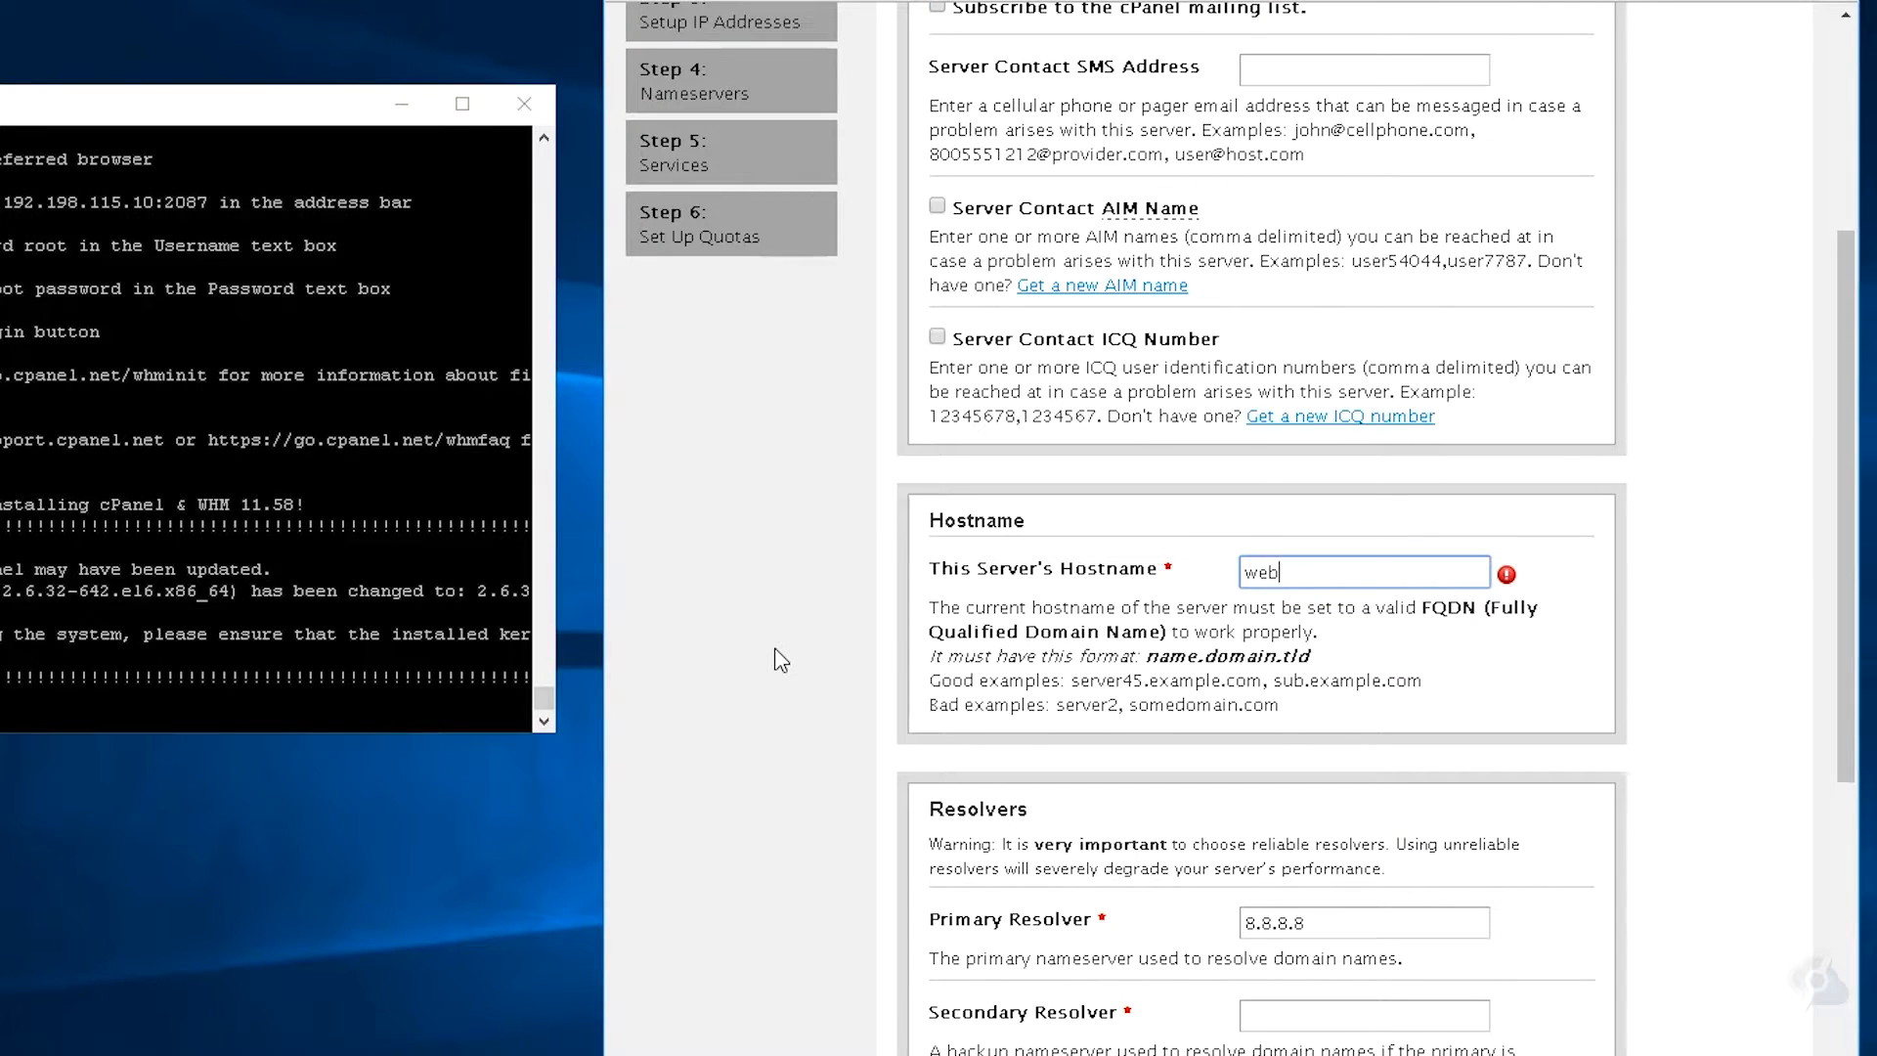
text(.servermania.io)
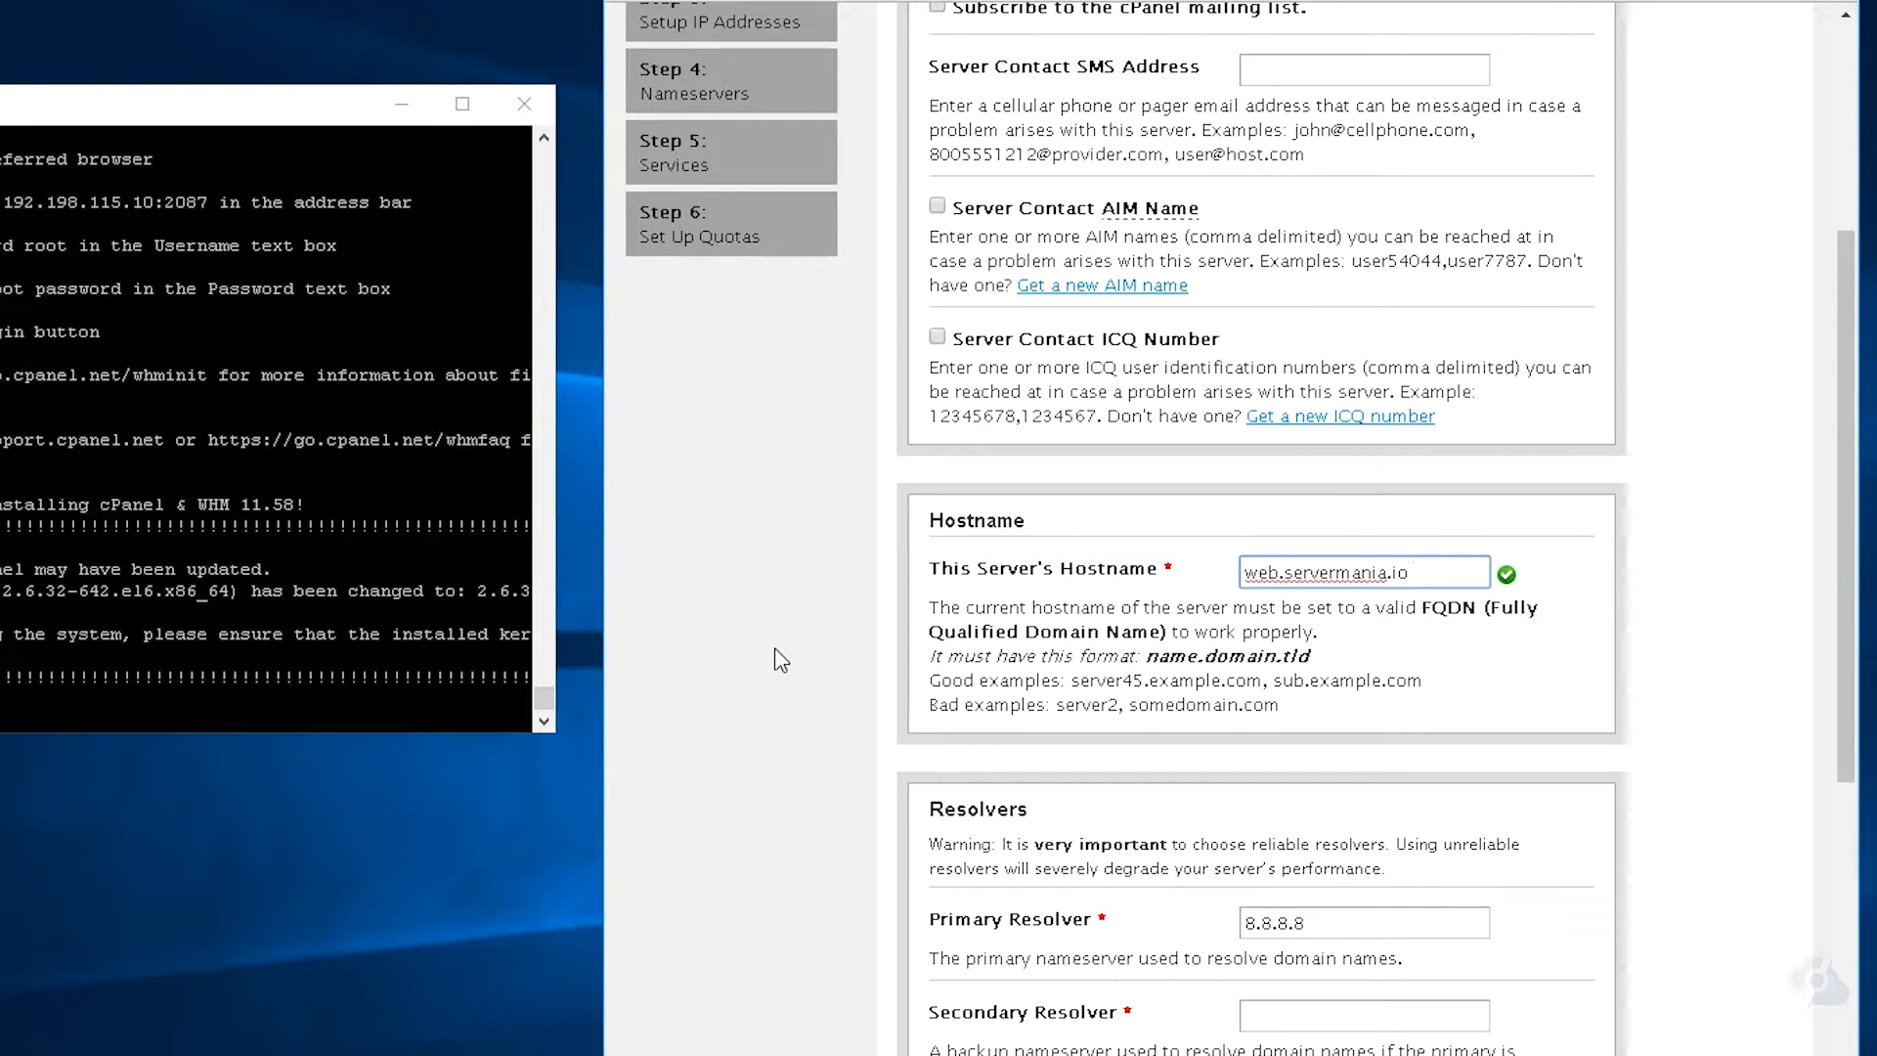
scroll(down, 3)
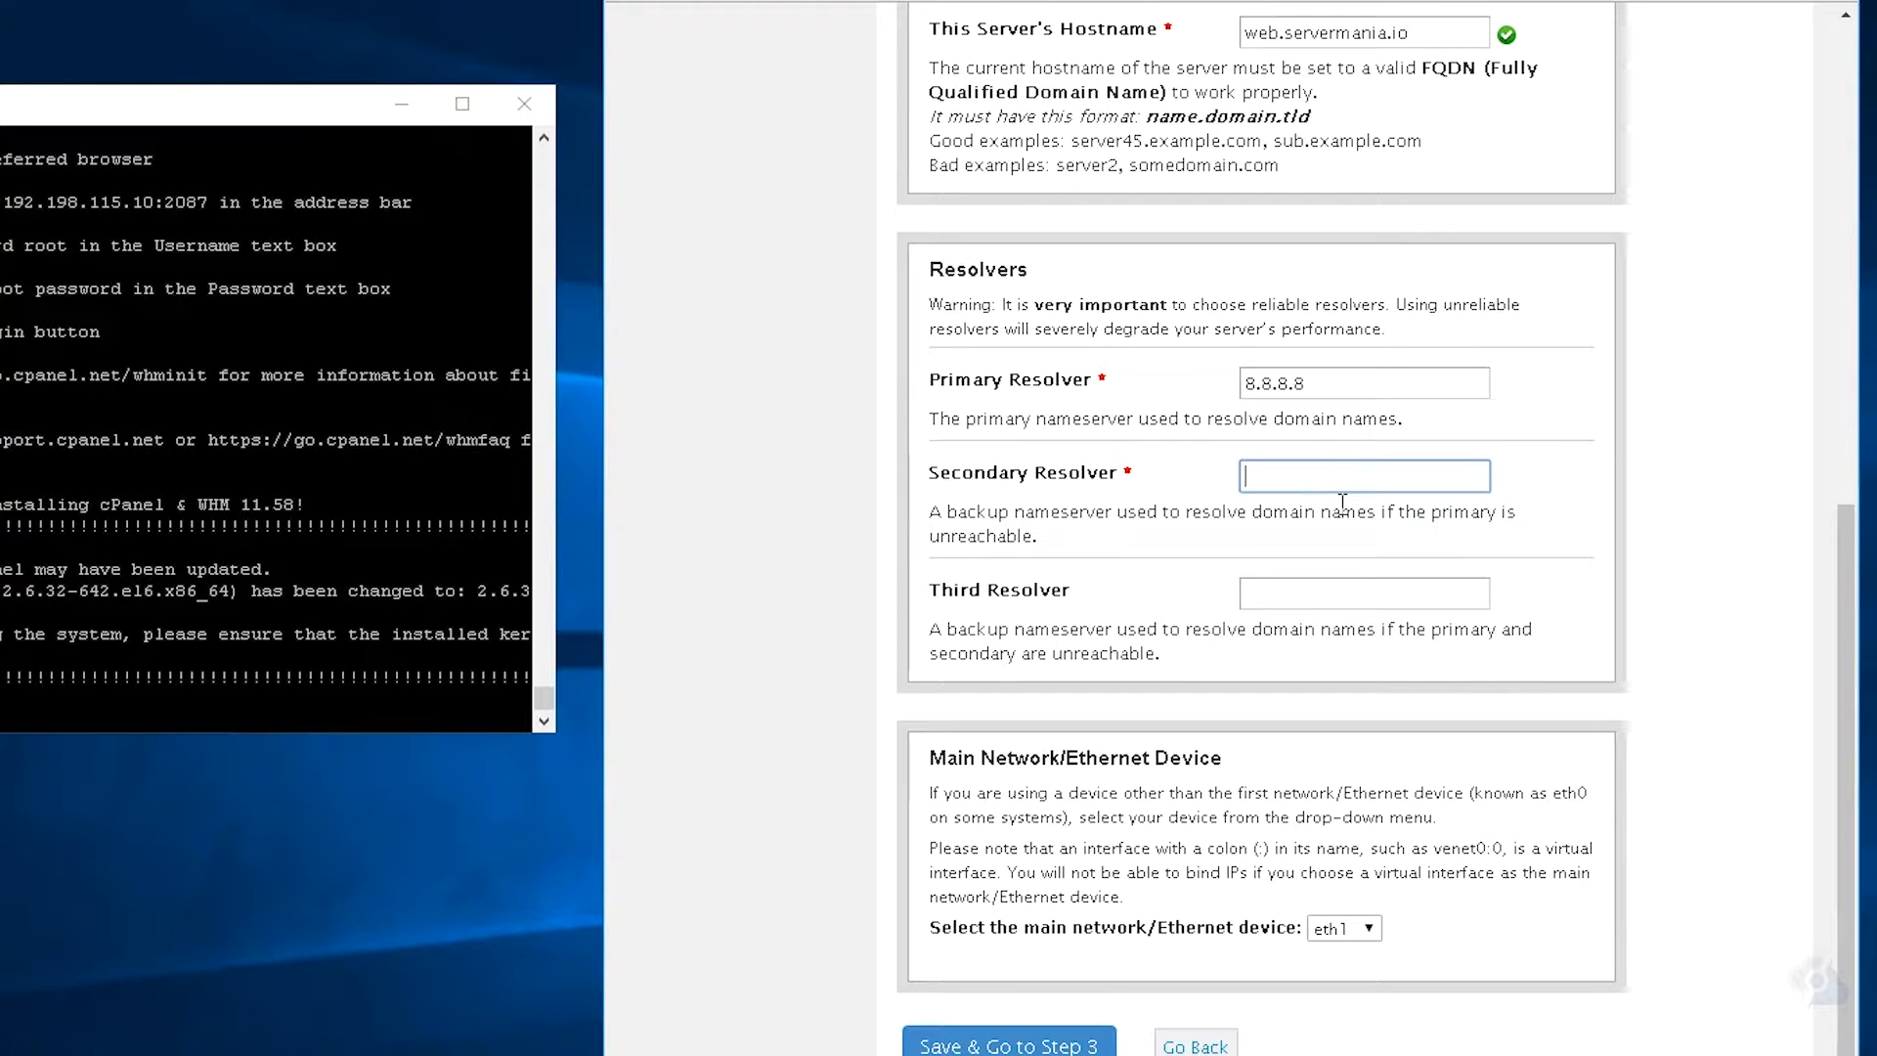
text(8.8.4.4)
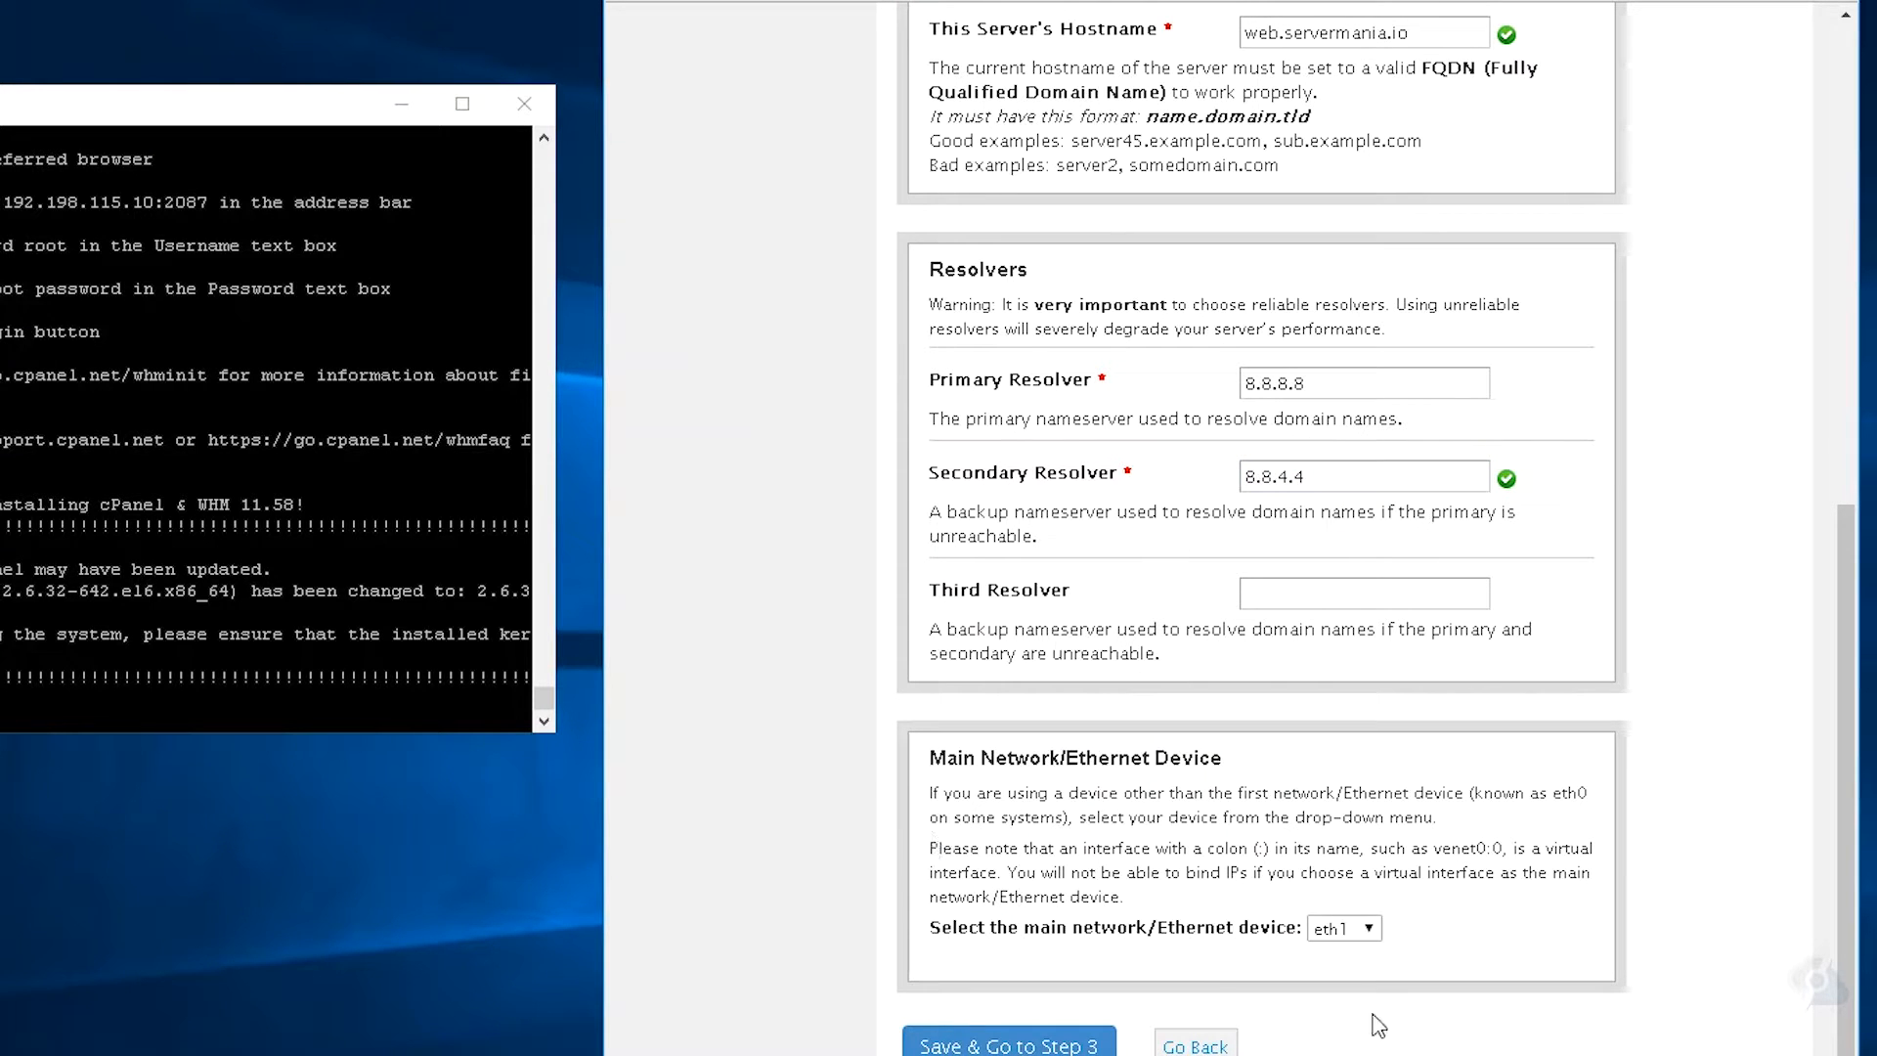
click(1007, 1045)
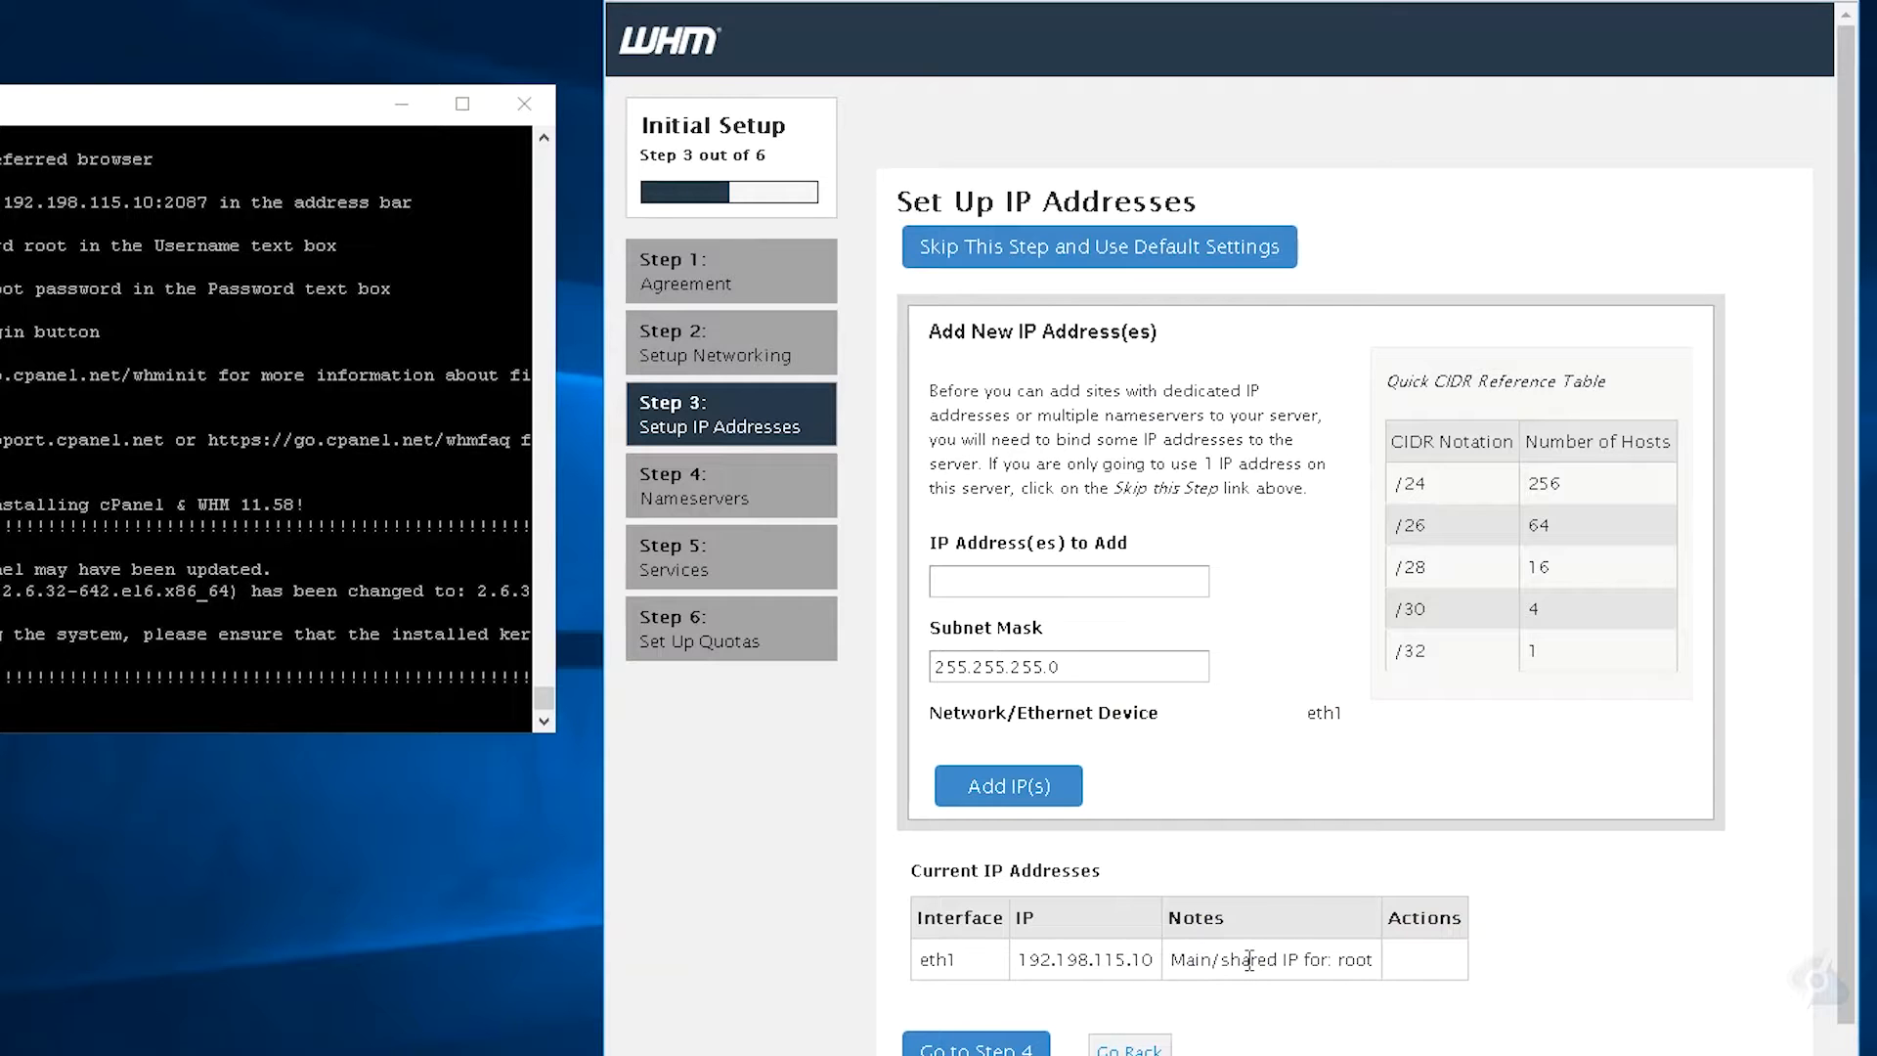
mouse_move(1376, 788)
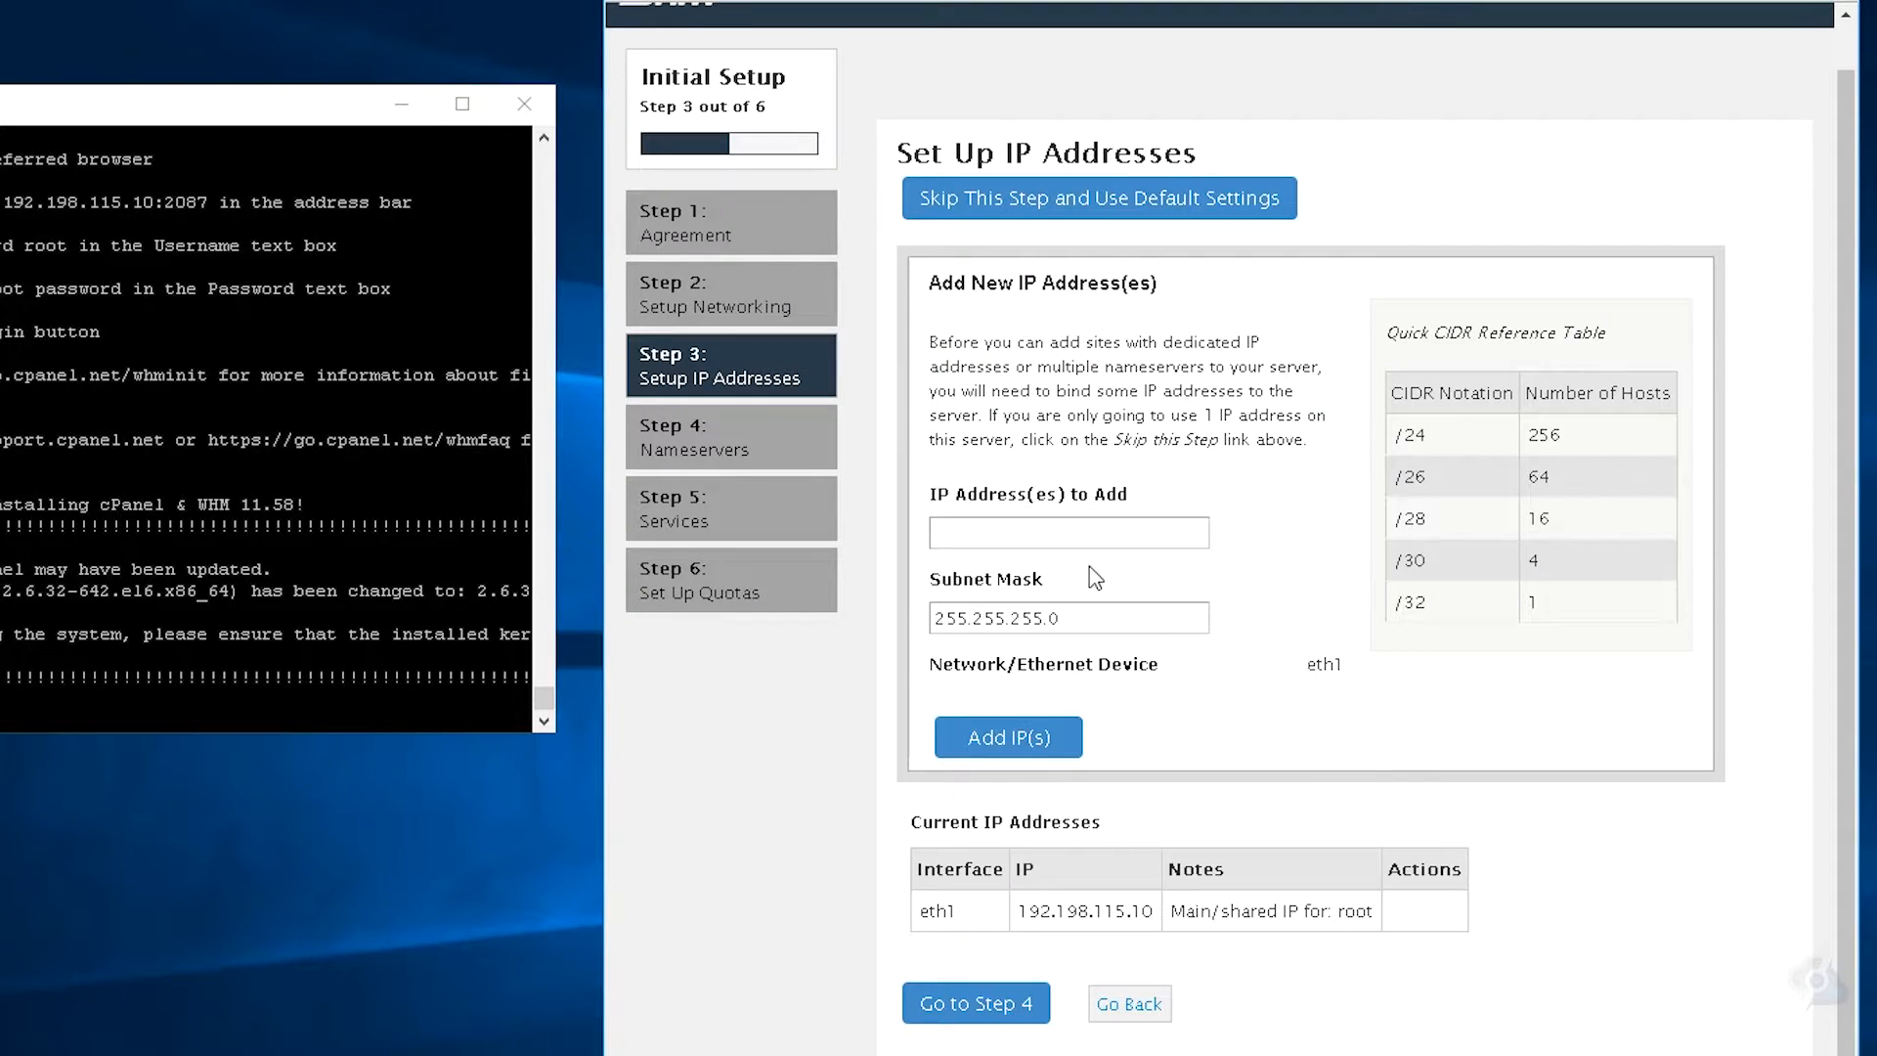
Add 192.168.115.12 as an additional server IP address and dismiss the confirmation.
click(1069, 531)
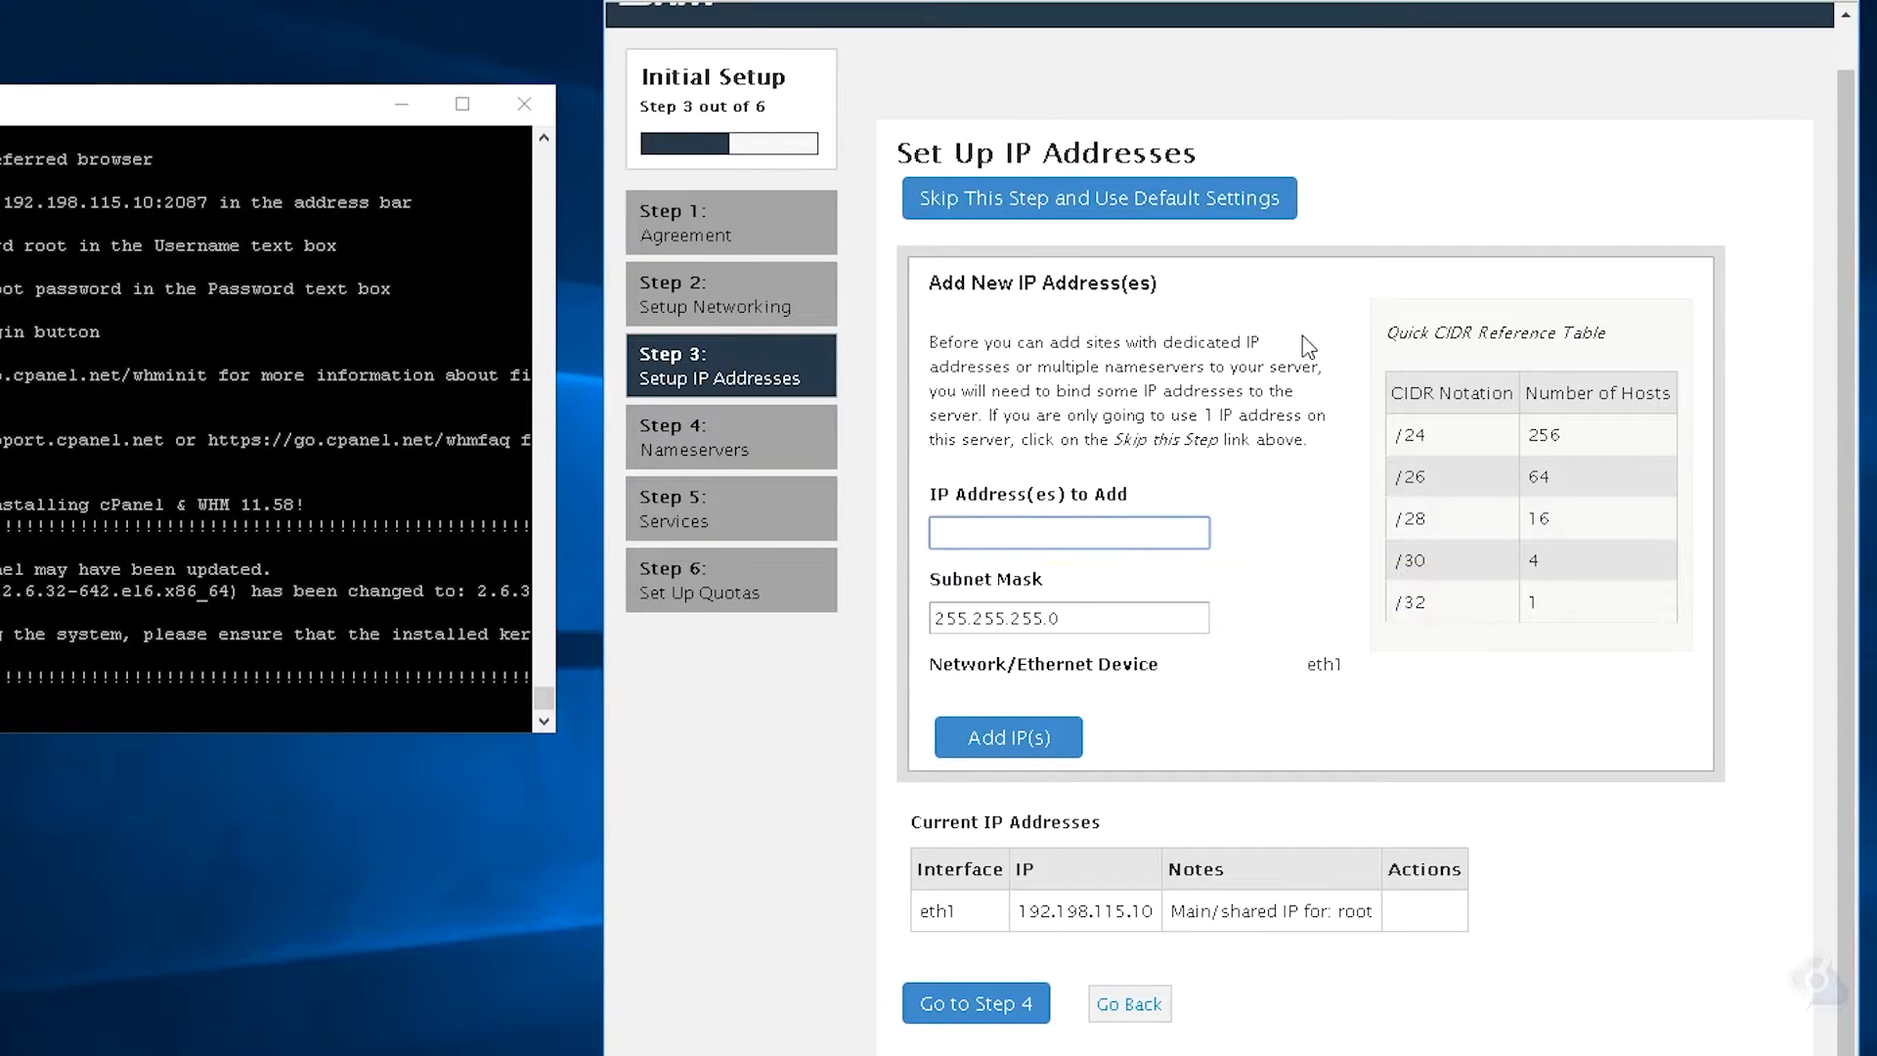
text(192.168.115.11)
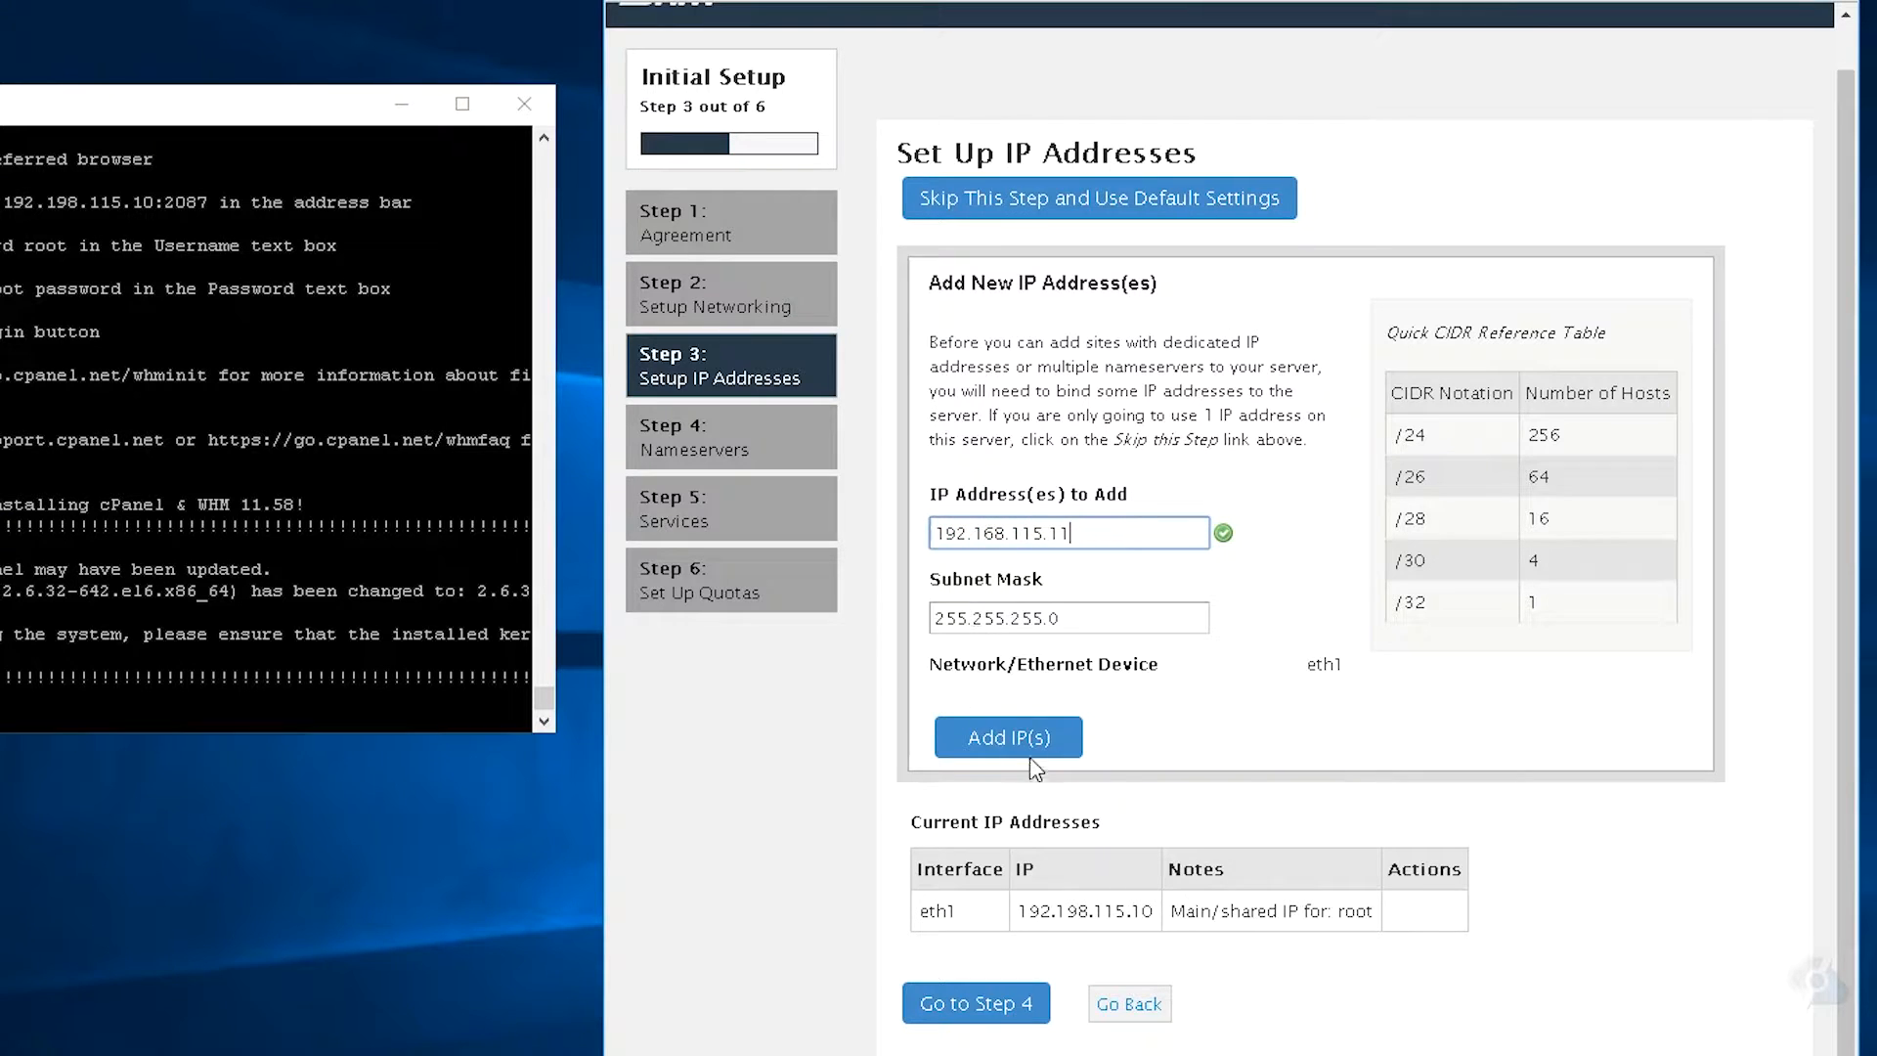
click(1007, 737)
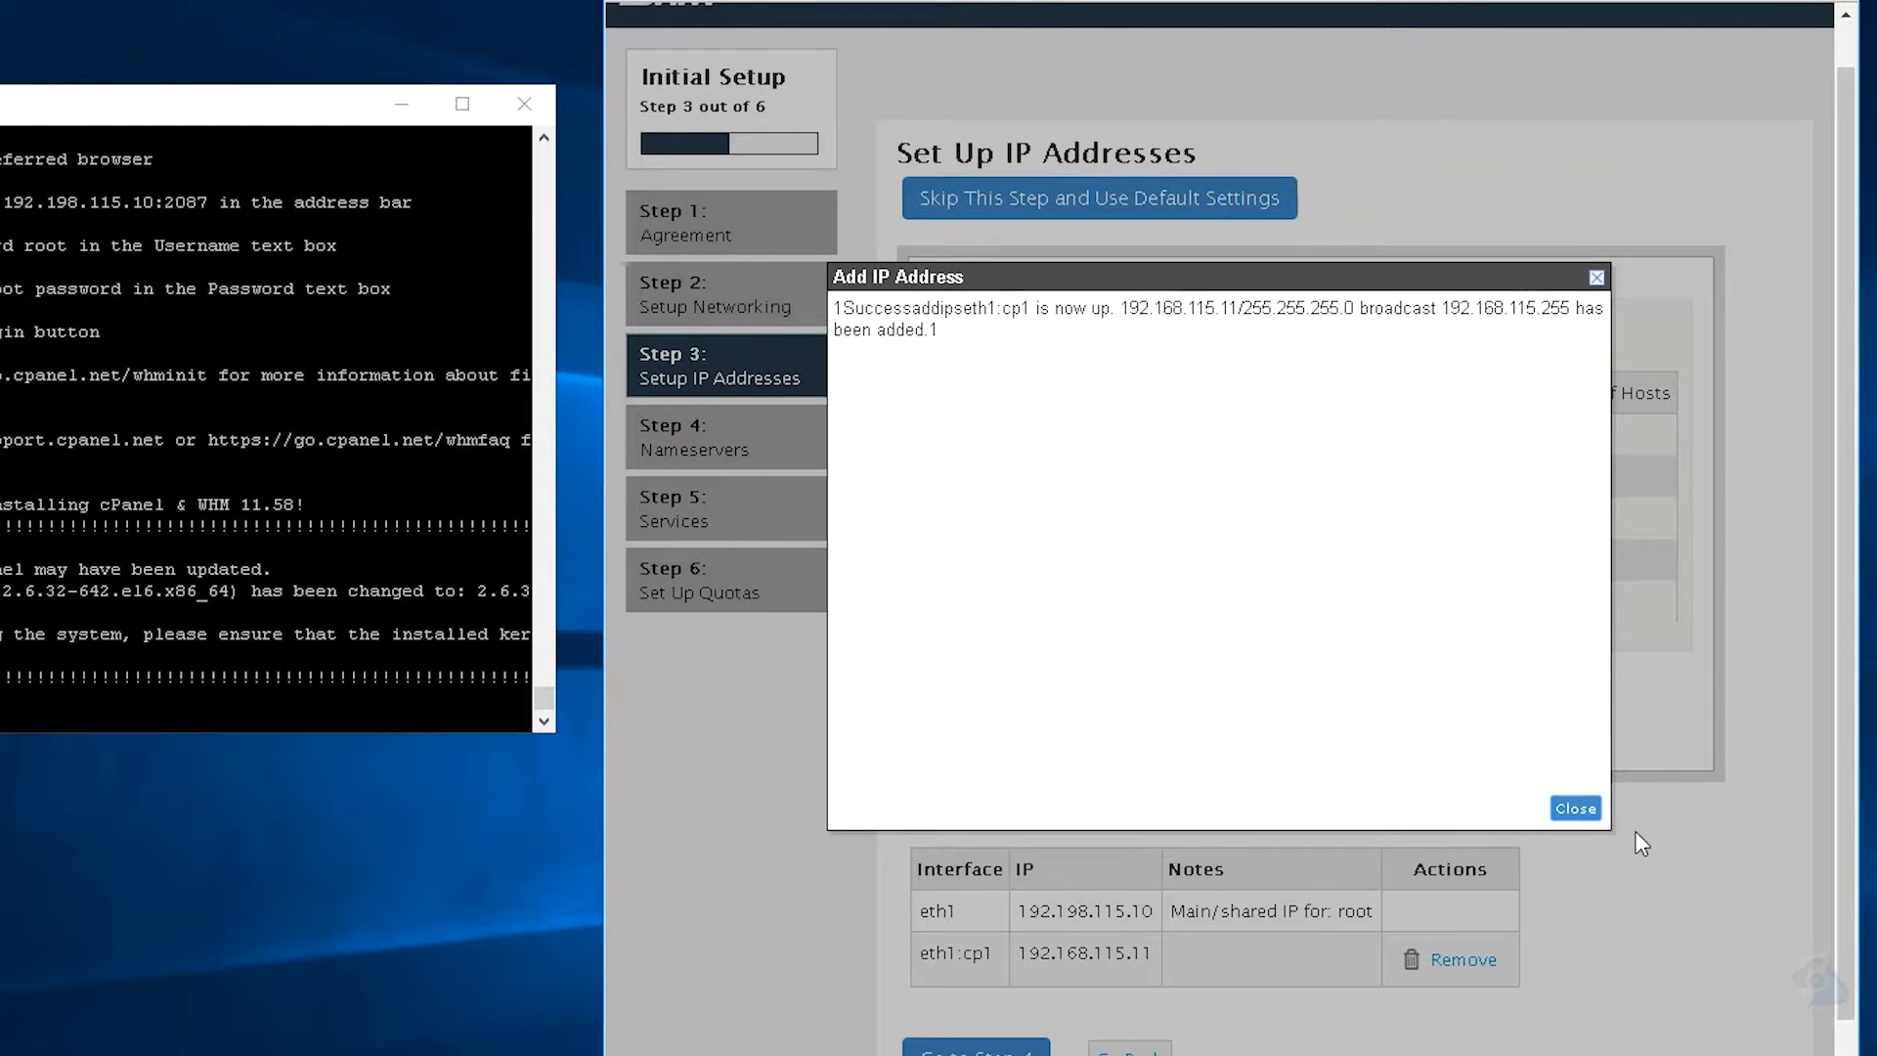
click(1574, 807)
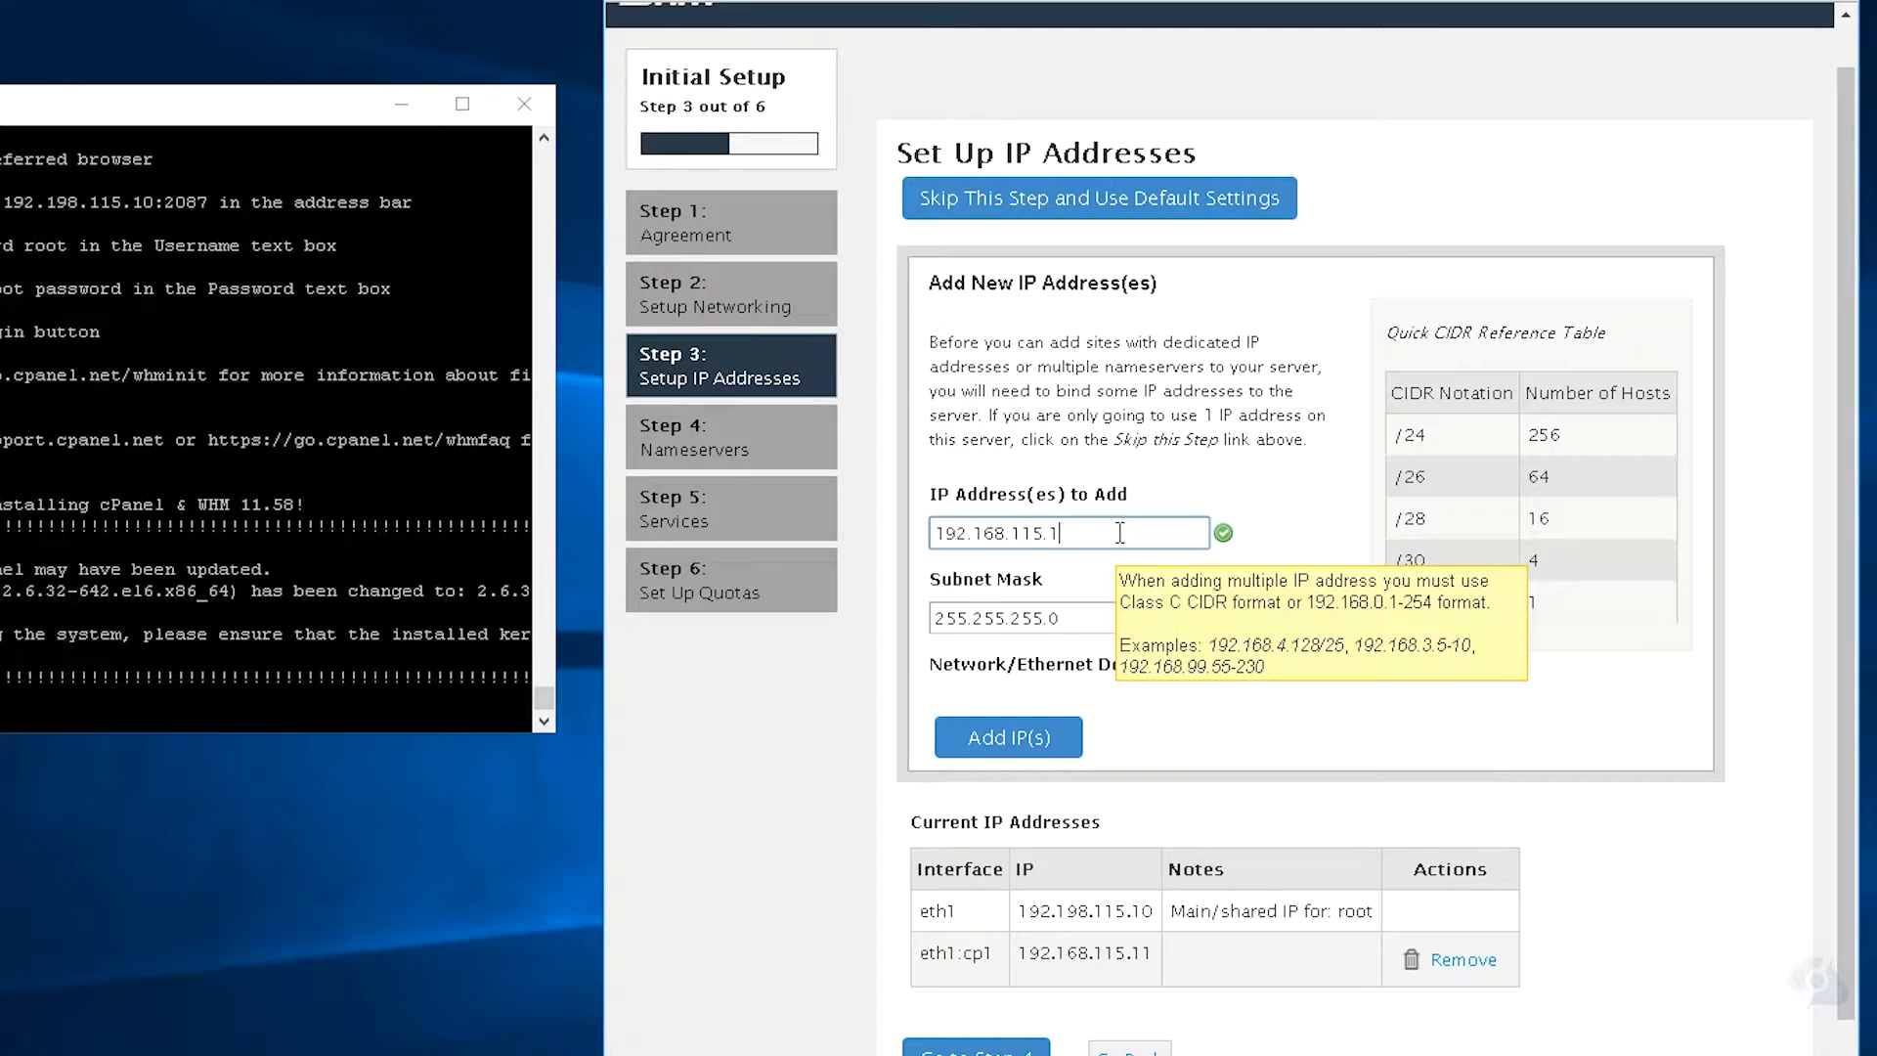
click(1006, 736)
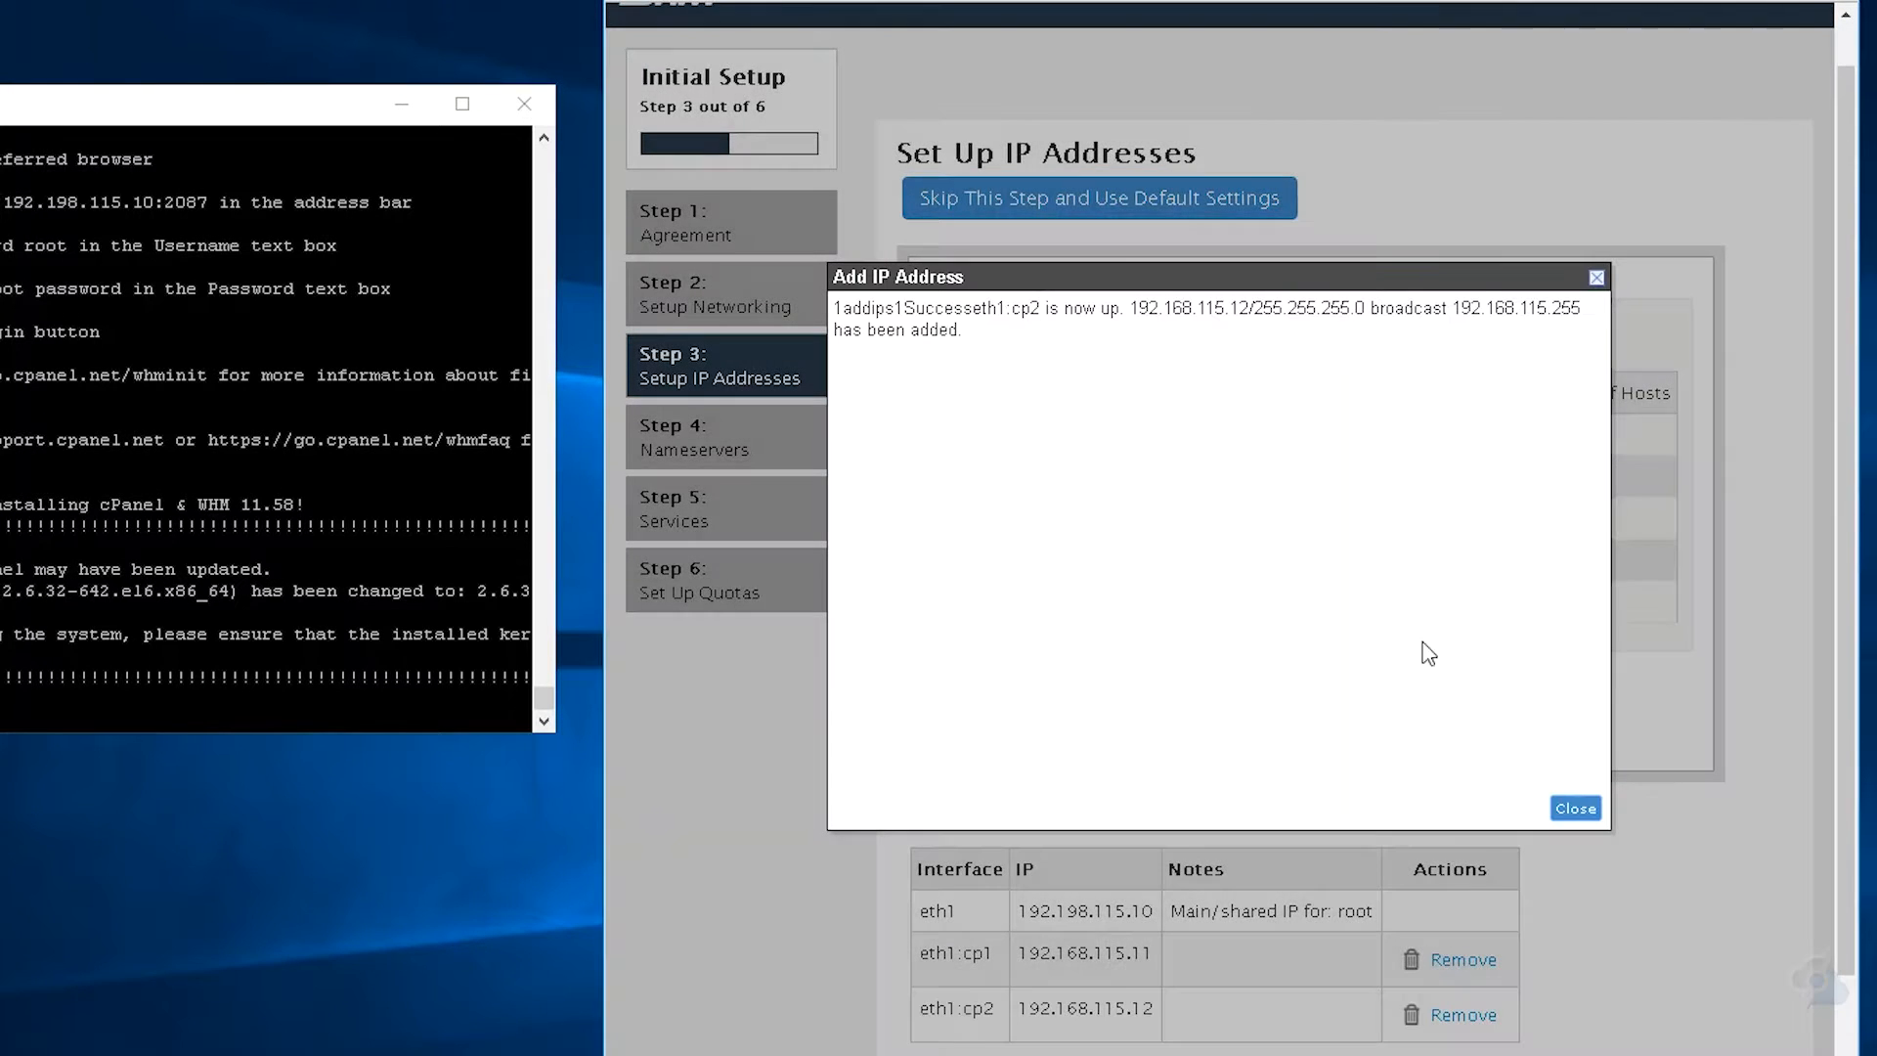
click(1573, 809)
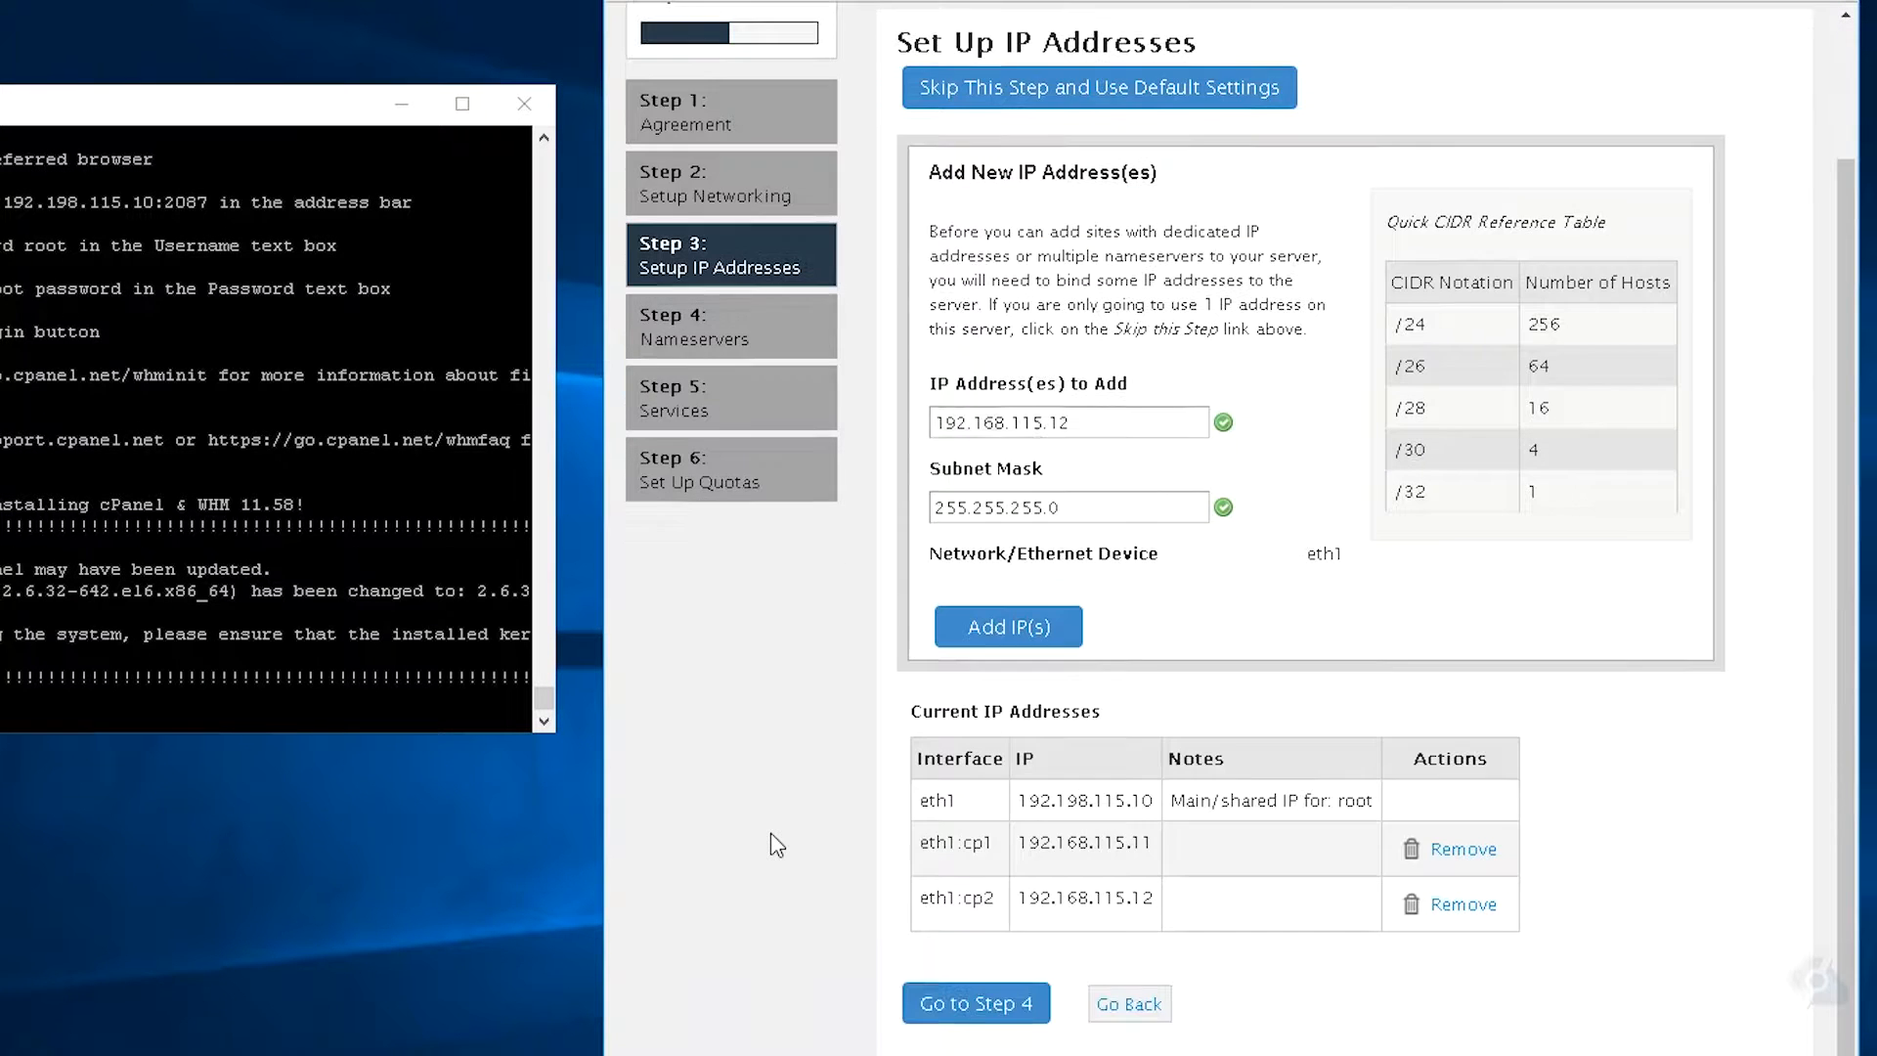
Advance to Step 4 and enter nameservers dns1.servermania.io and dns2.servermania.io.
click(975, 1003)
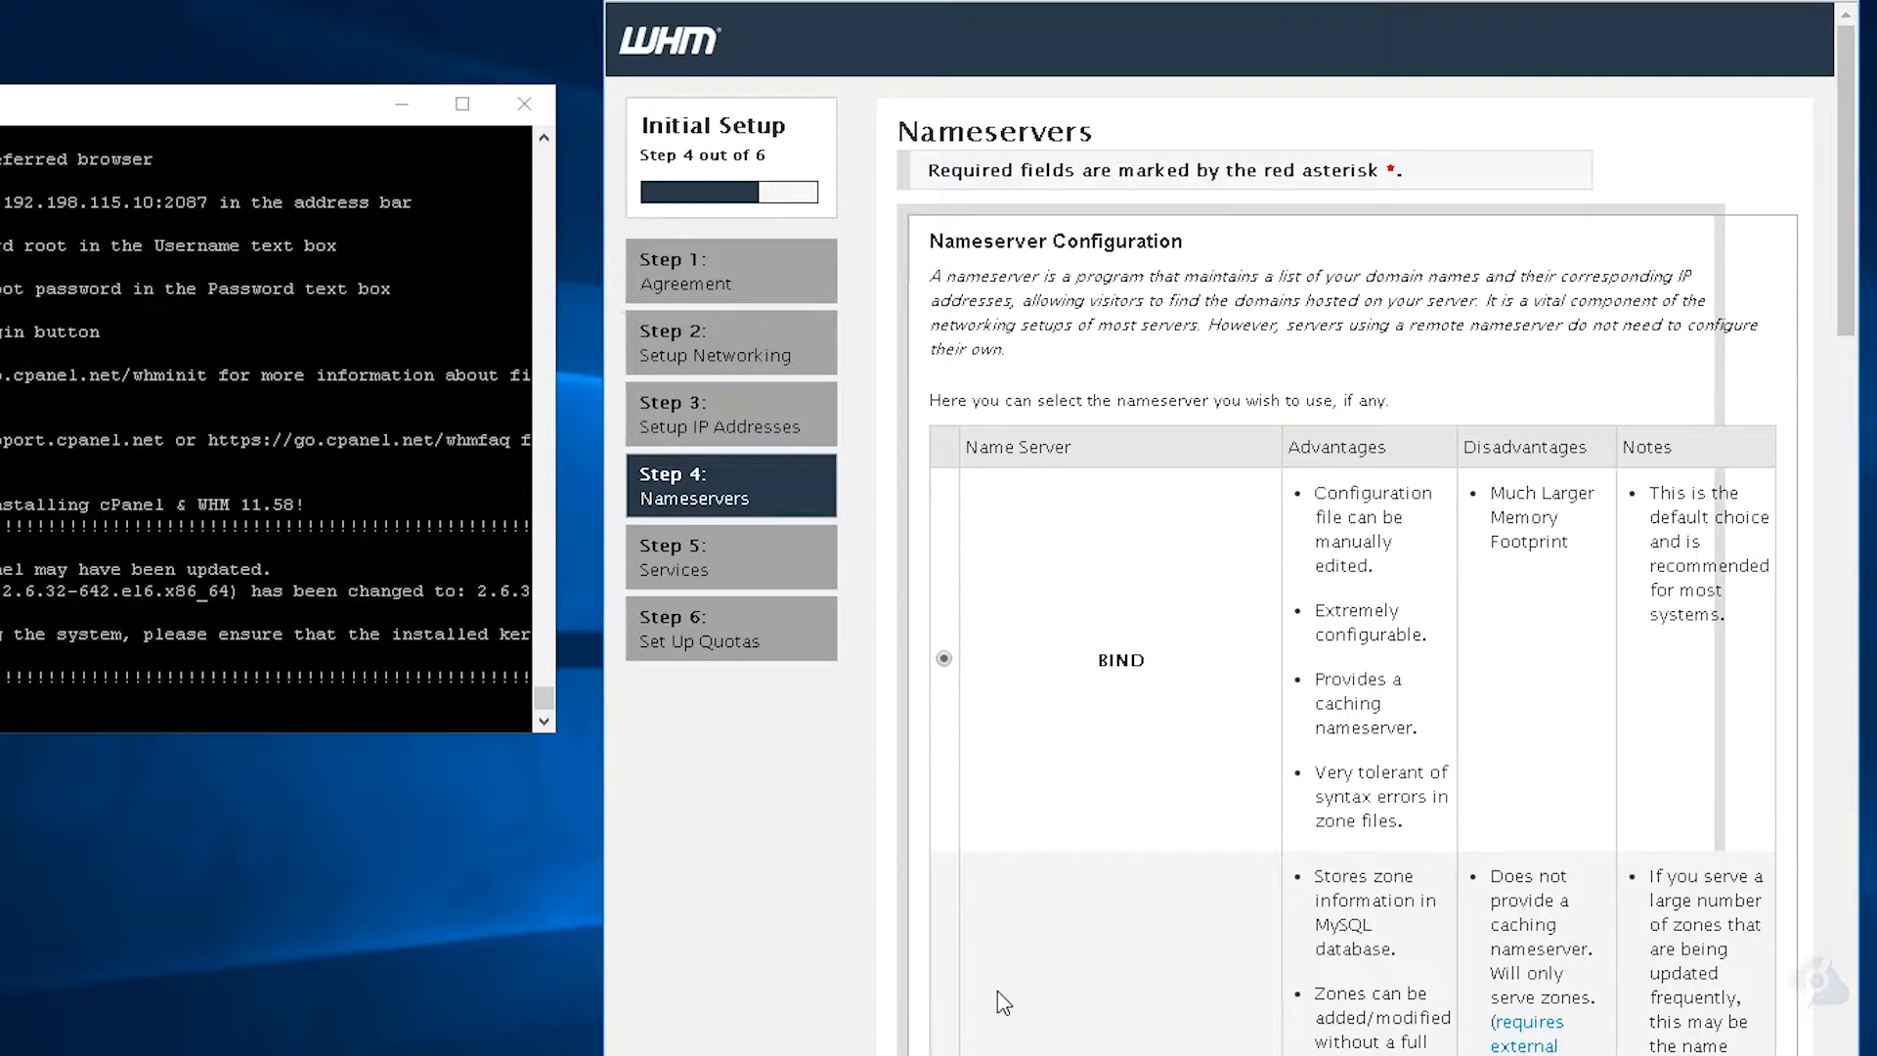
mouse_move(1295, 485)
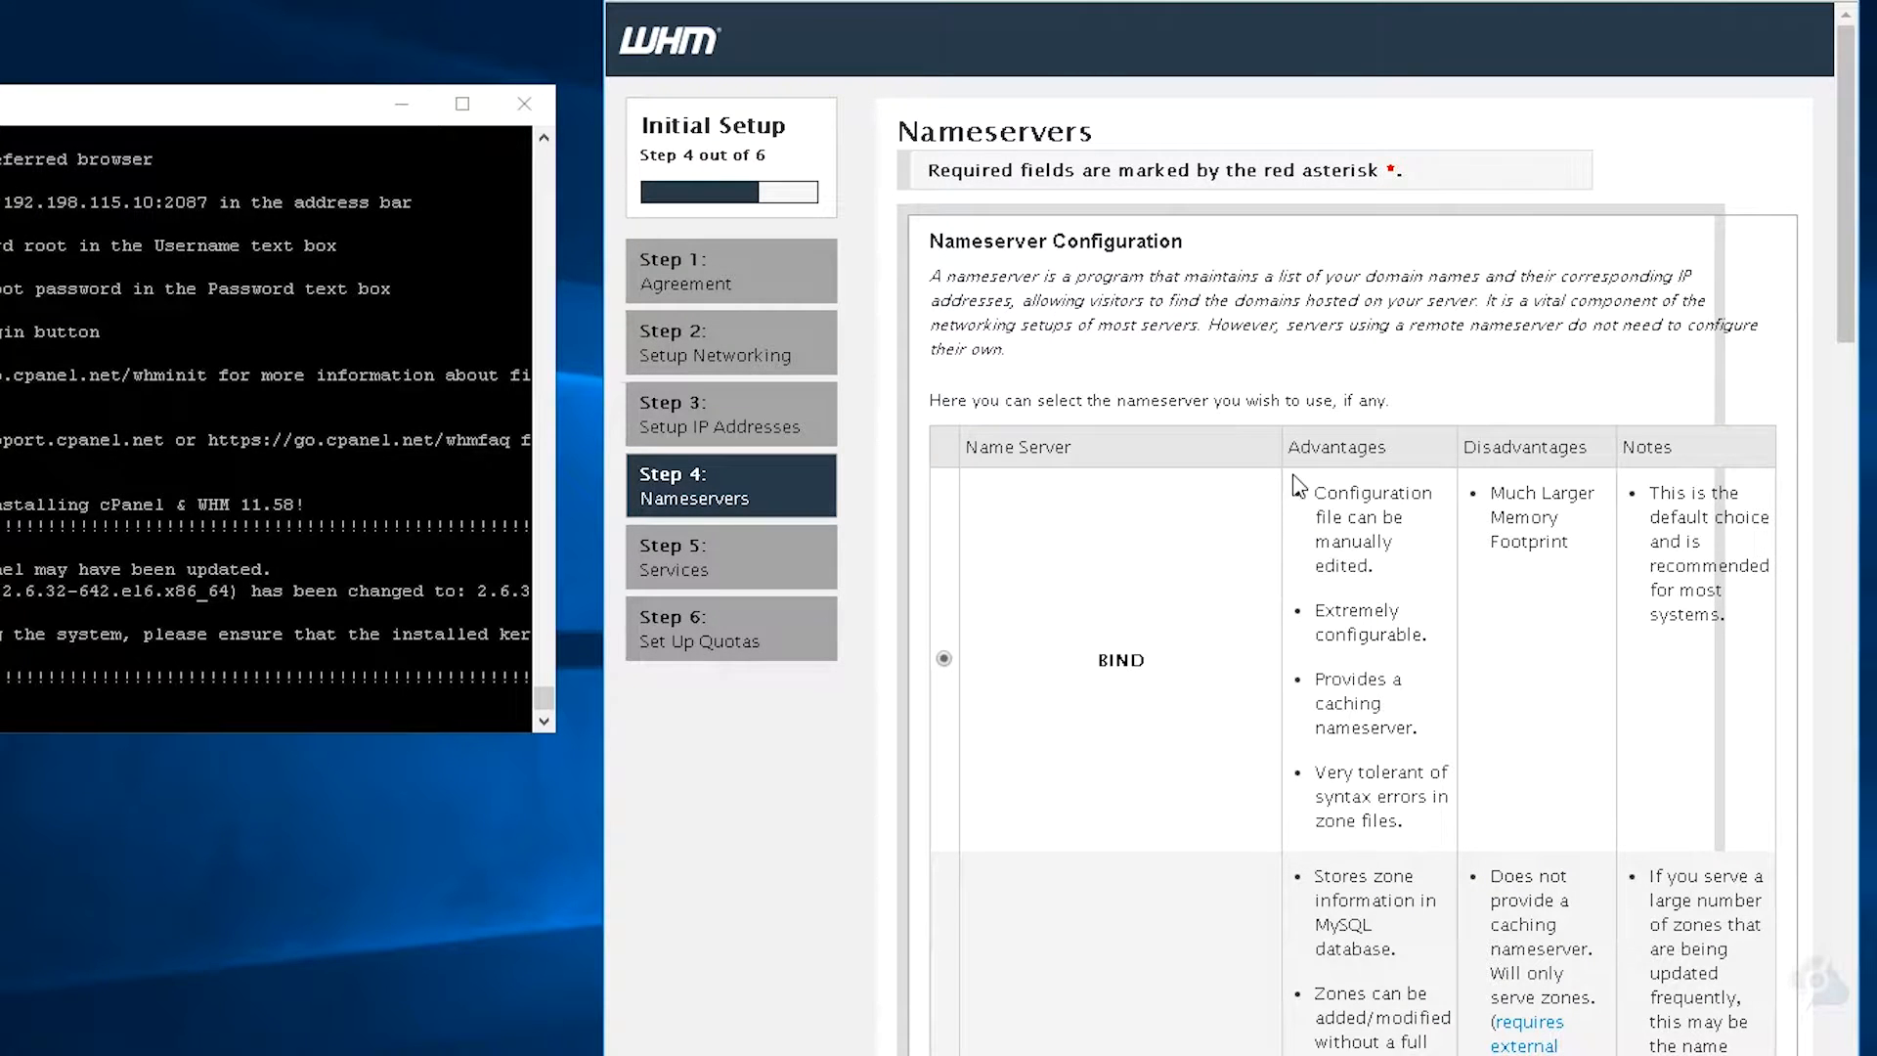
scroll(down, 3)
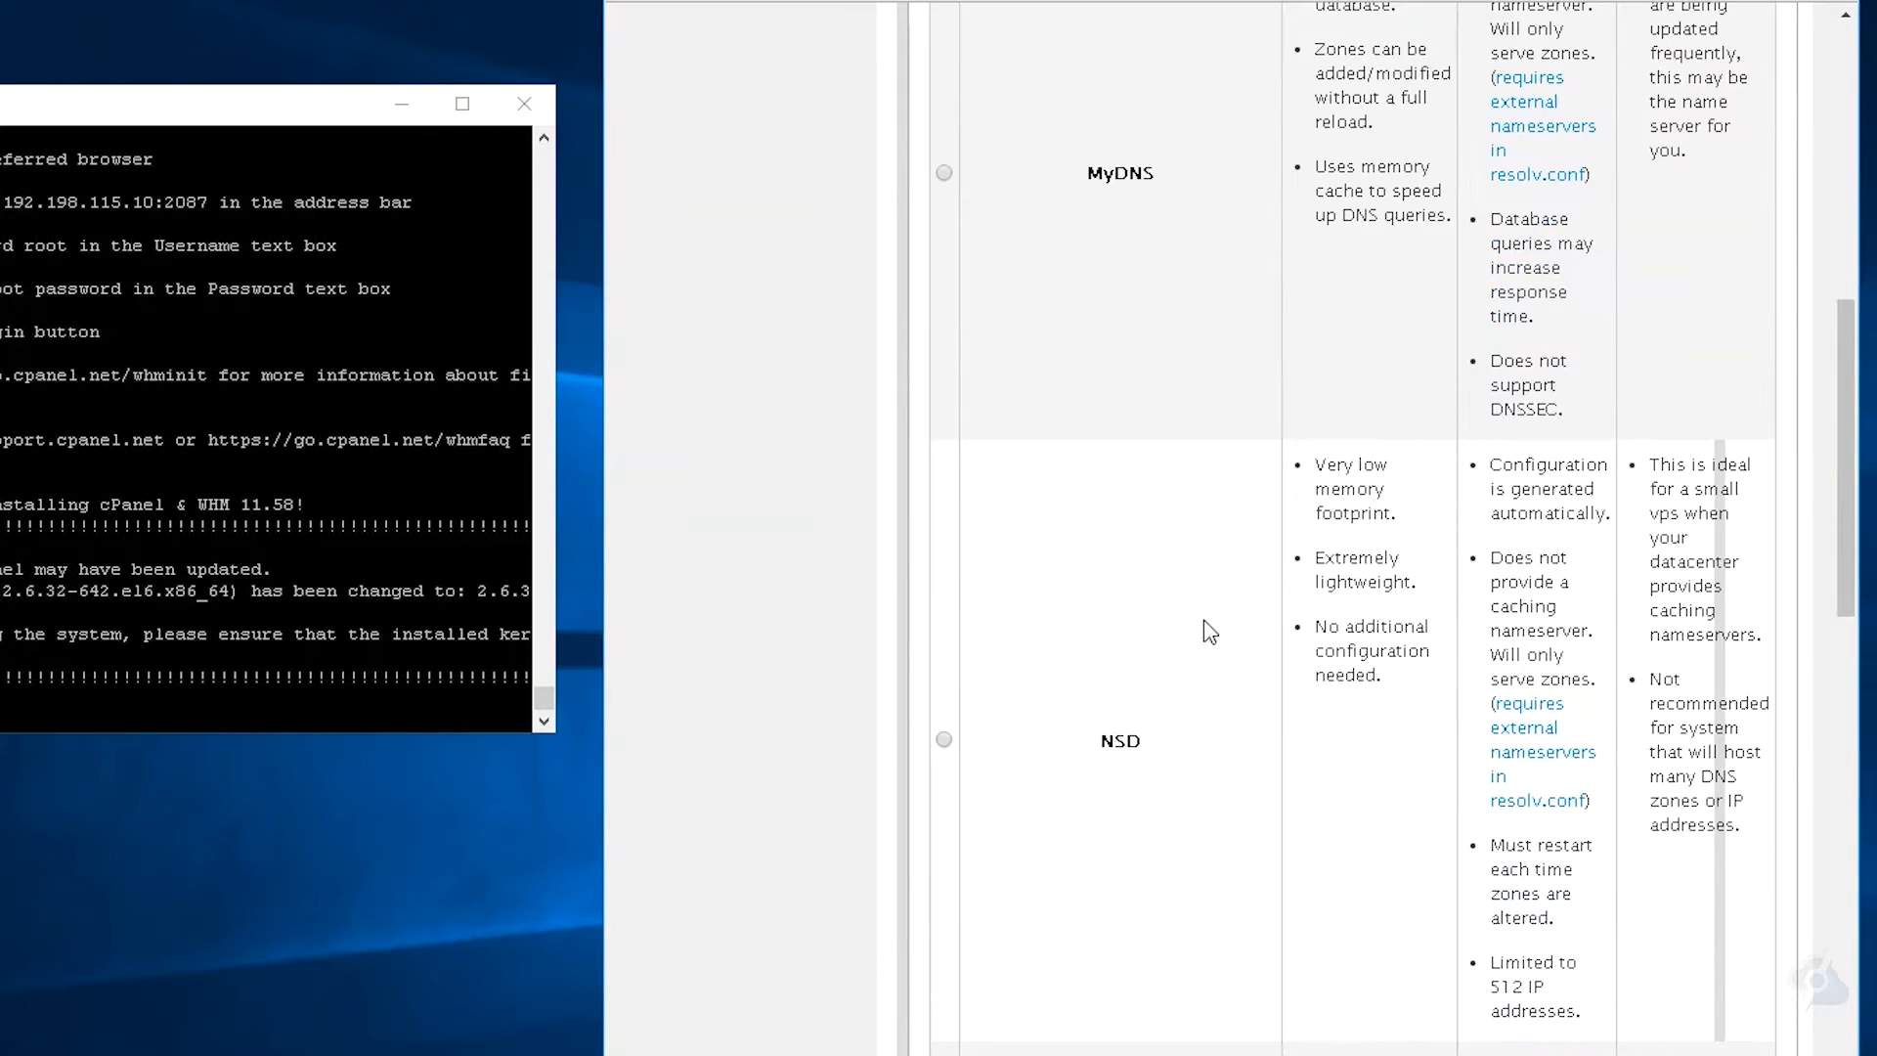
scroll(down, 3)
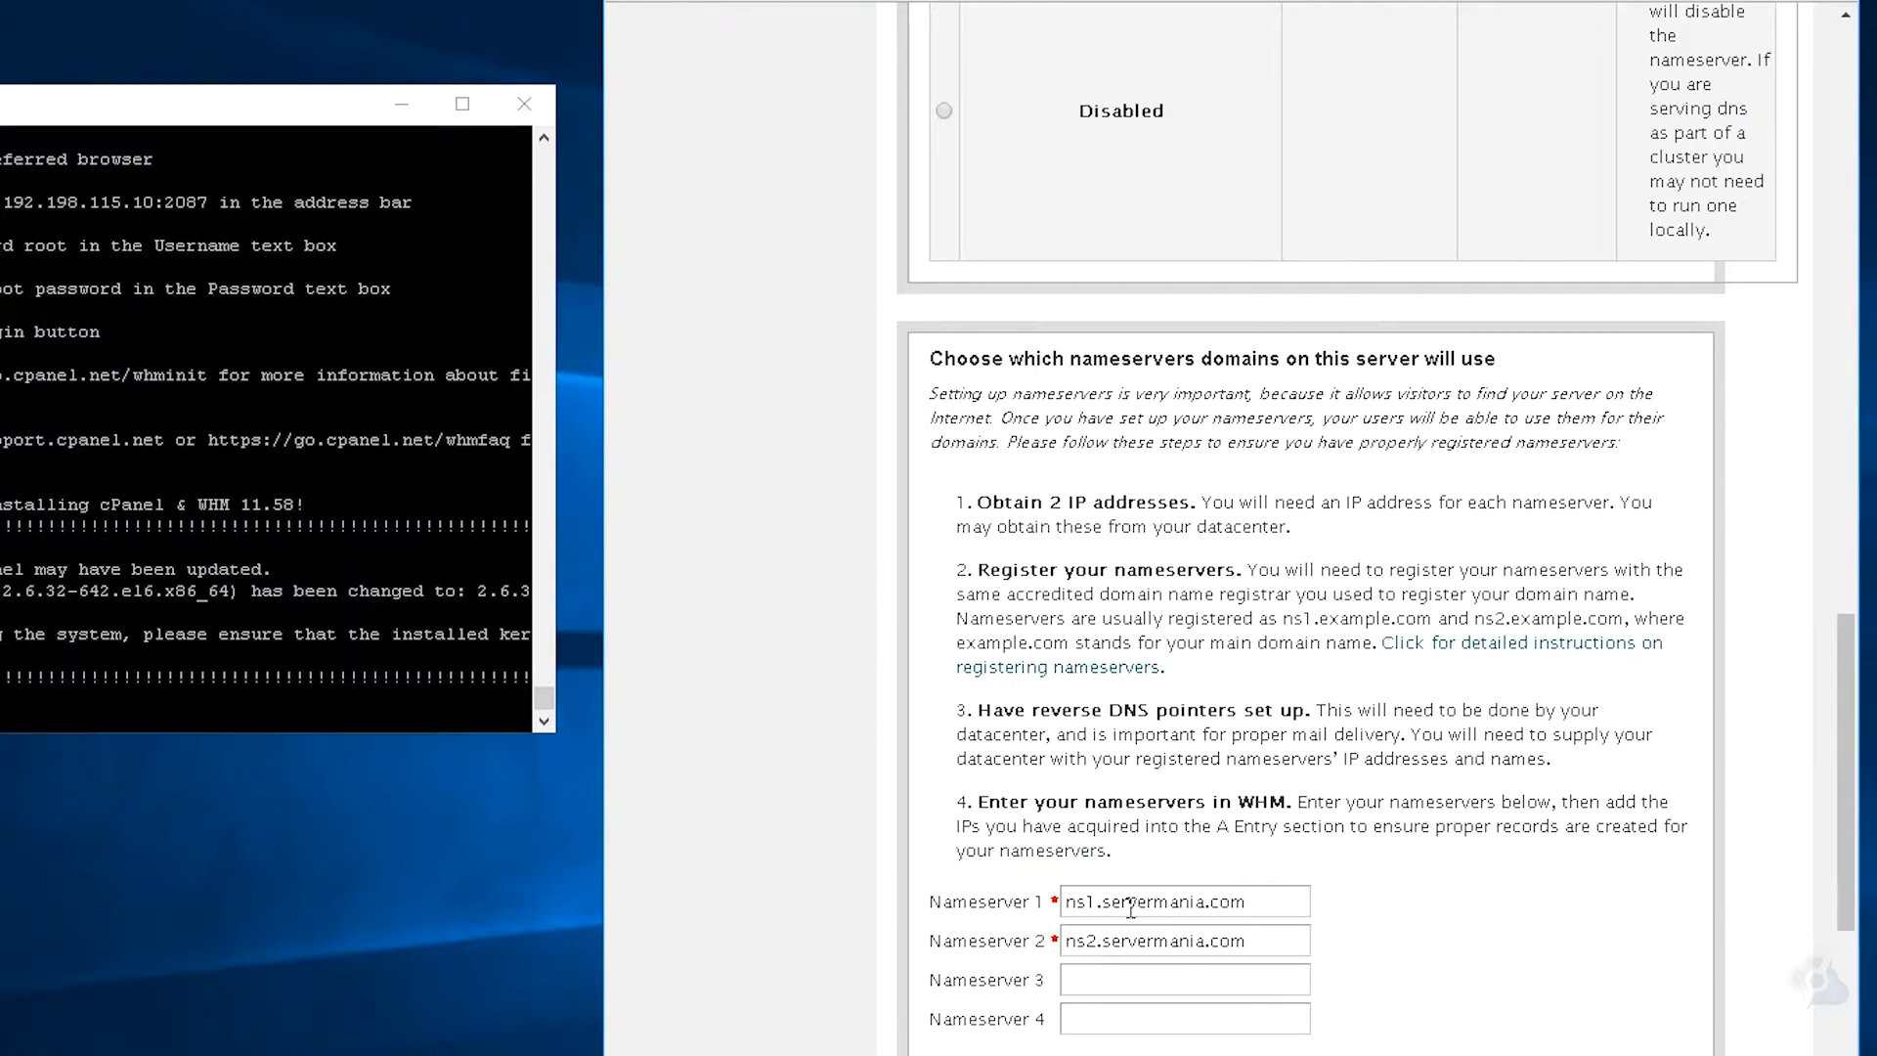
triple_click(1183, 900)
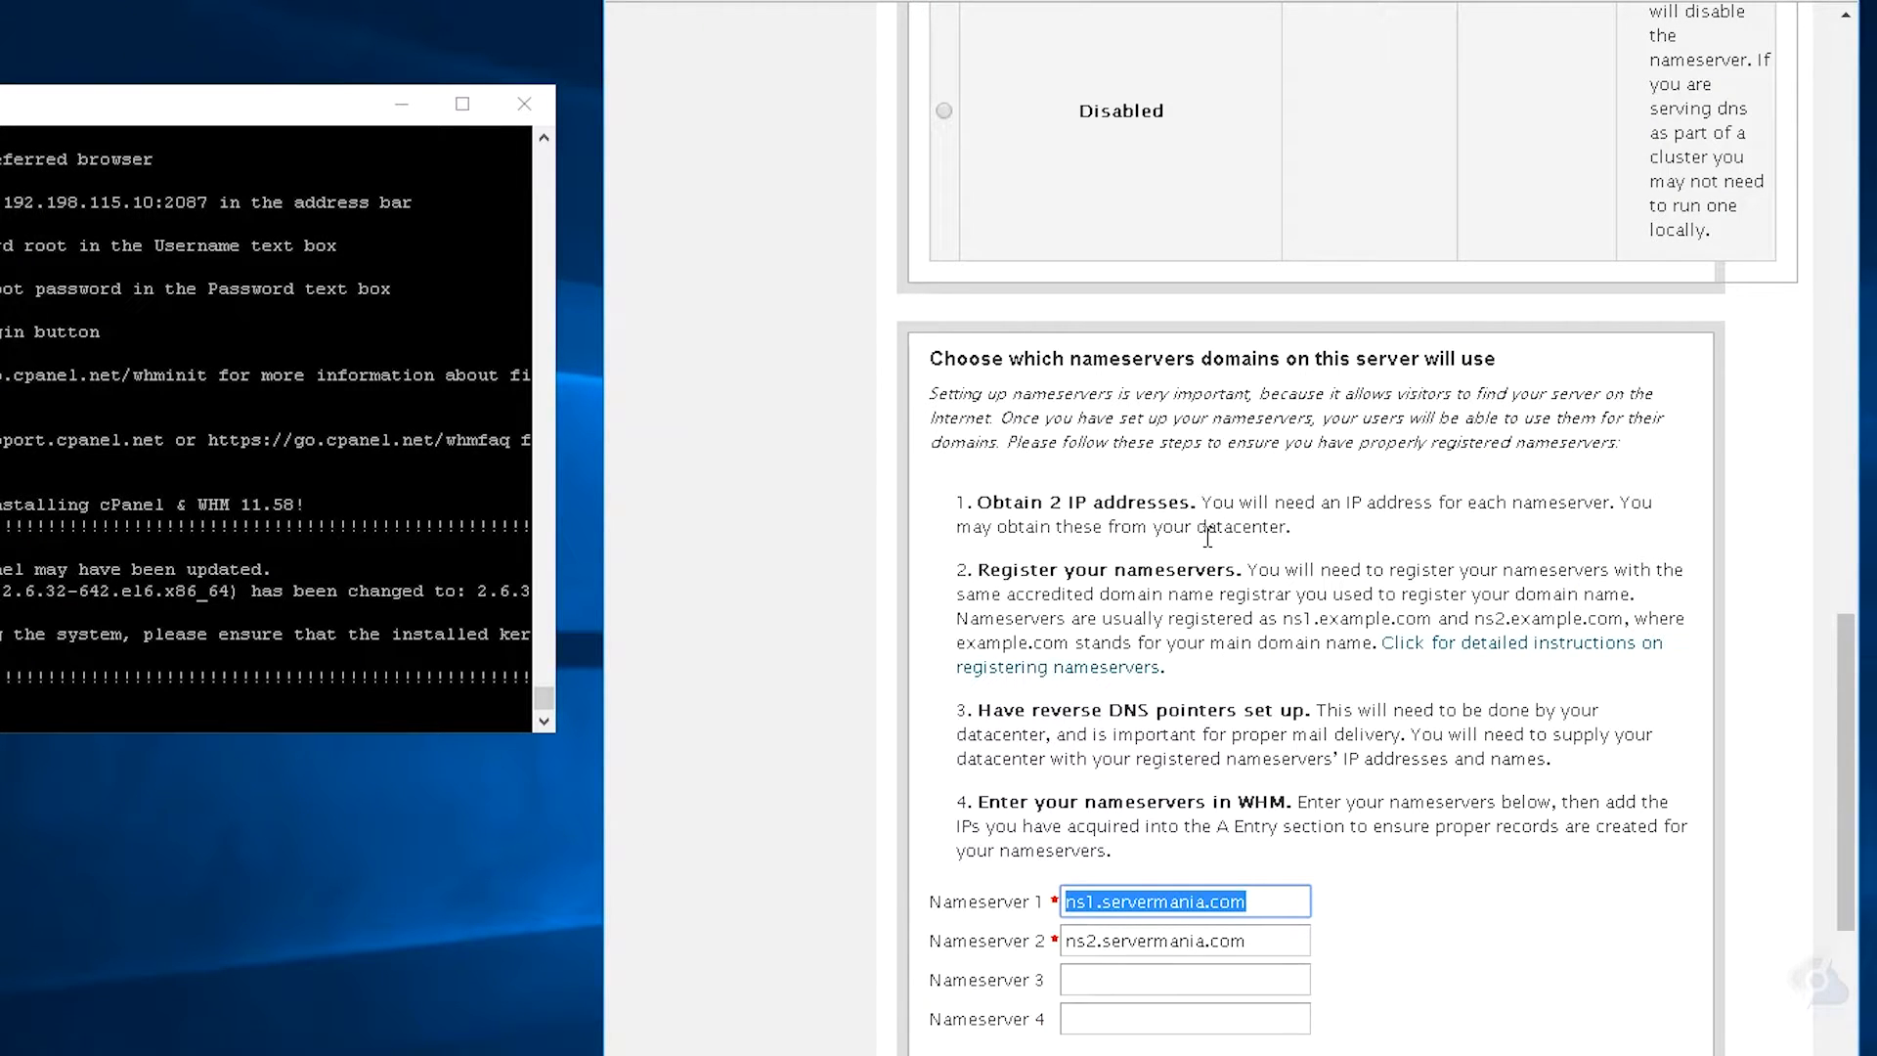
text(dns1.serverma)
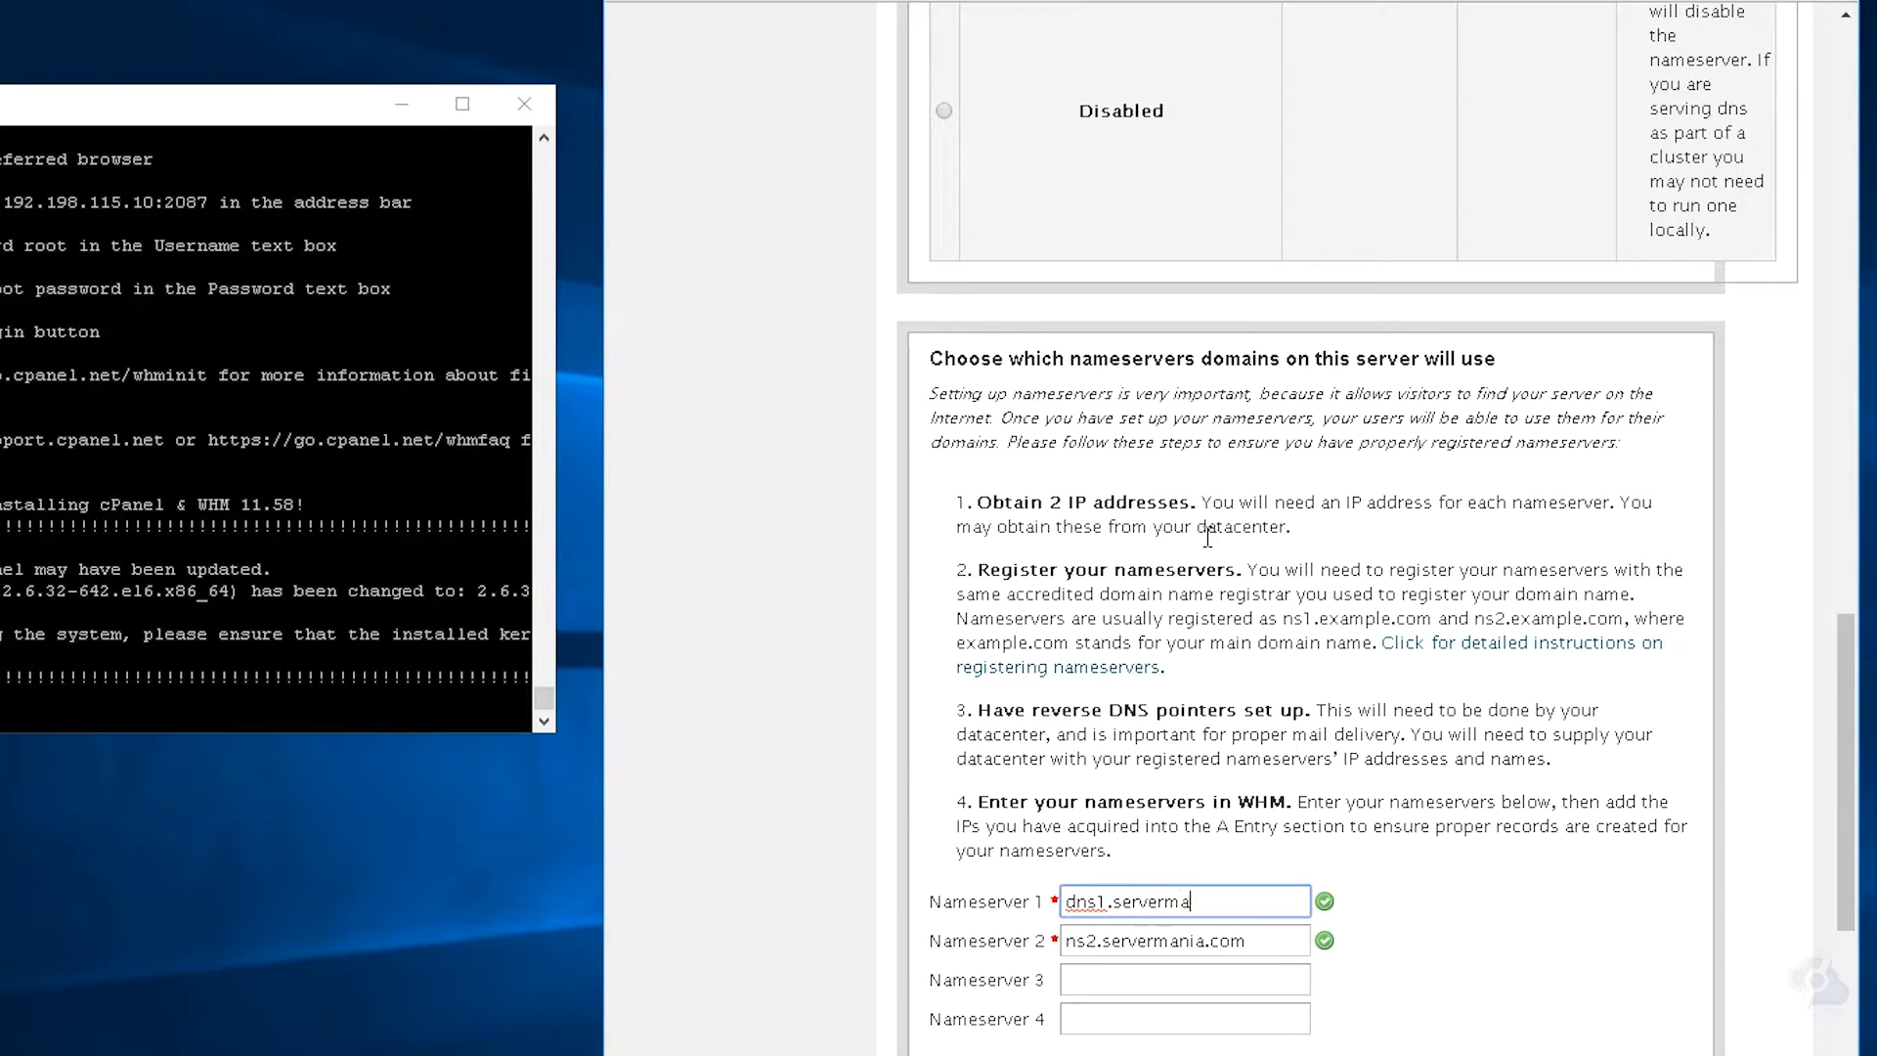
text(nia.io)
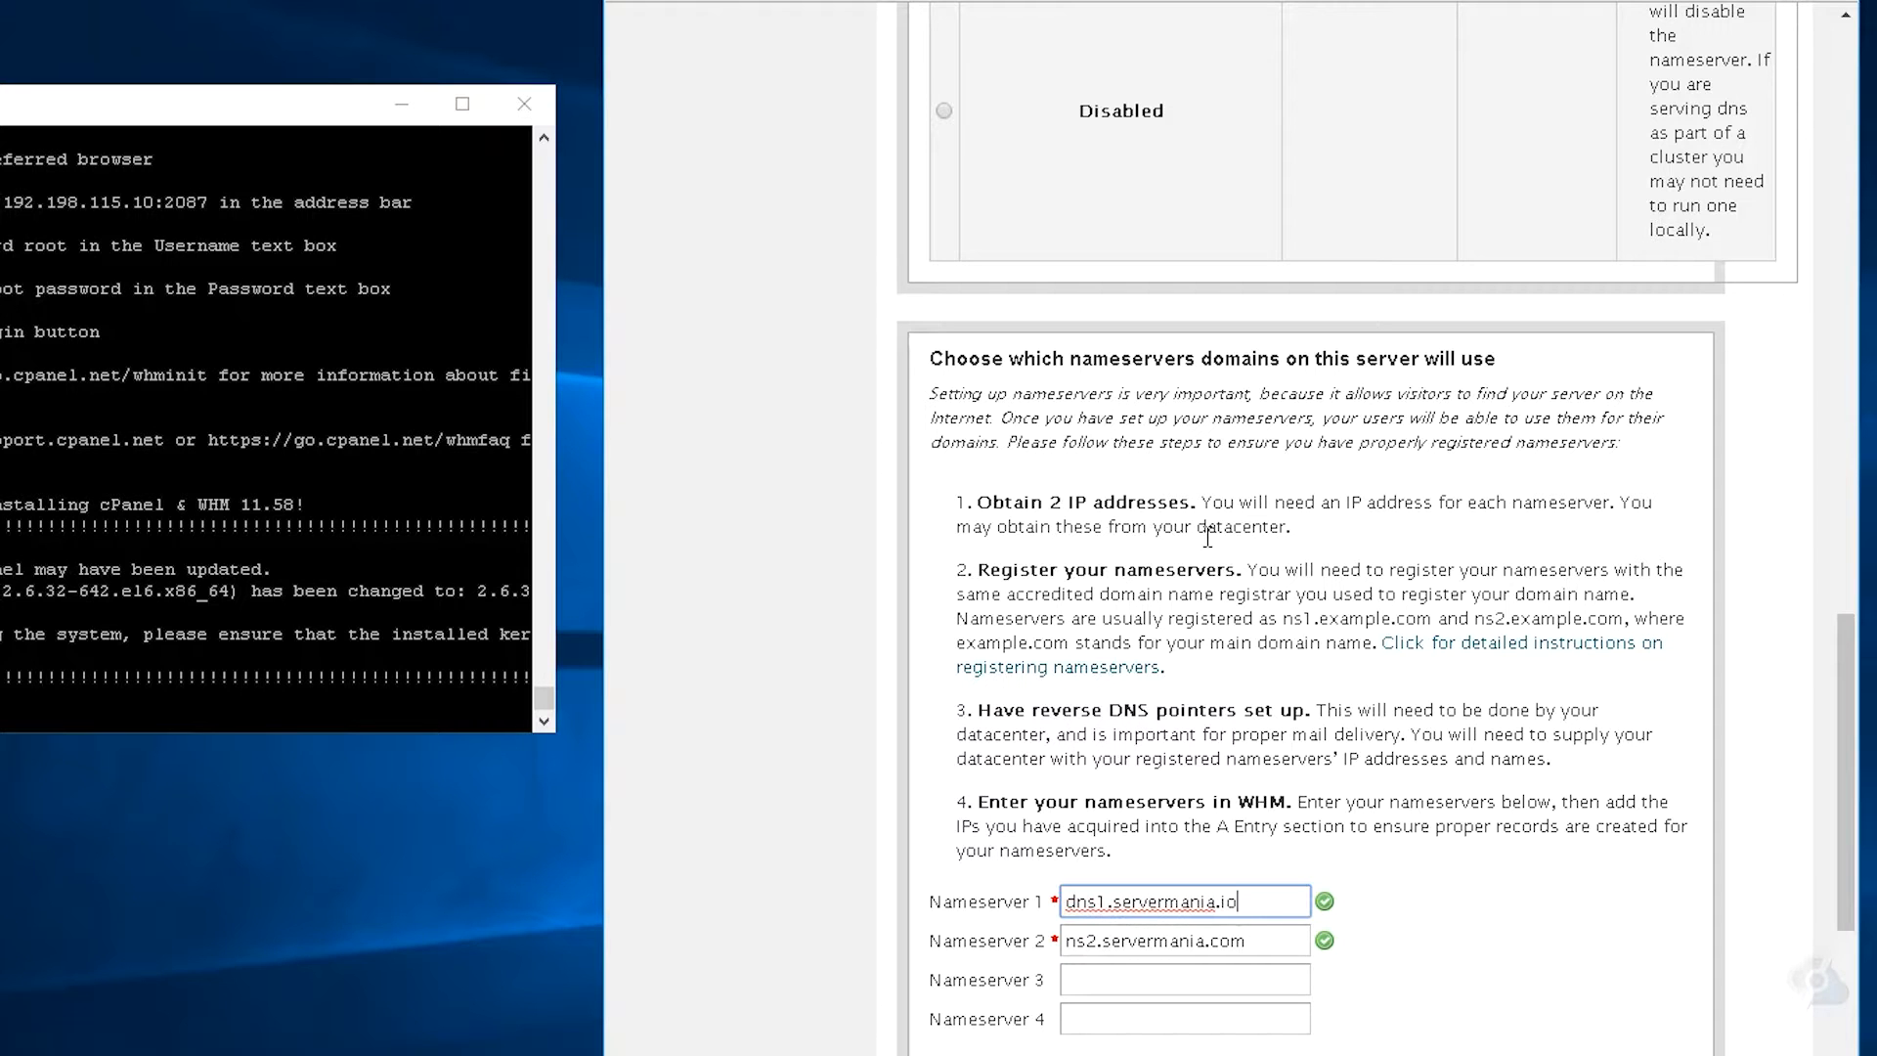
text(dns2.server)
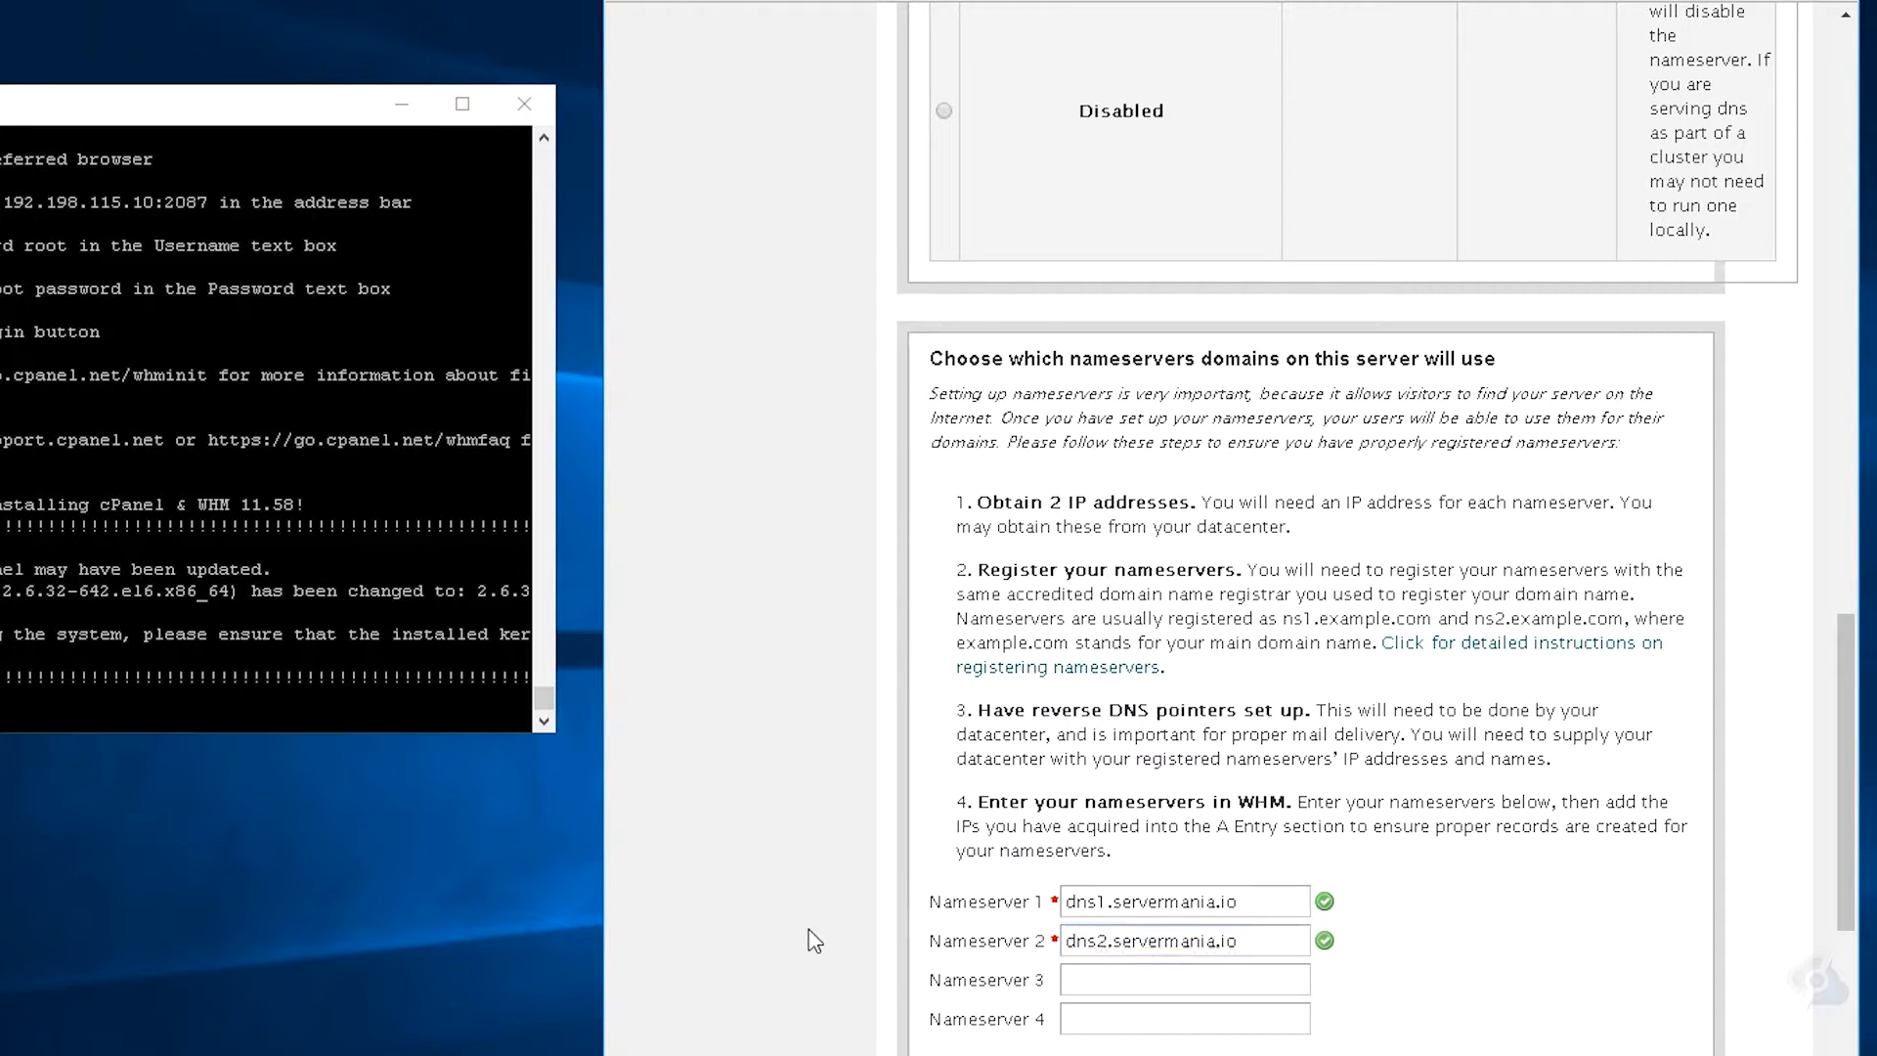
Enable A entries for both nameservers and the hostname, set dns2 to 104.144.194.124, and save.
scroll(down, 3)
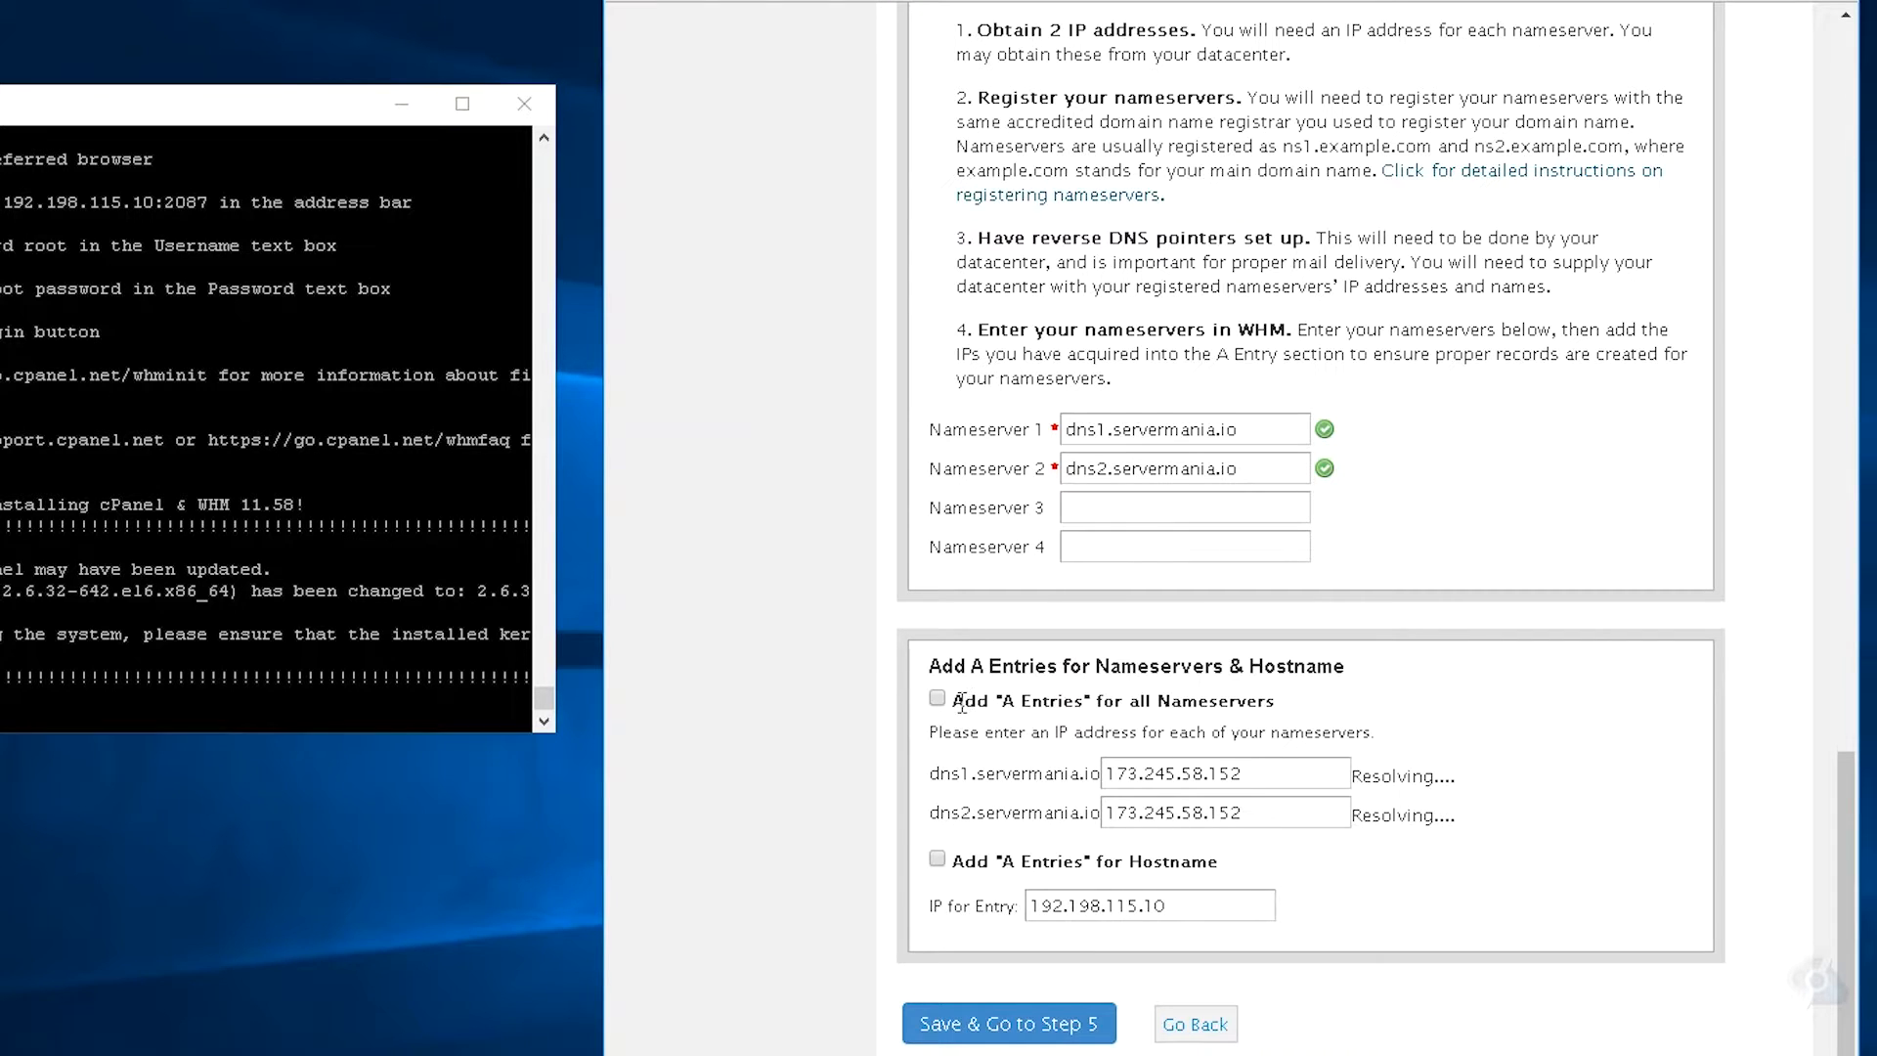
click(937, 697)
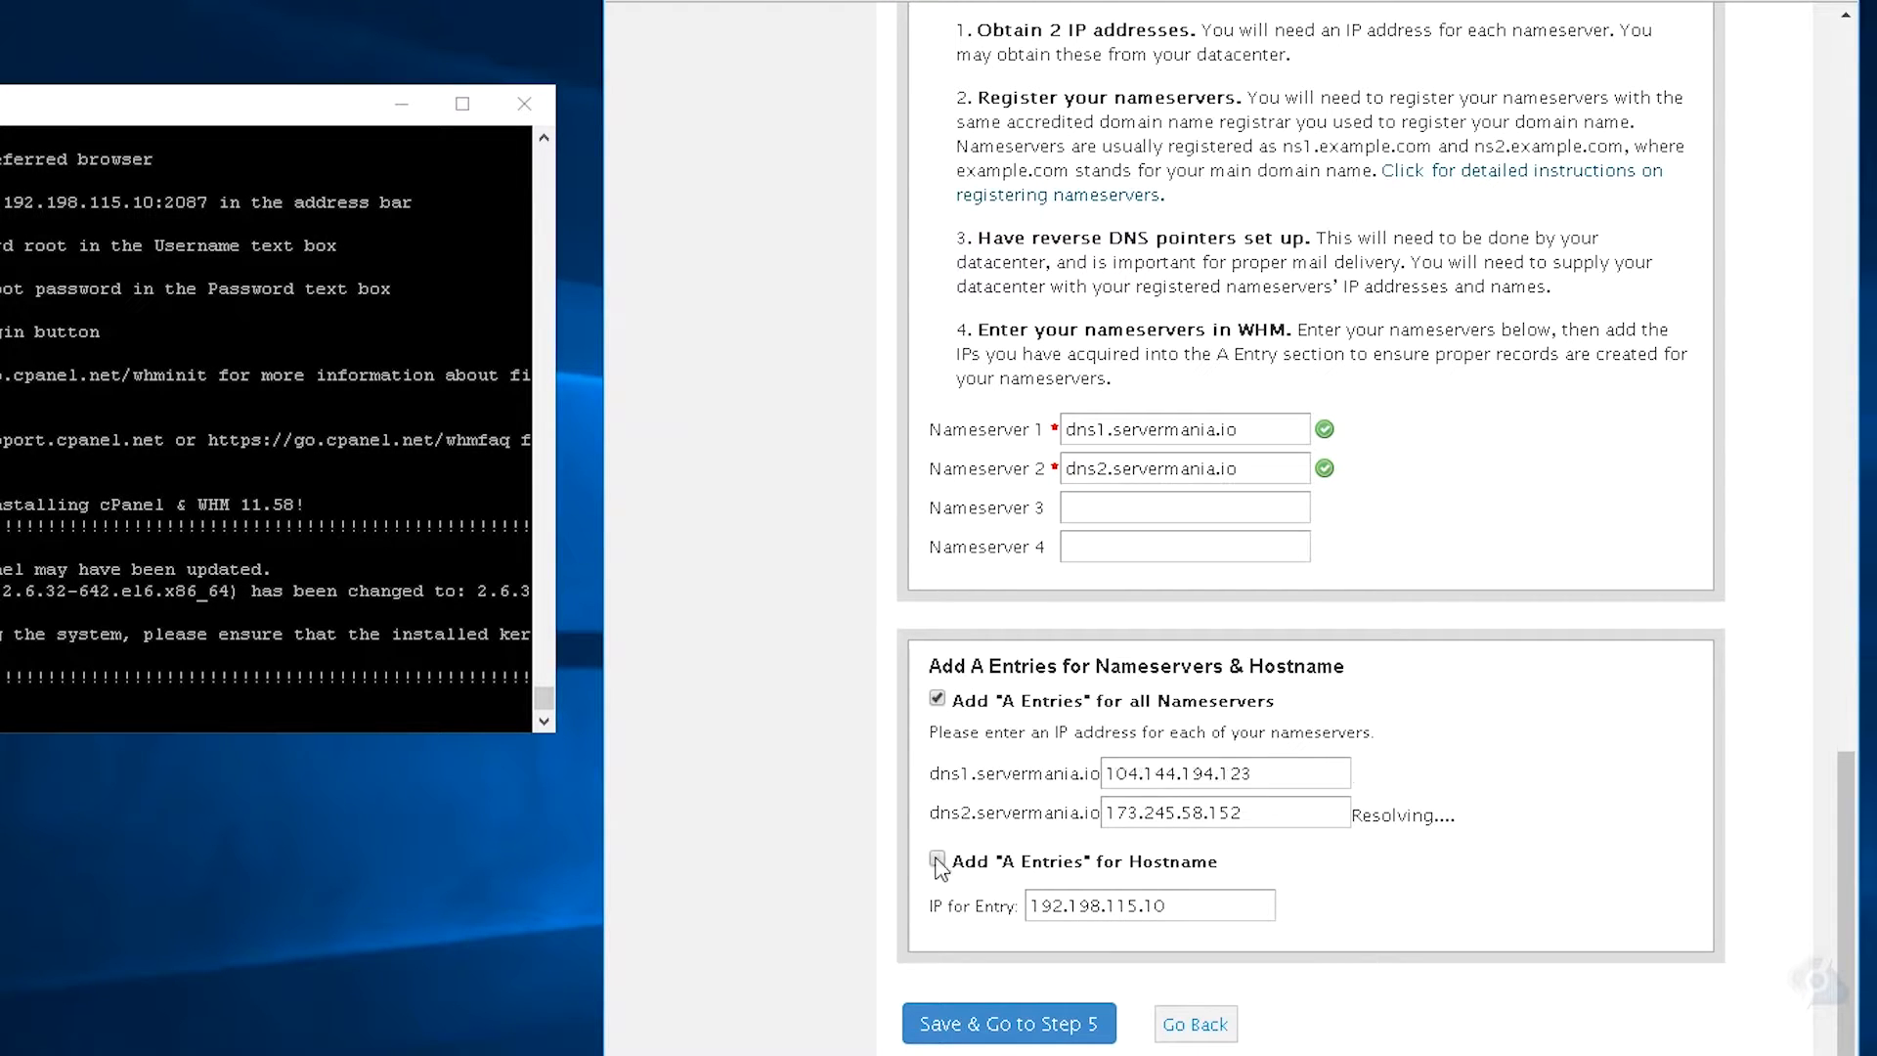
click(937, 860)
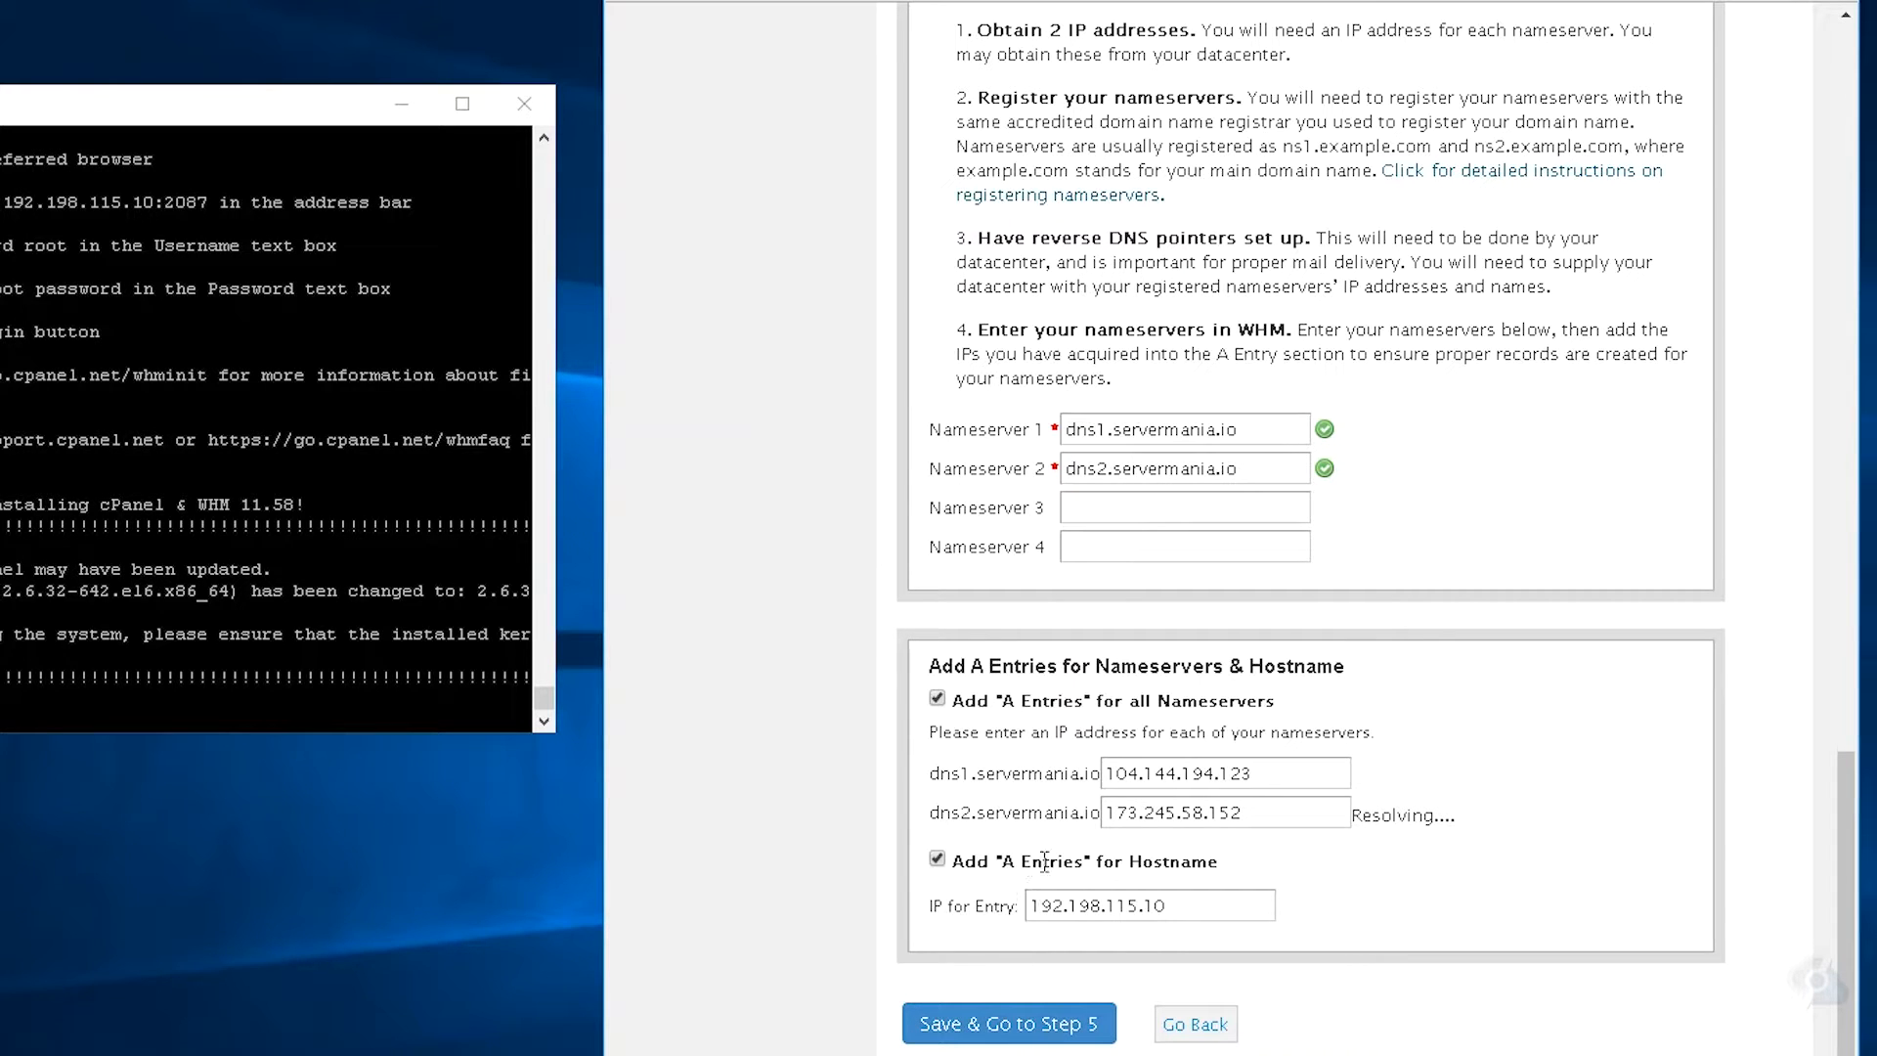
text(104.144.194.124)
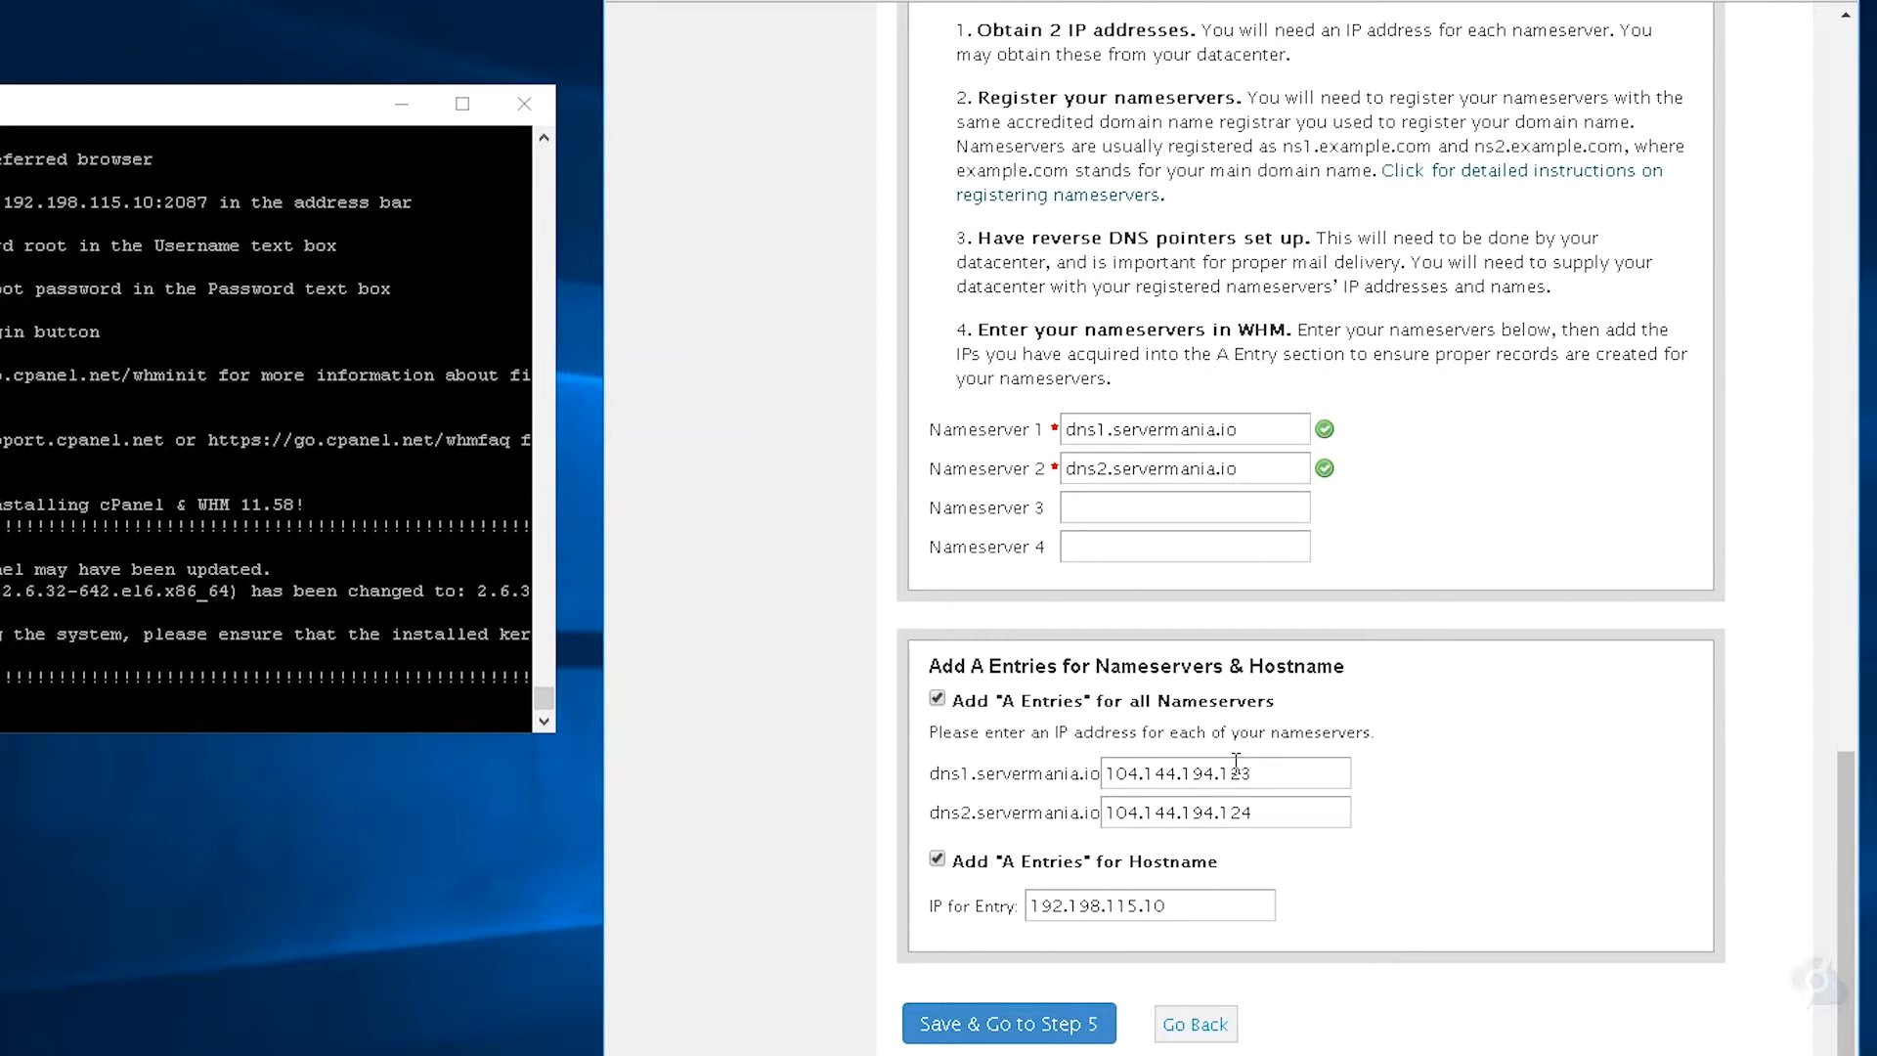
click(1223, 811)
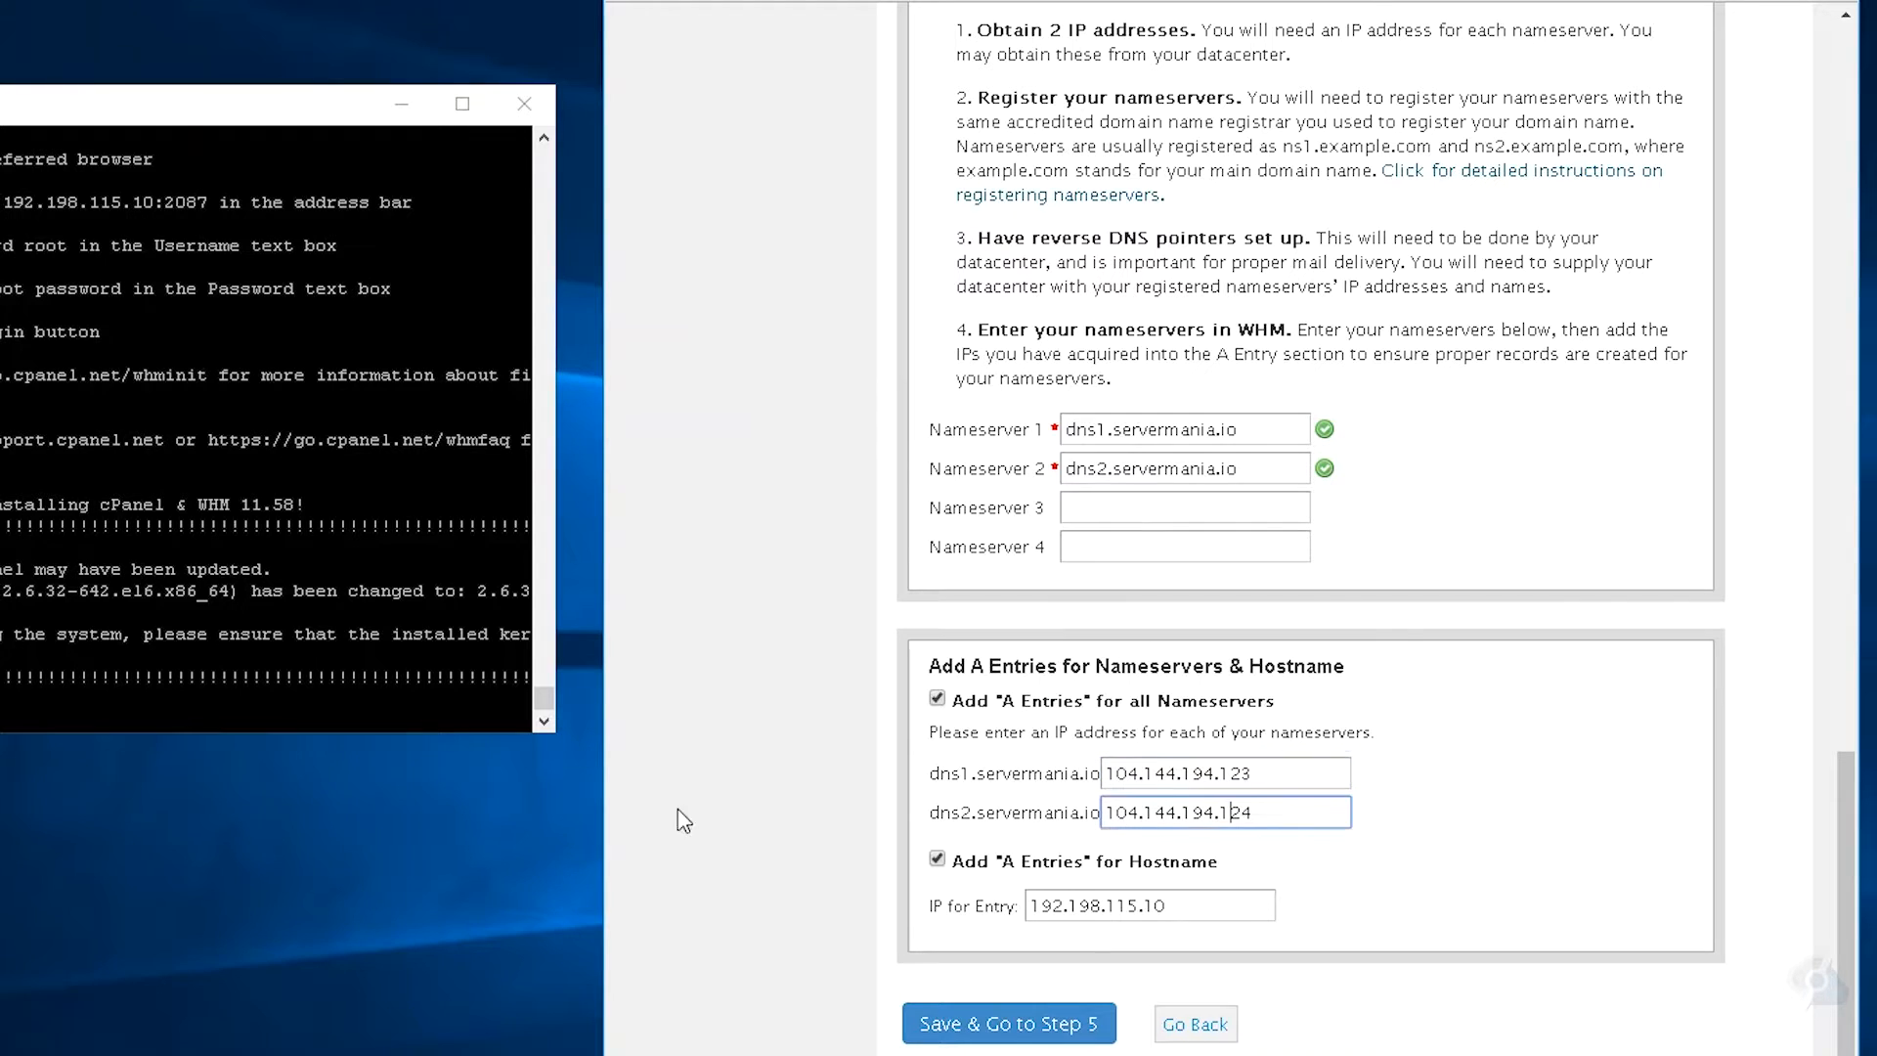
click(1007, 1023)
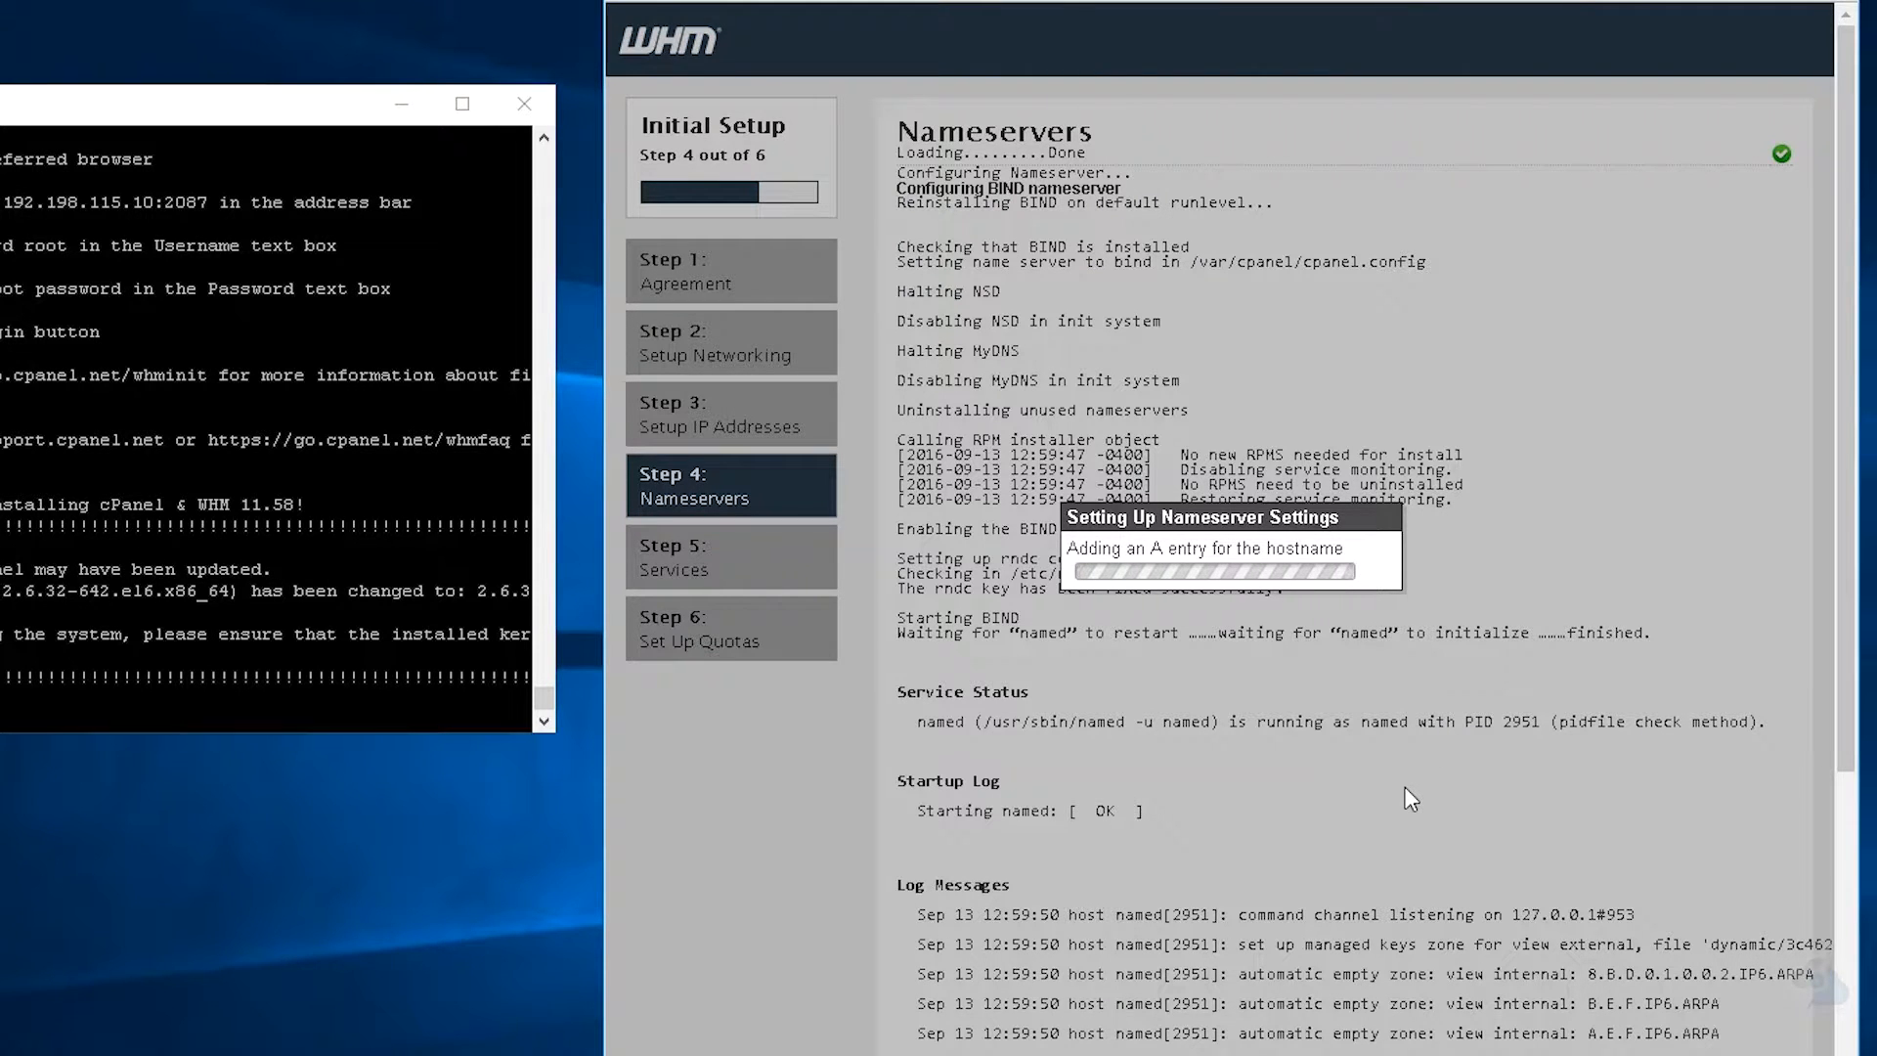
mouse_move(1409, 767)
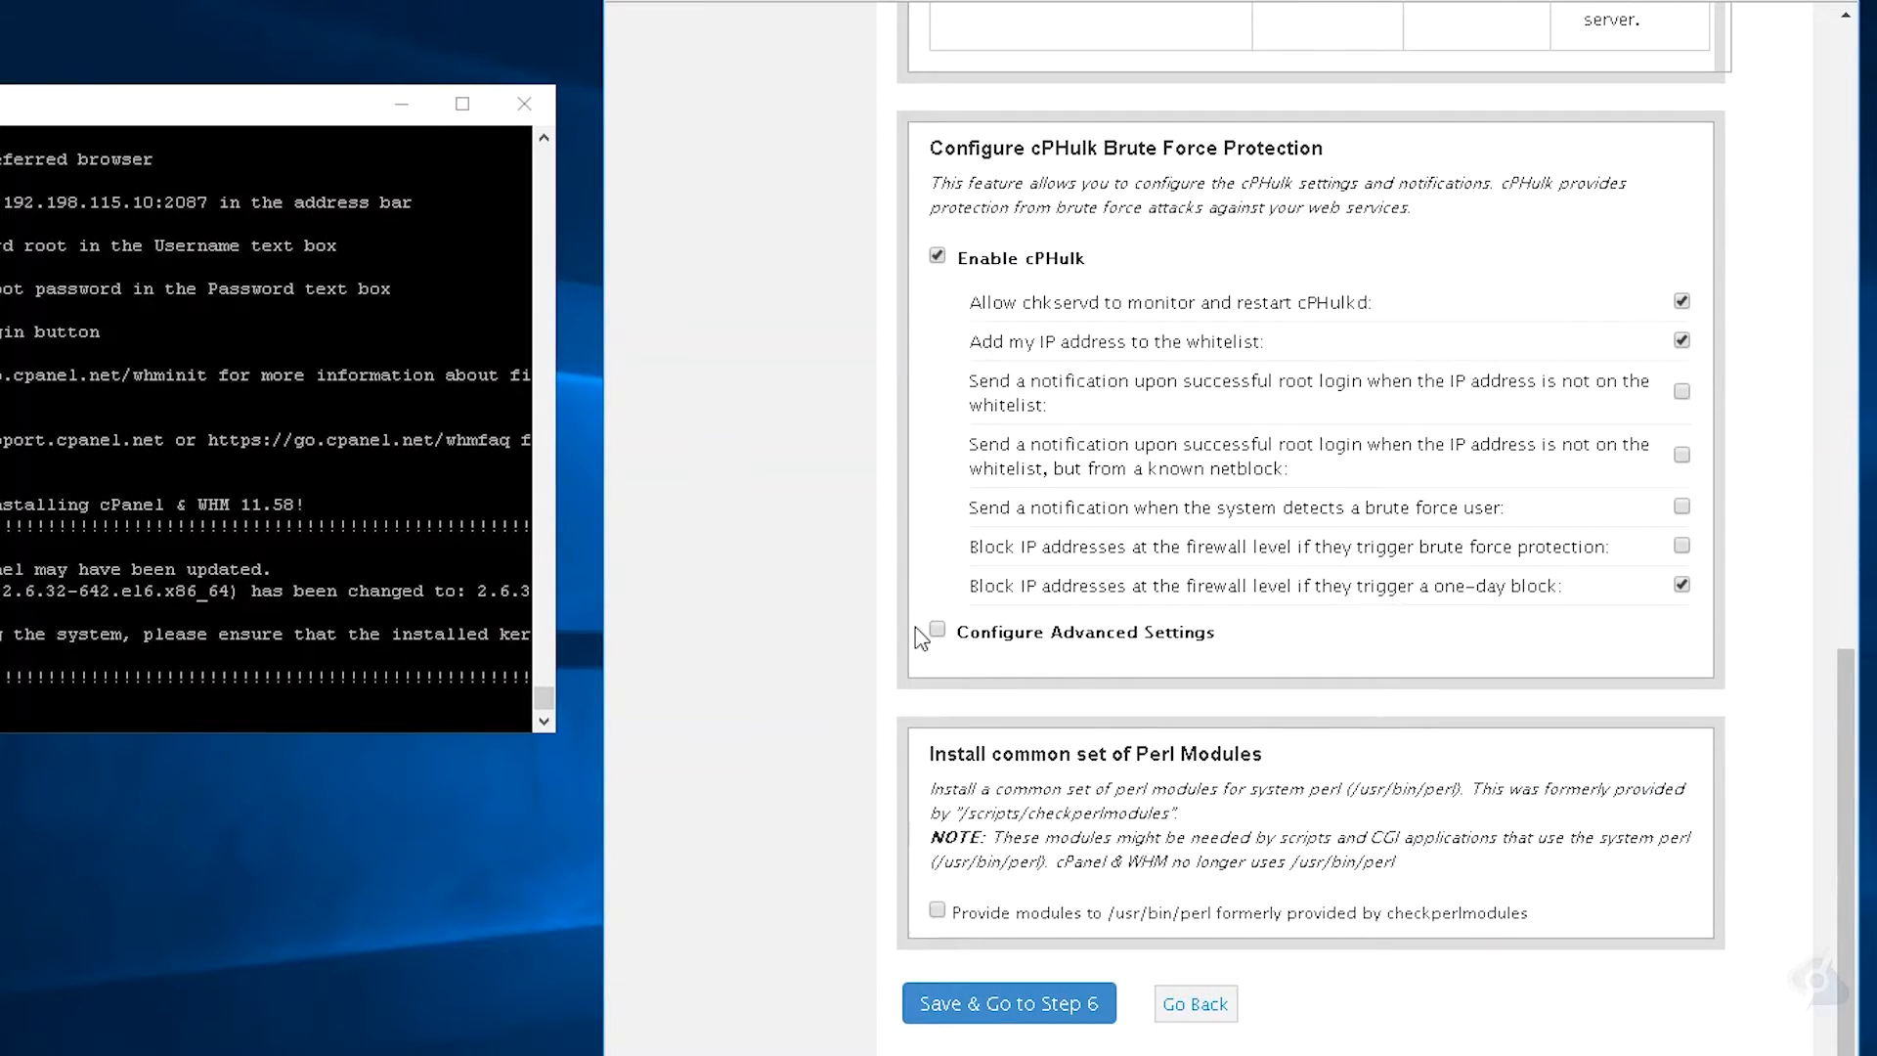
mouse_move(939, 629)
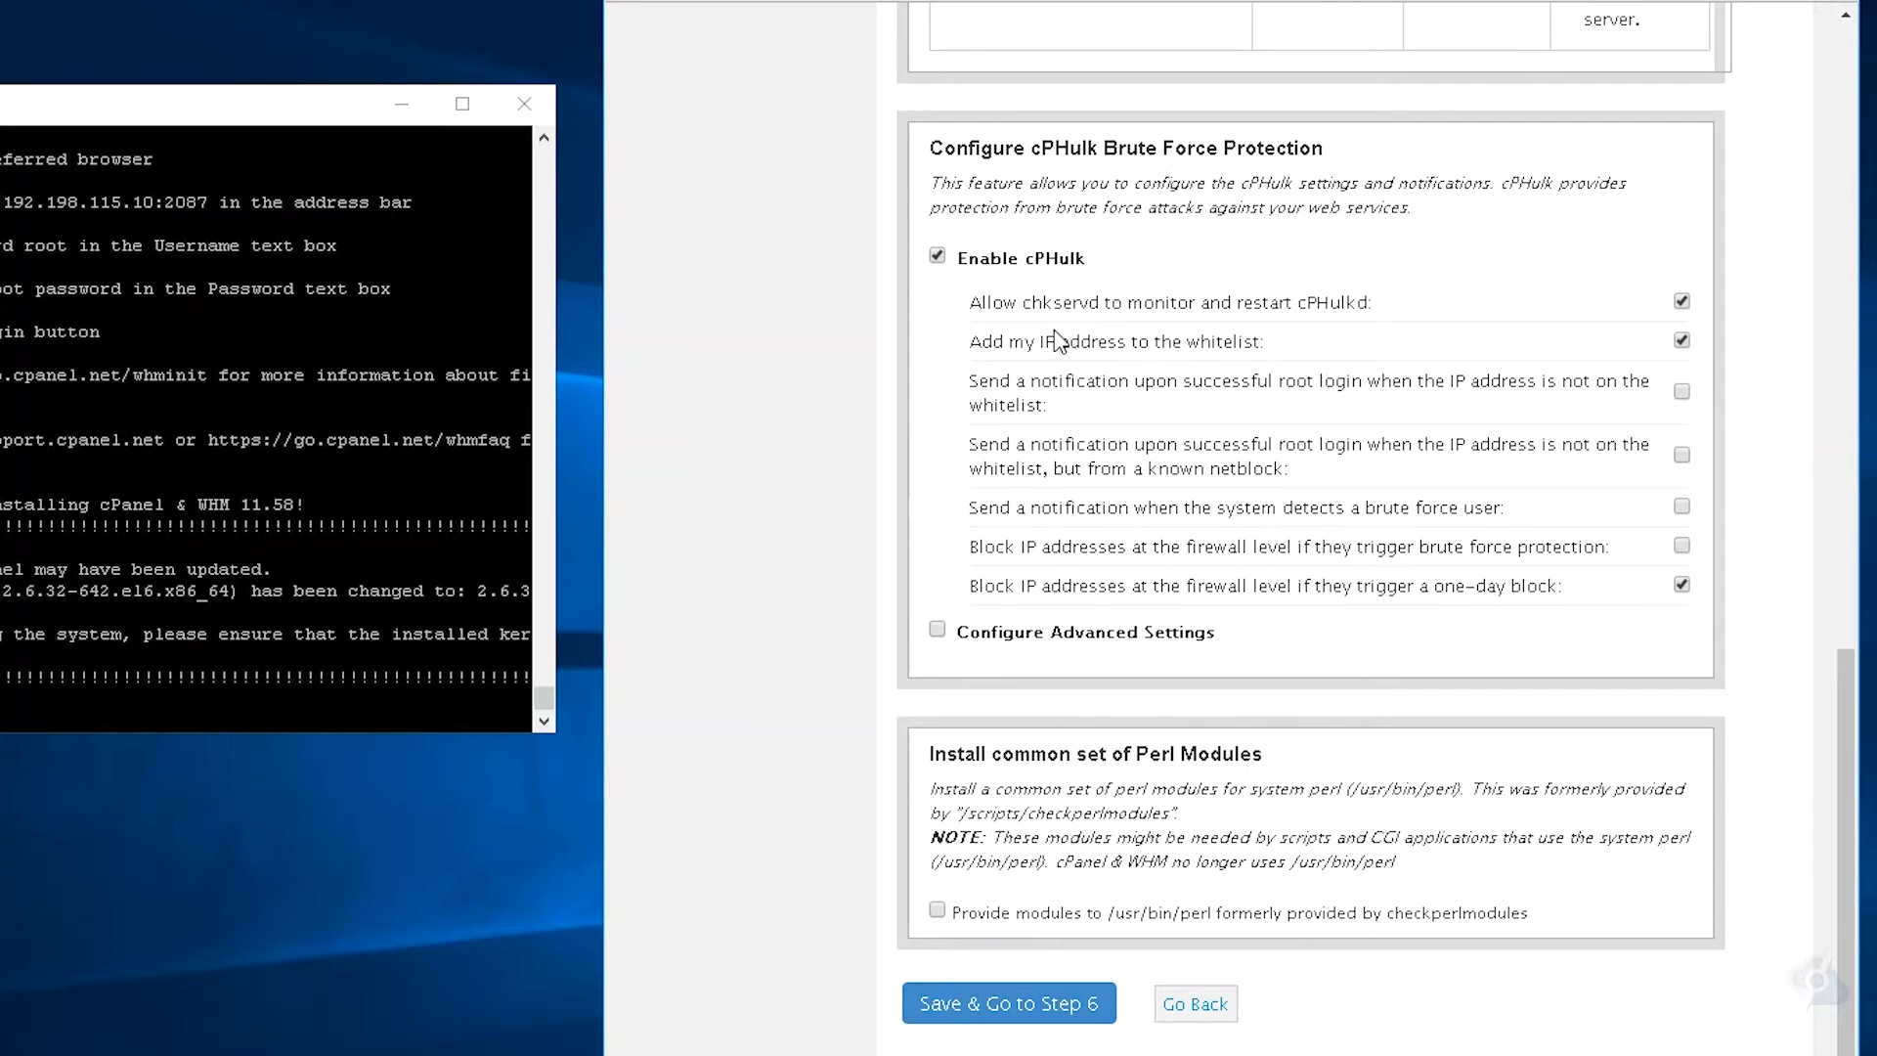
mouse_move(809, 712)
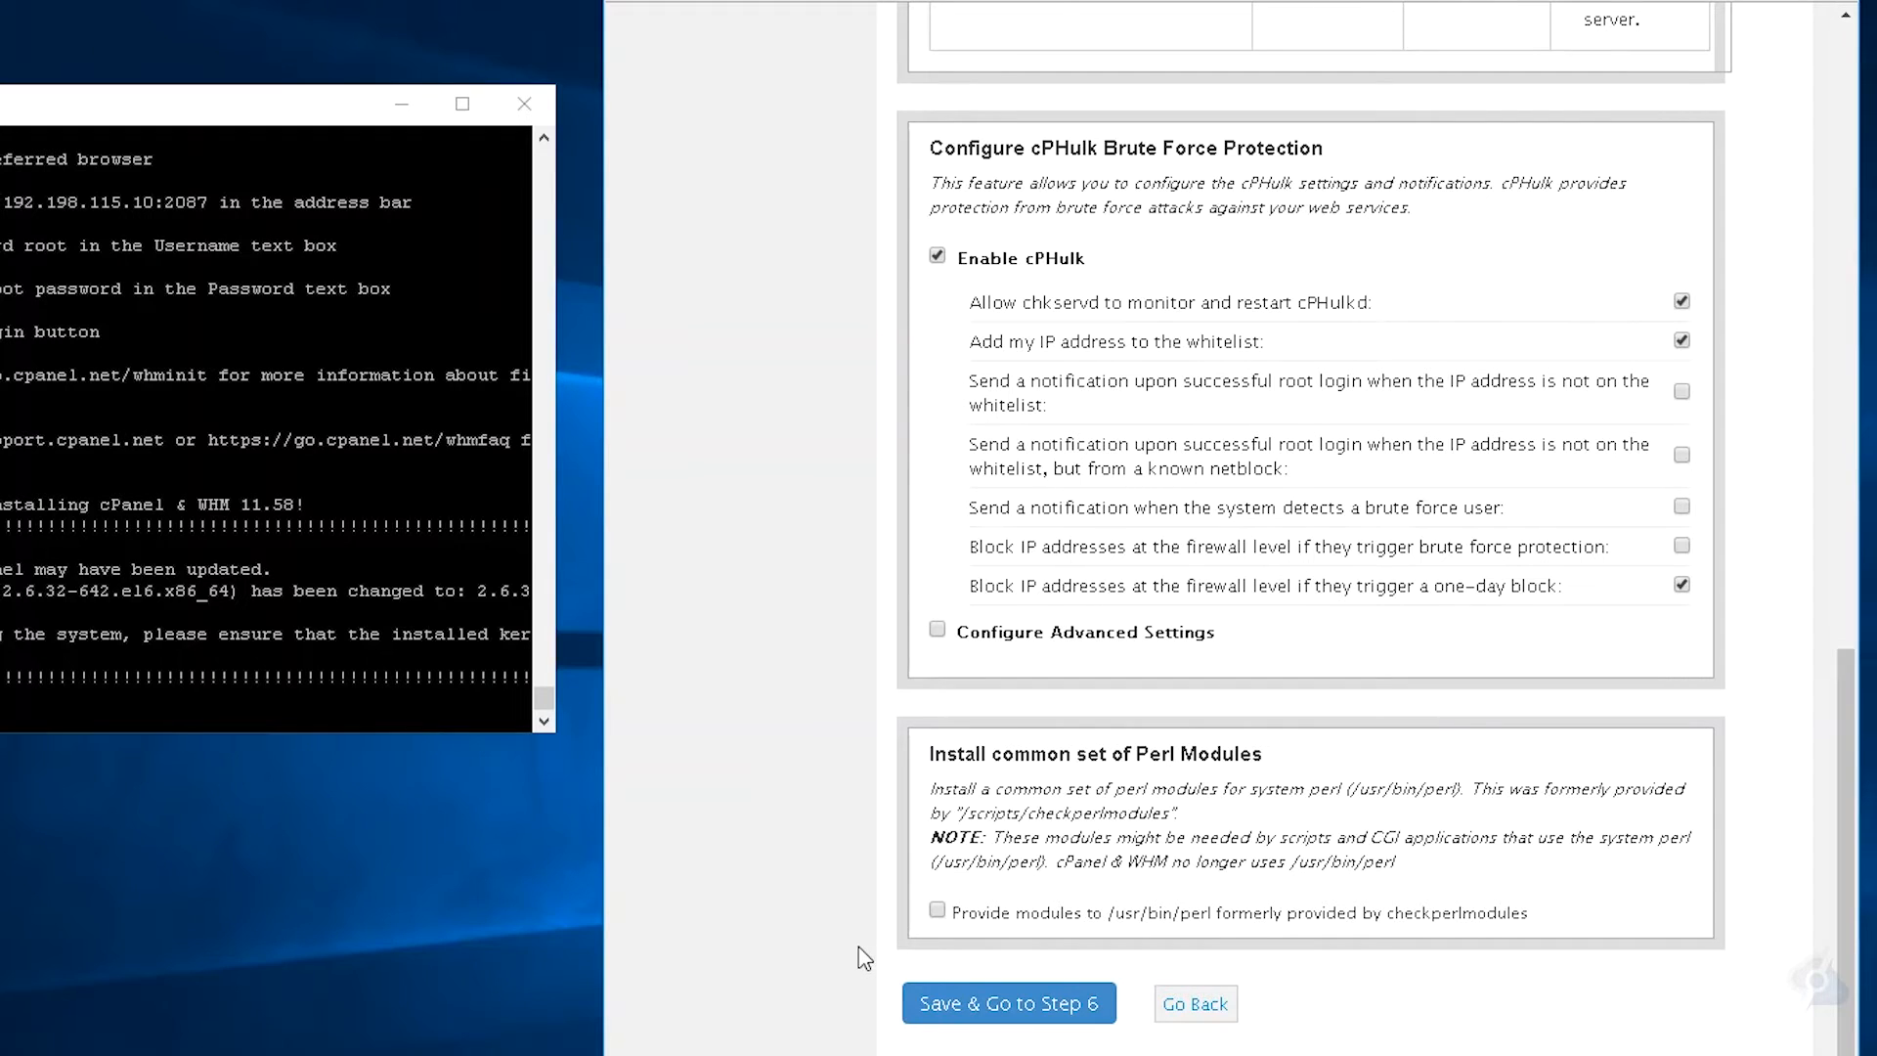
Save the service settings and finish the wizard using file system quotas.
click(1008, 1003)
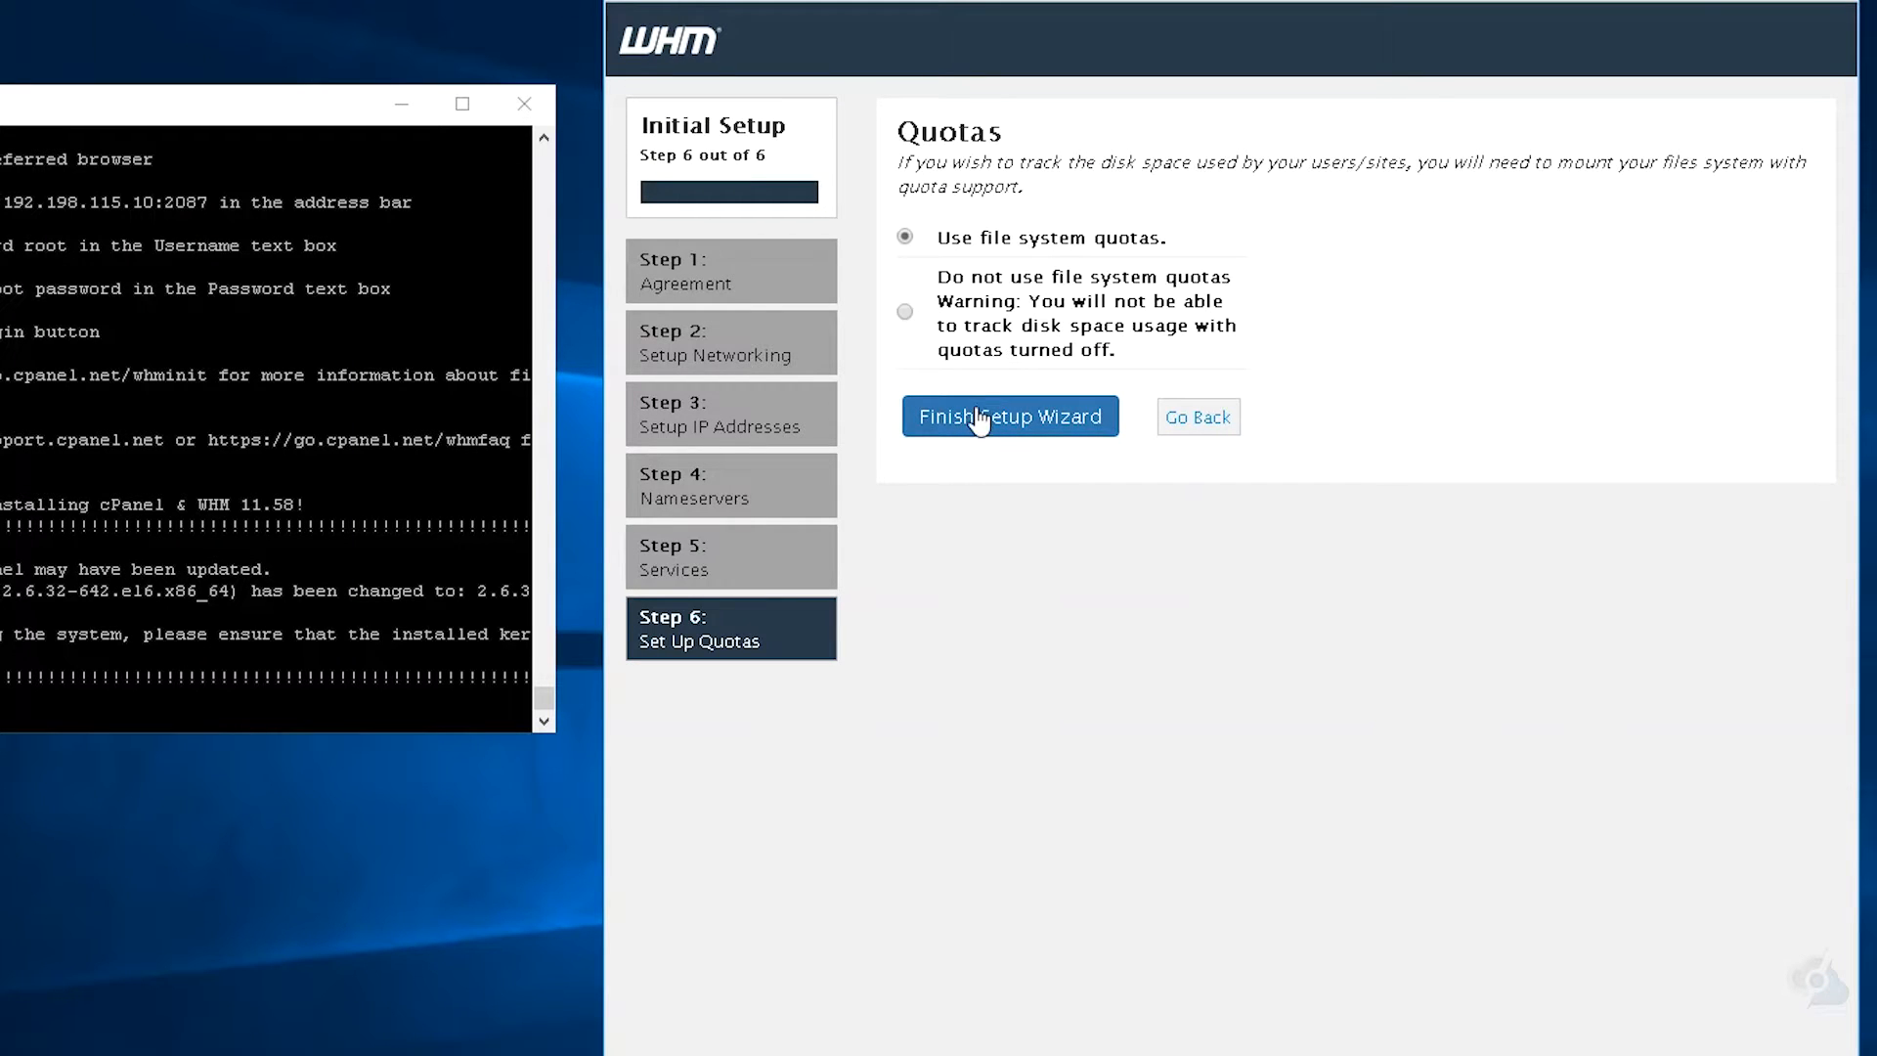
click(1008, 416)
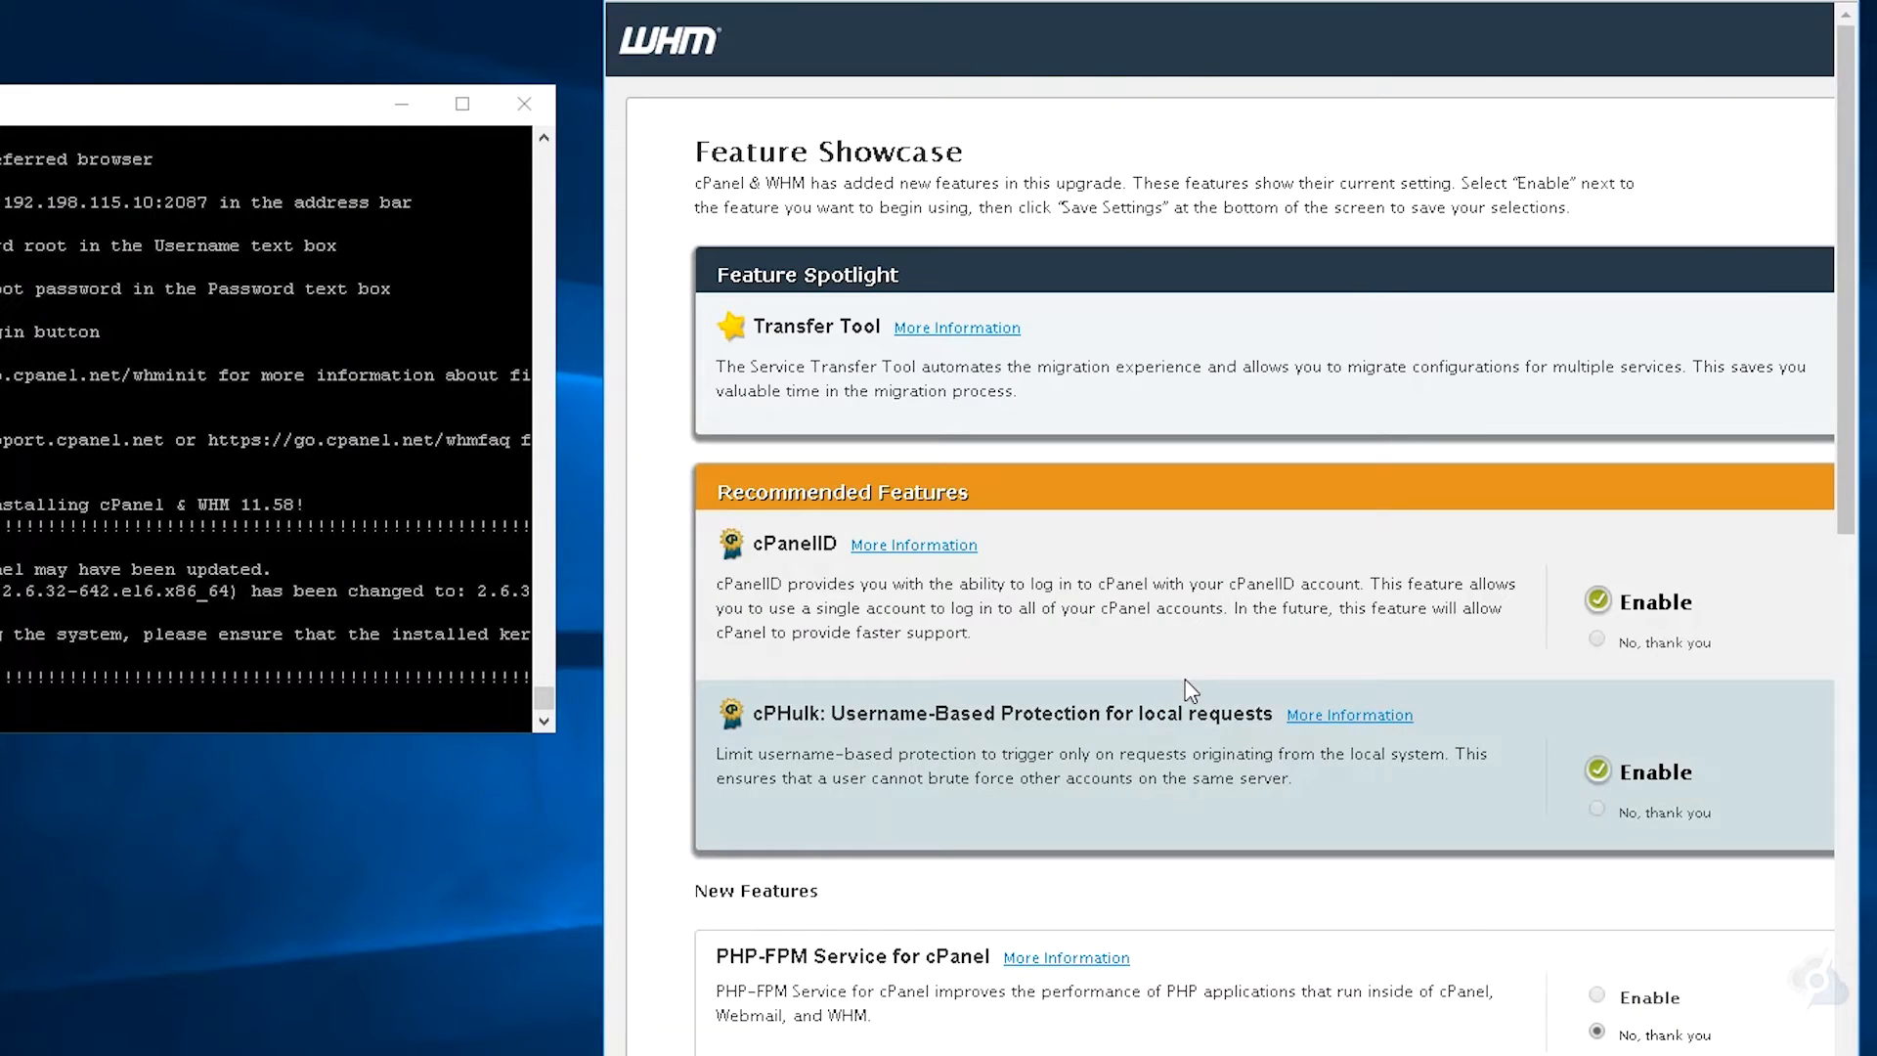
Save the Feature Showcase settings with cPanelID and cPHulk username-based protection enabled.
scroll(down, 3)
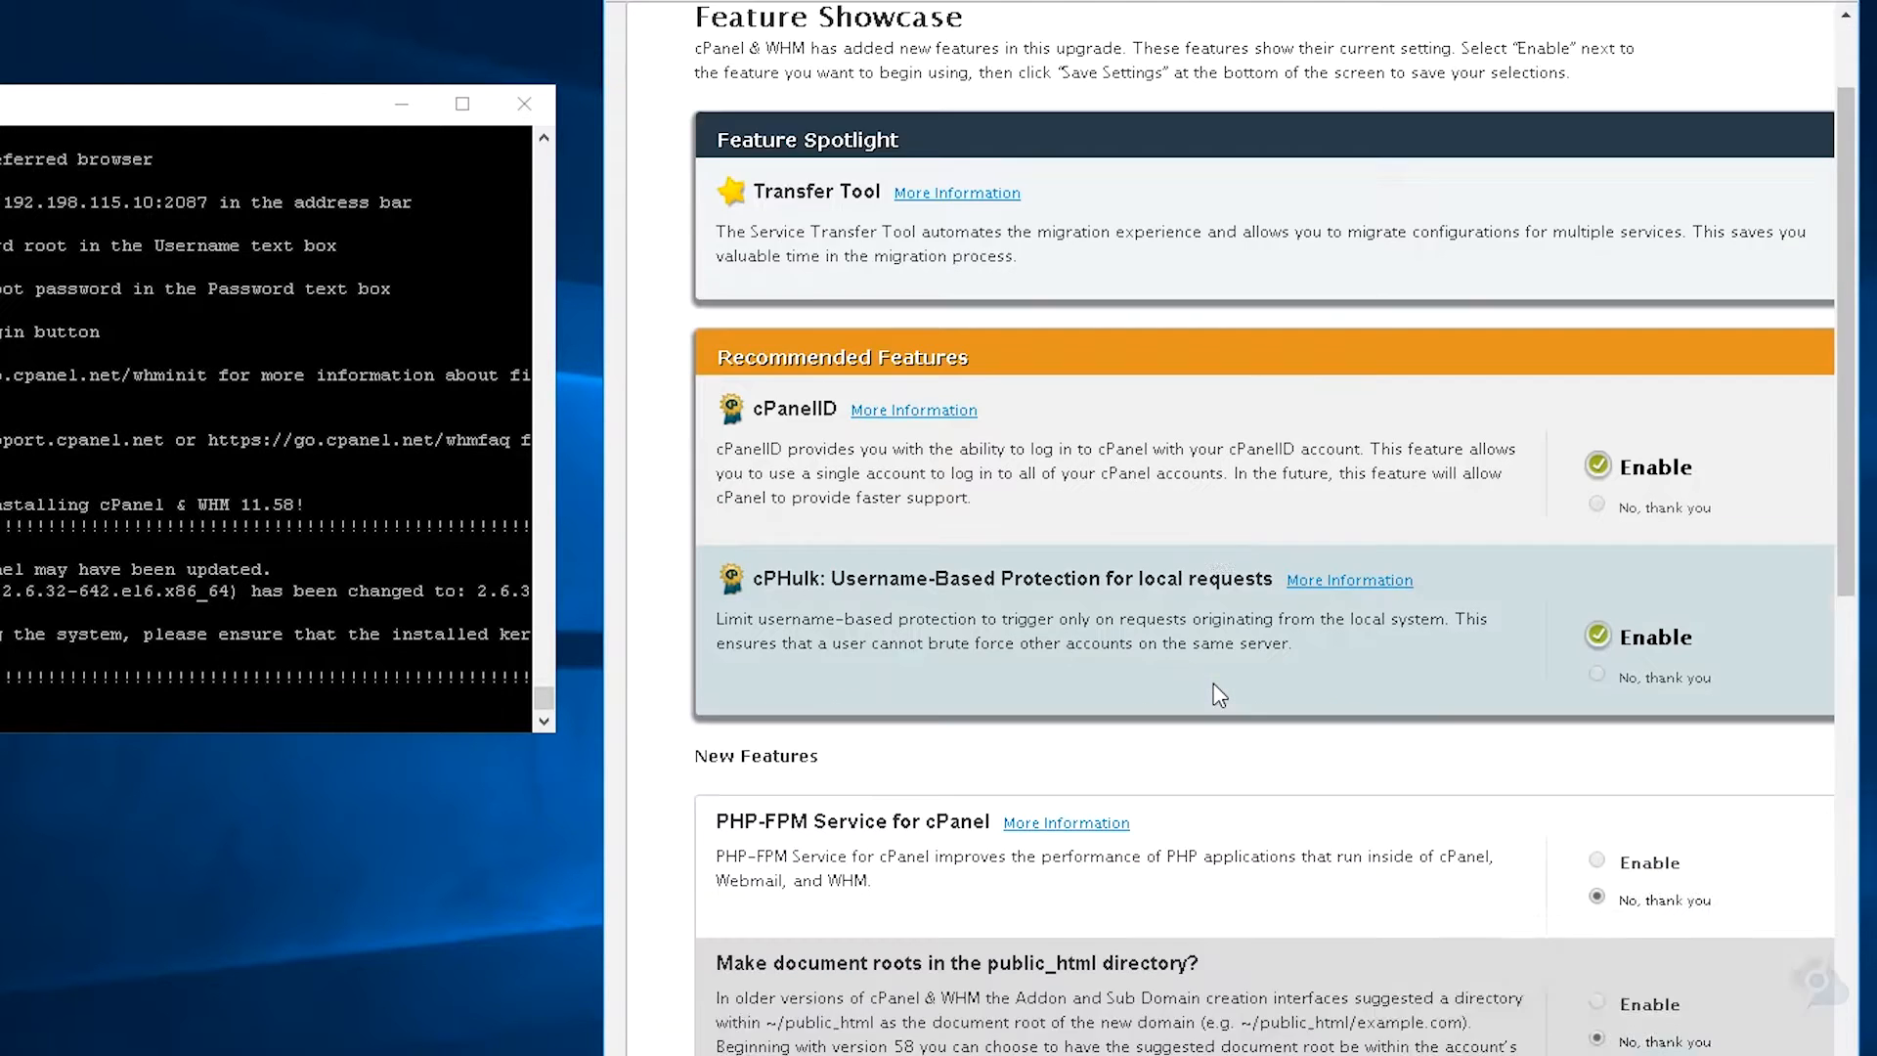
scroll(down, 3)
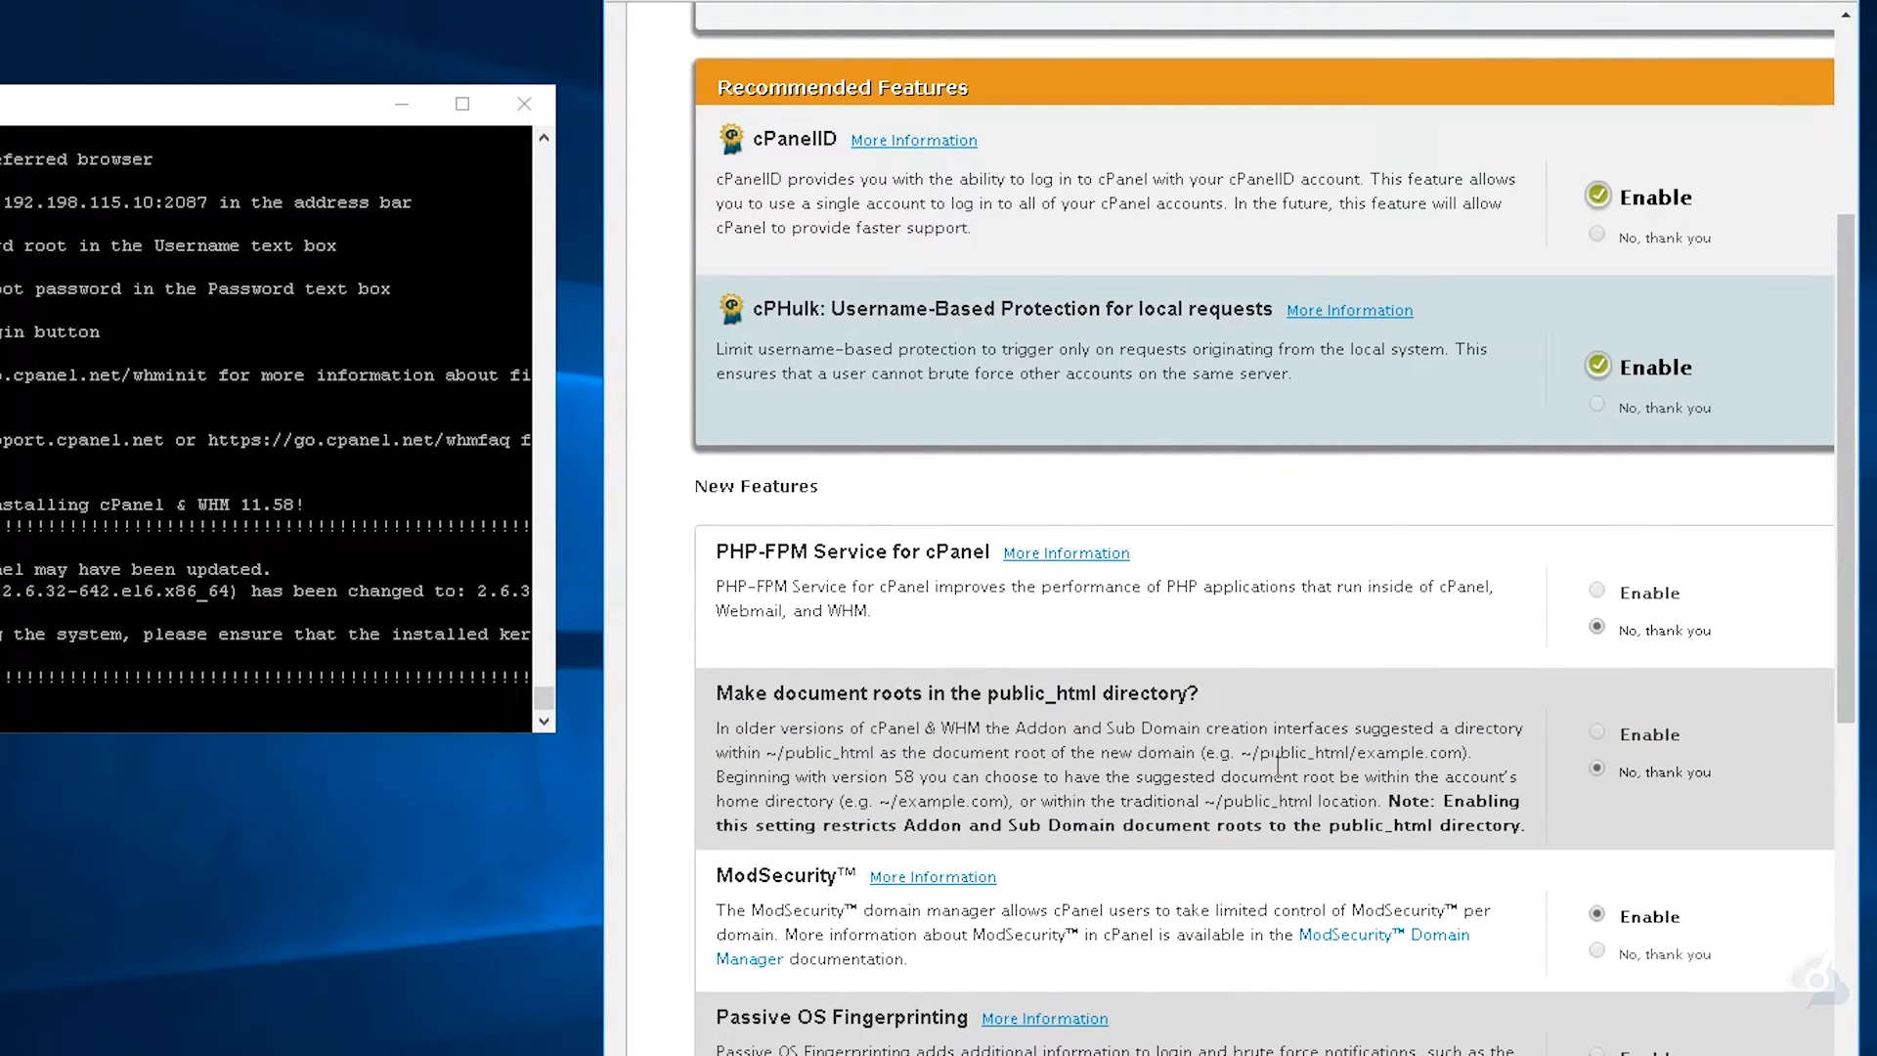
scroll(down, 3)
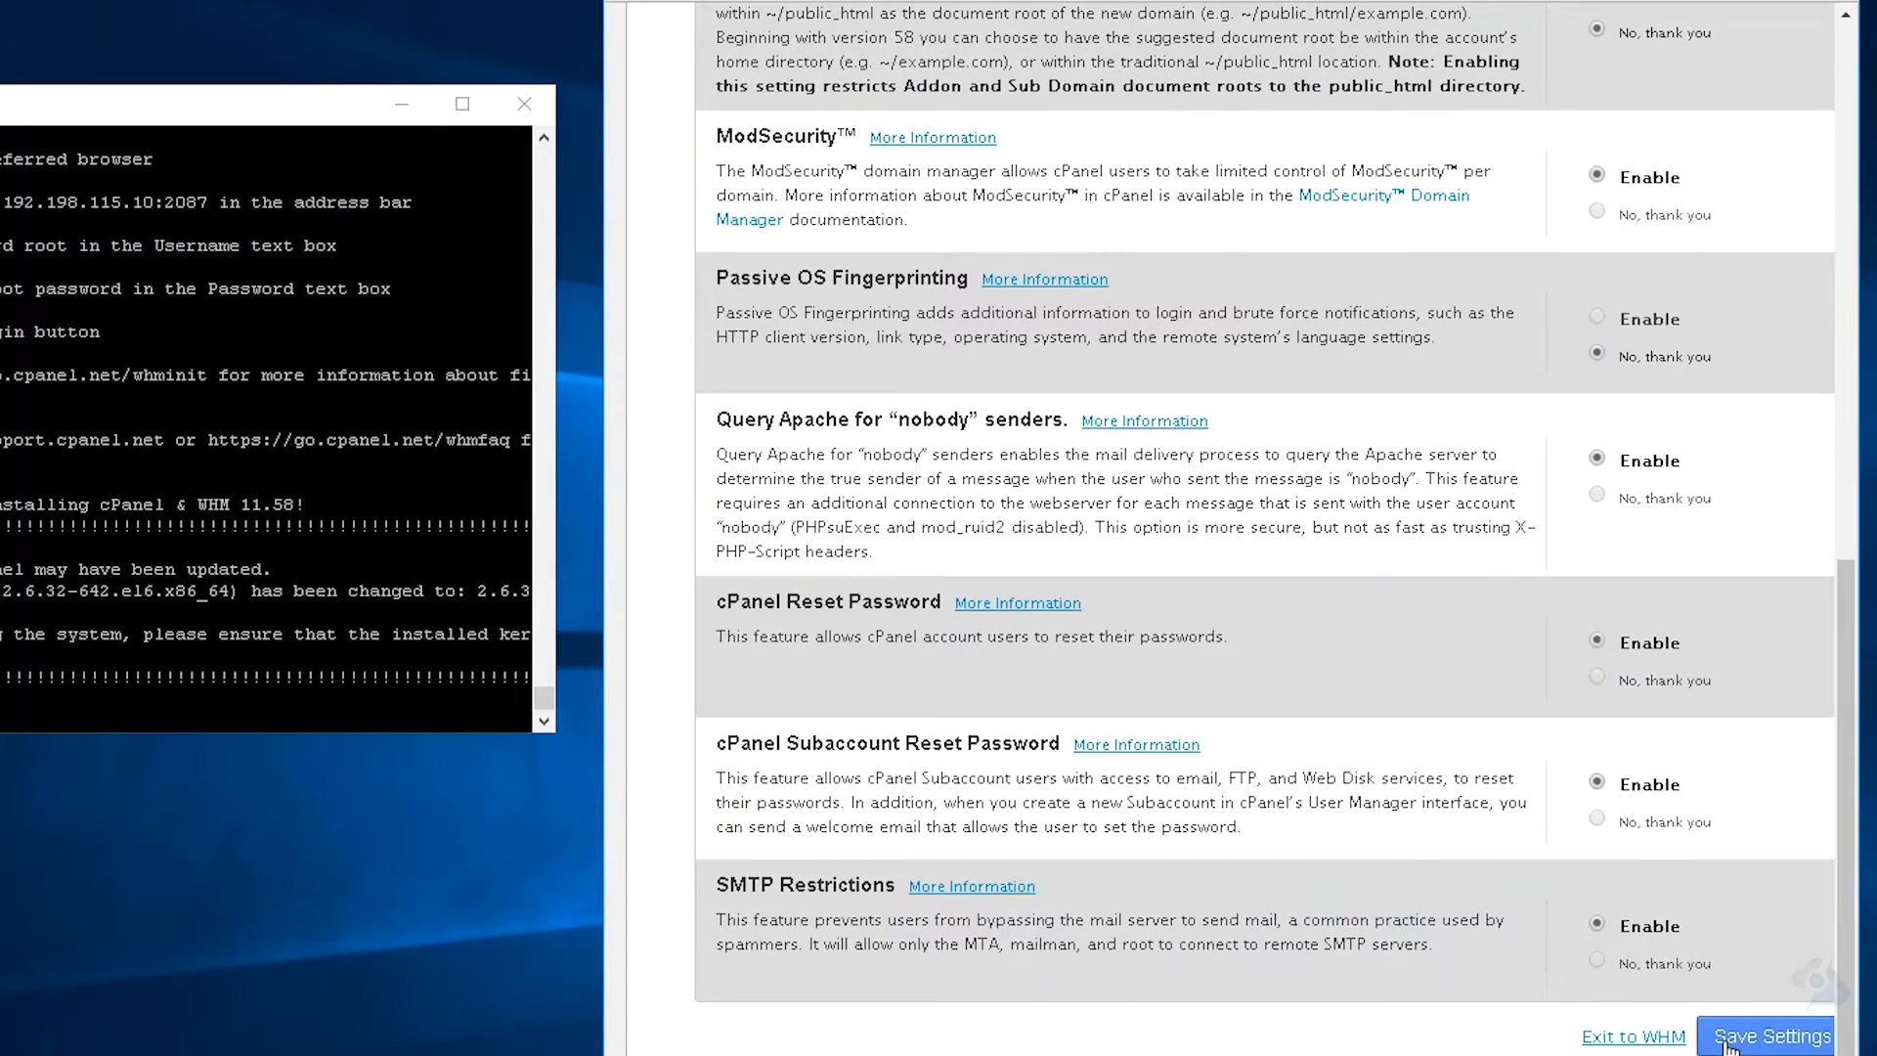
click(1770, 1036)
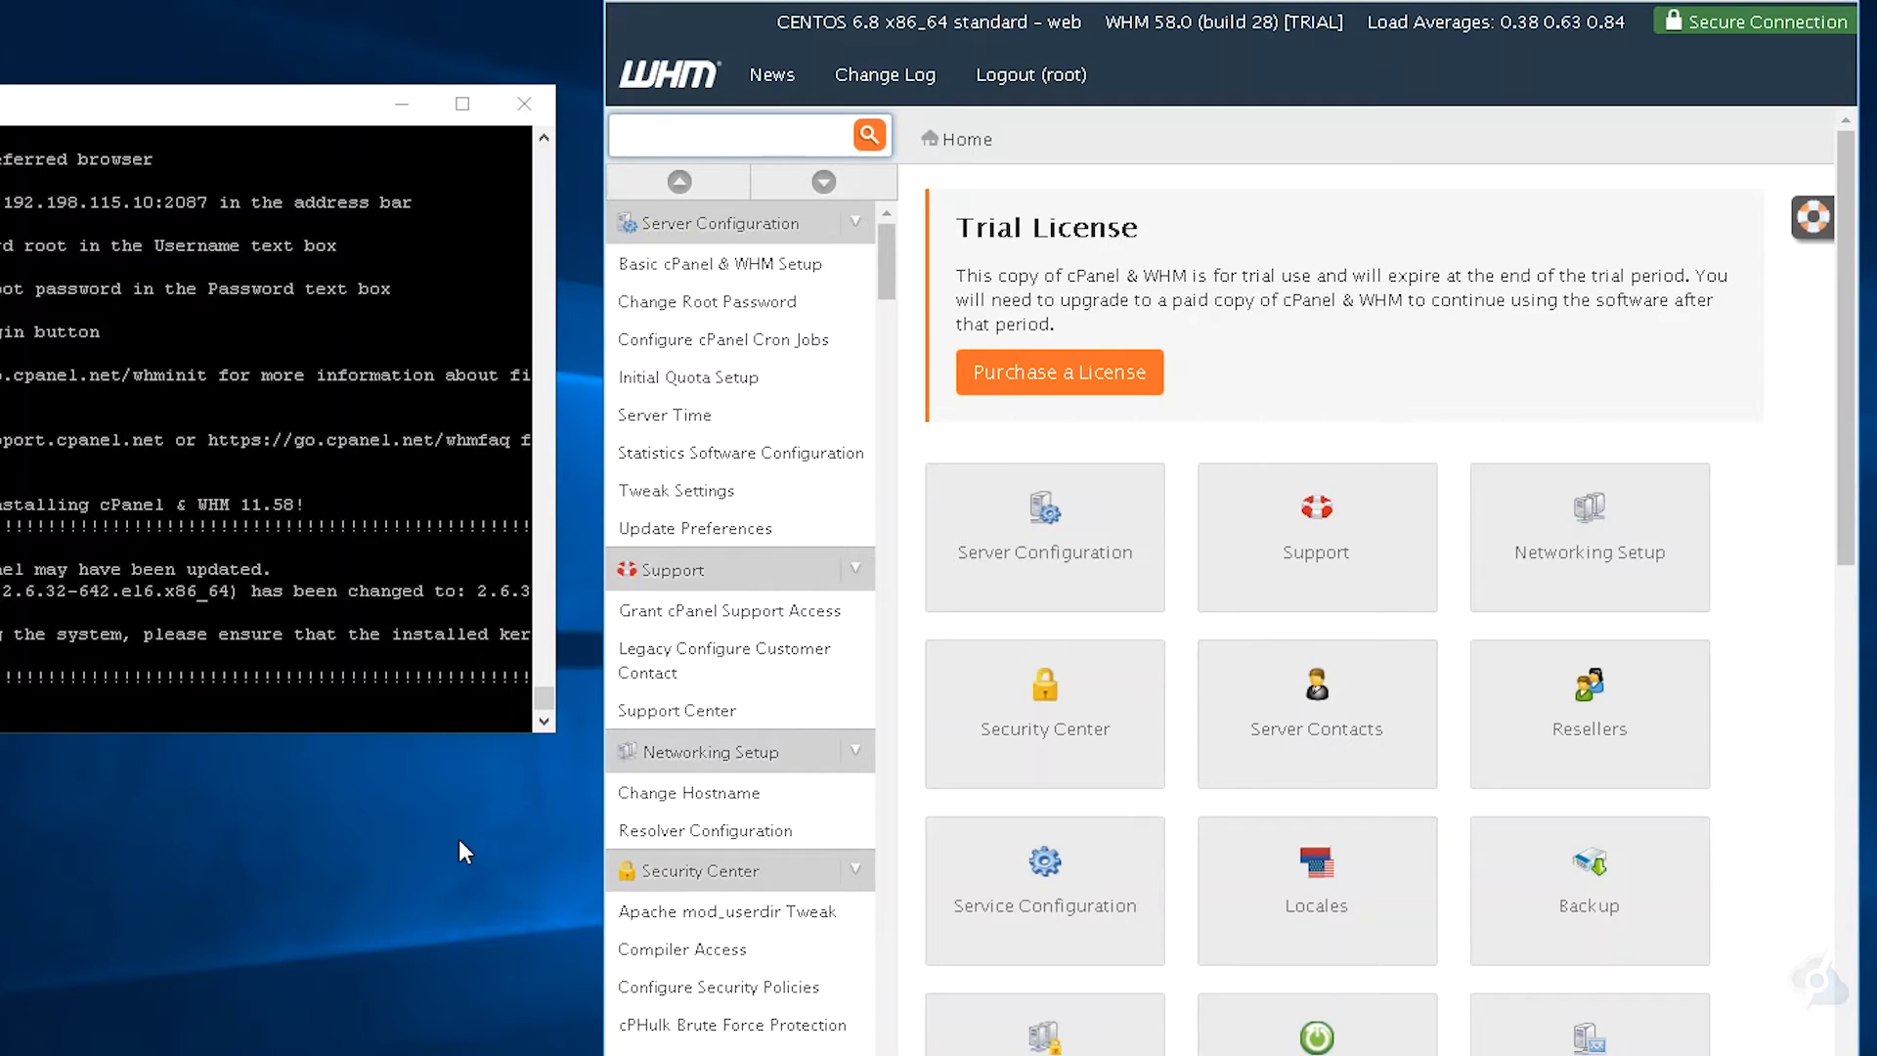
click(736, 134)
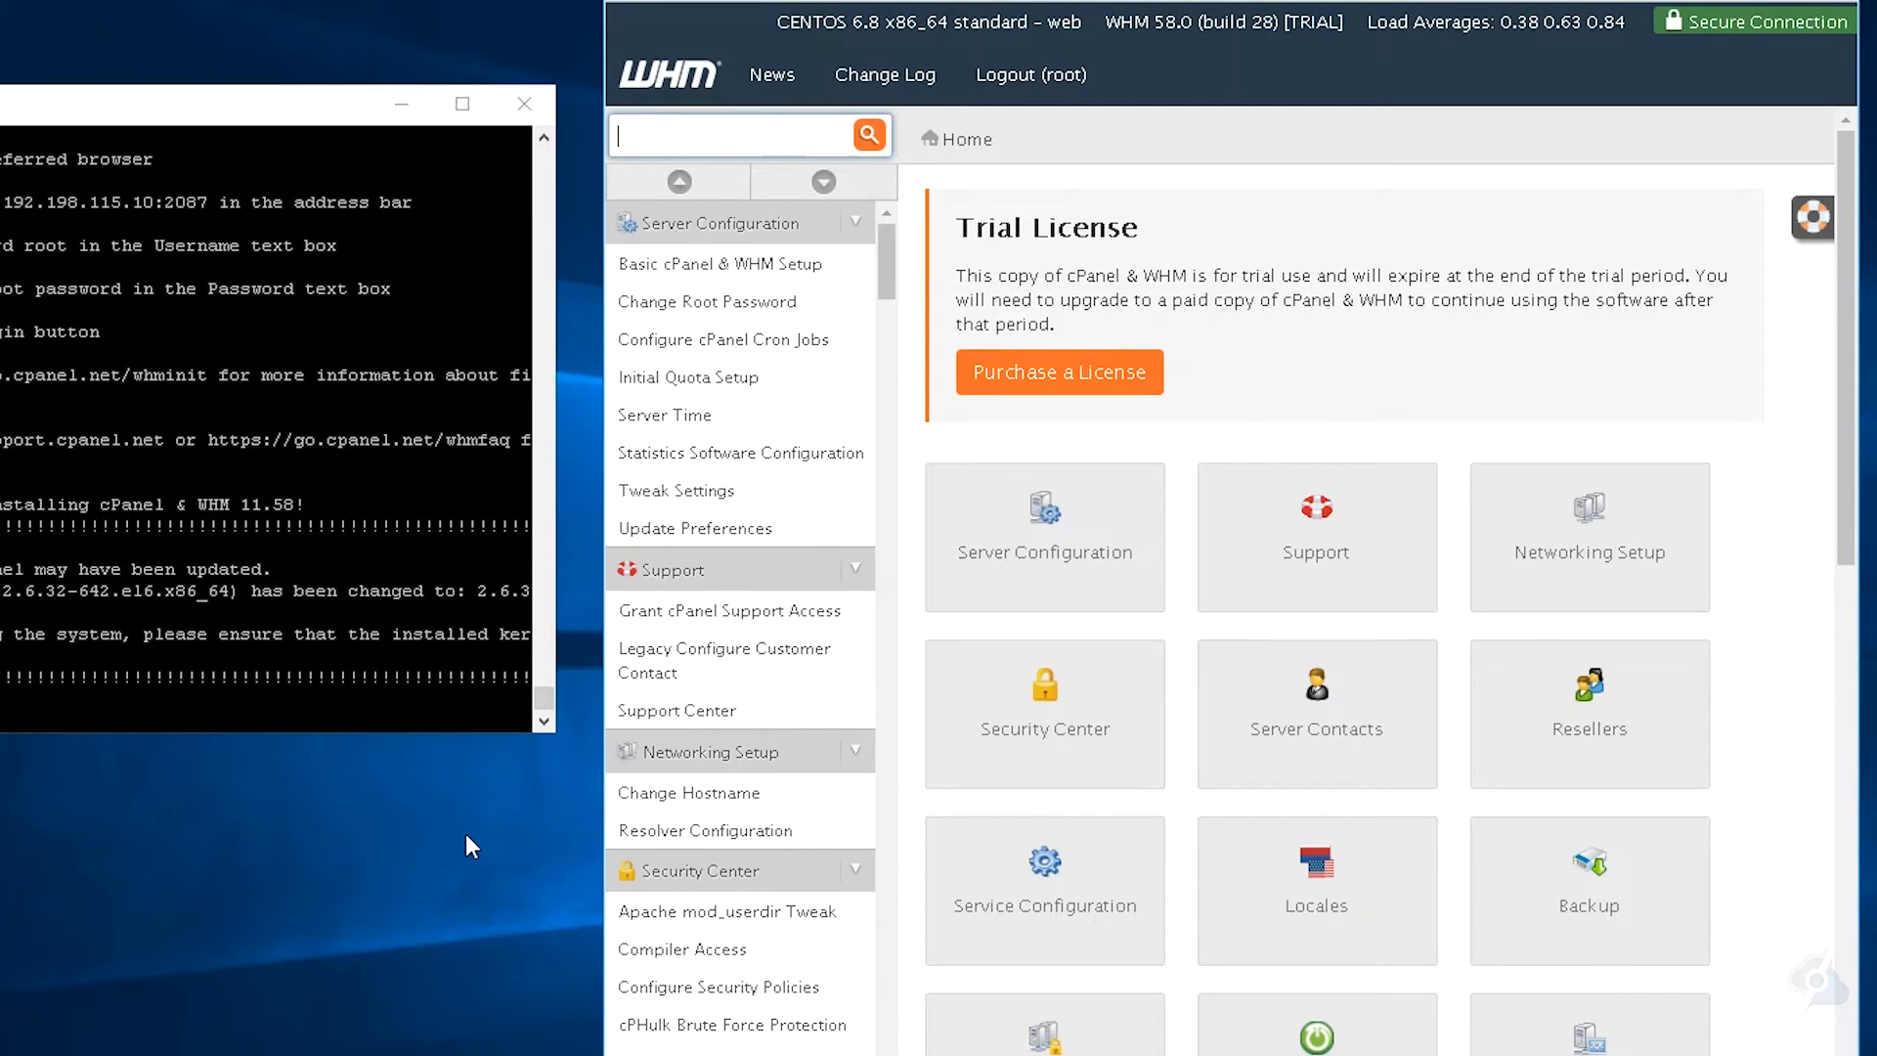
mouse_move(476, 817)
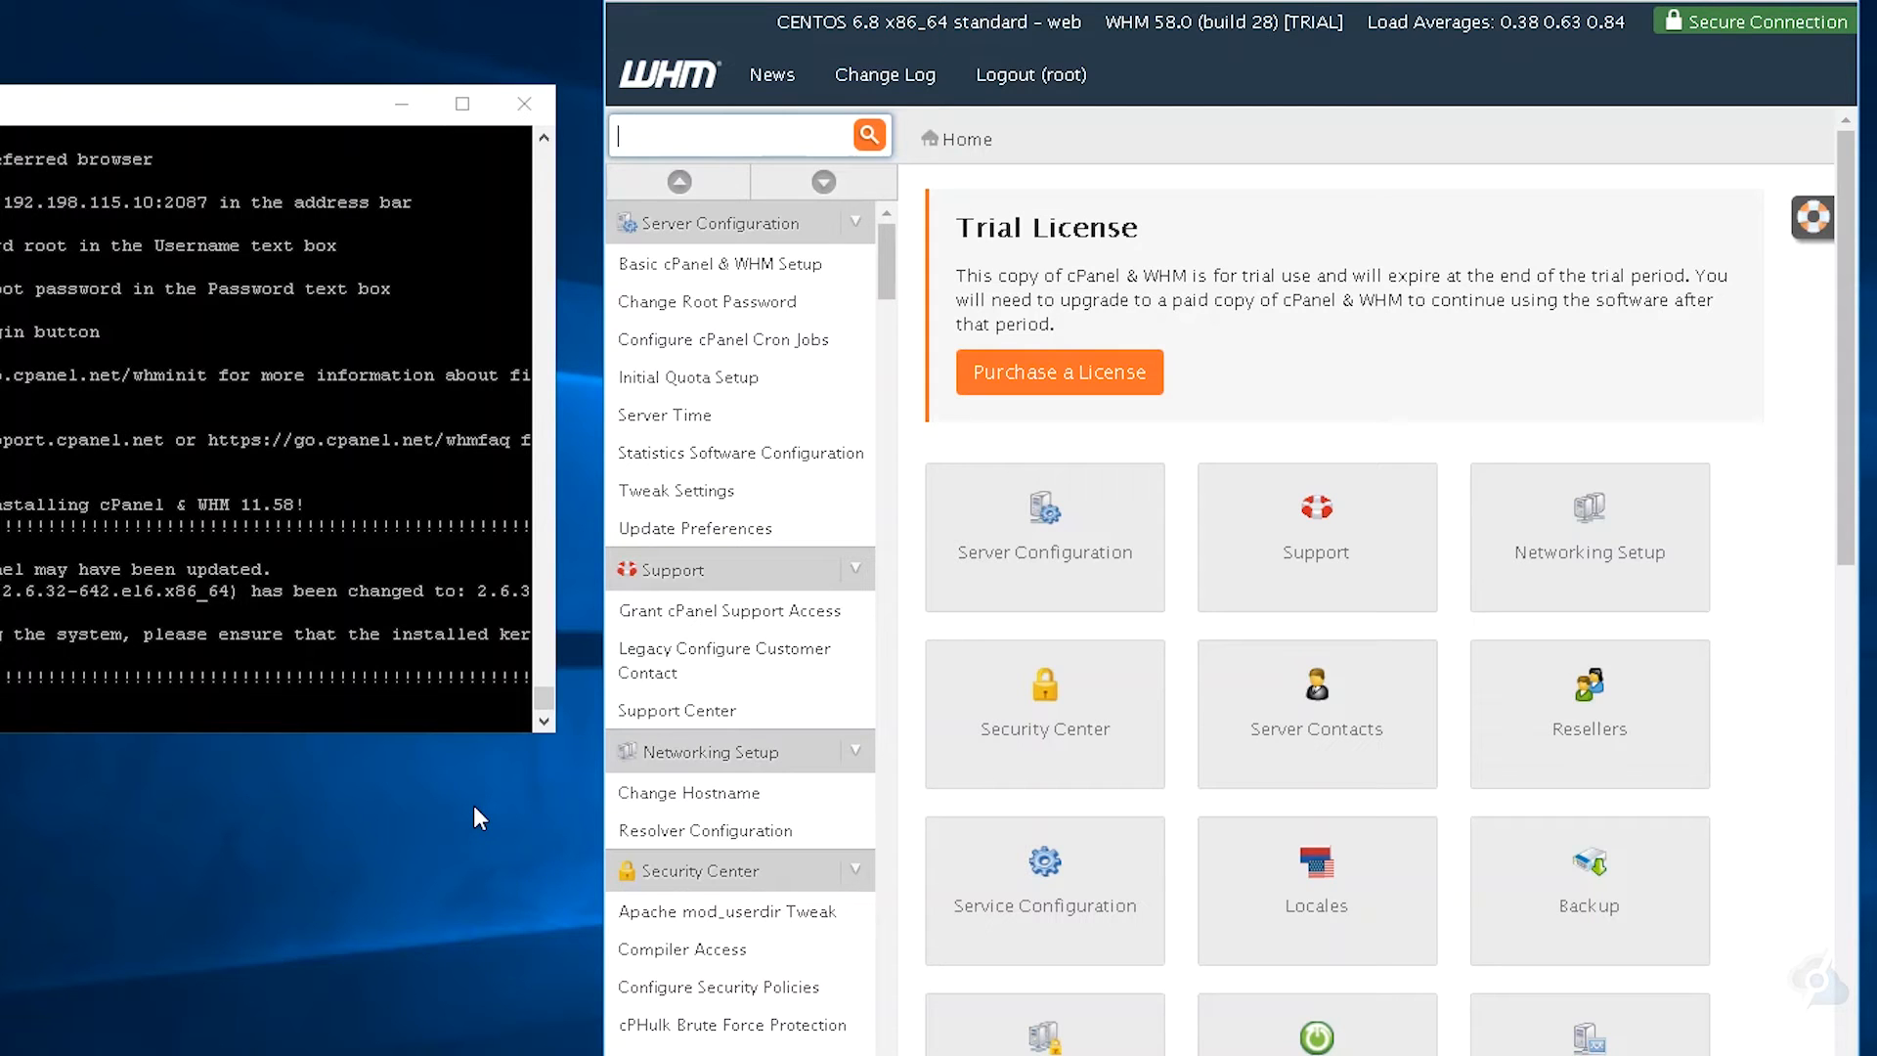
mouse_move(486, 782)
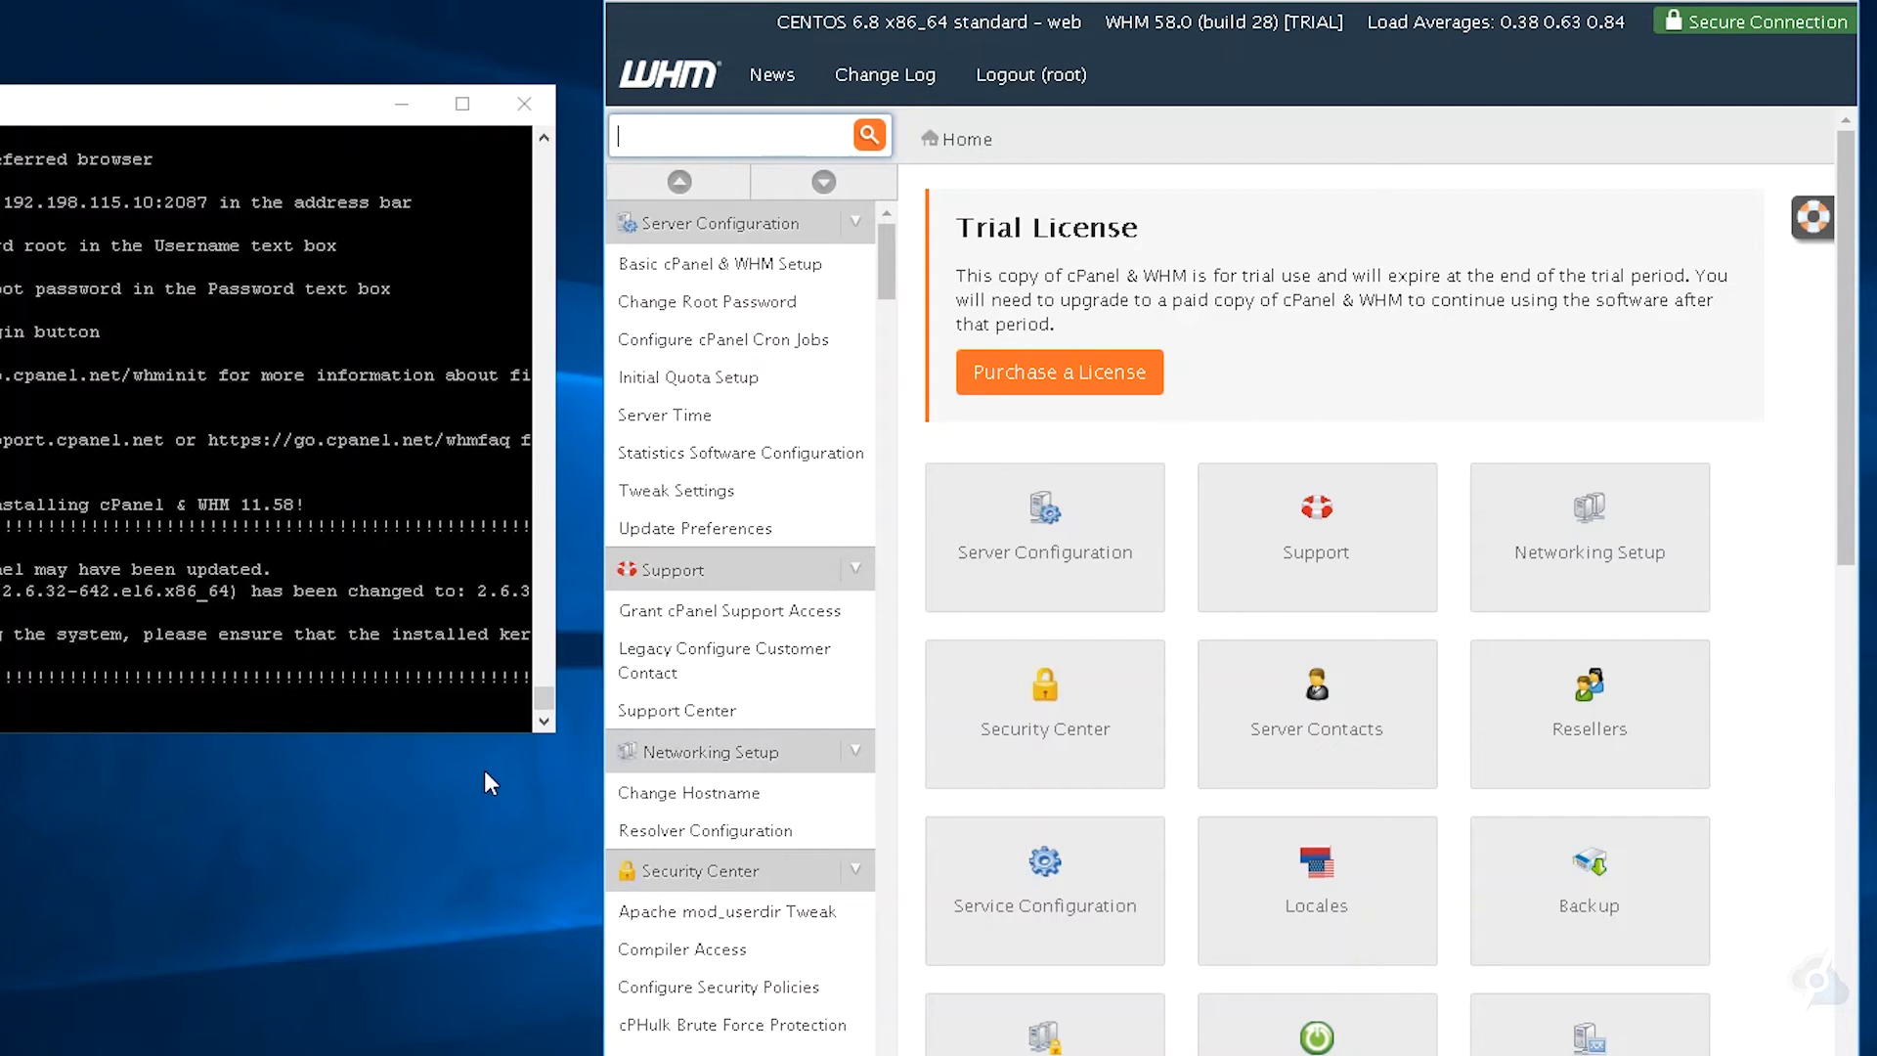